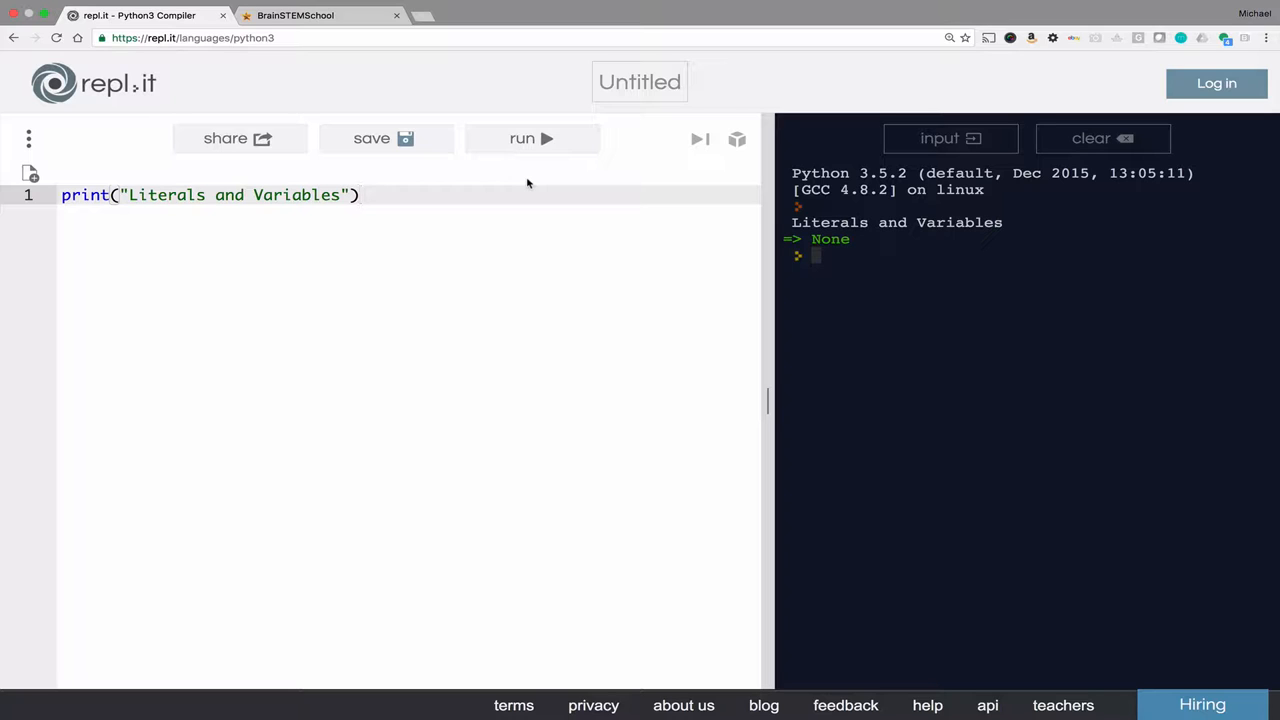
Add an empty line 2 below the 'Literals and Variables' print statement
{"action": "key", "text": "Return"}
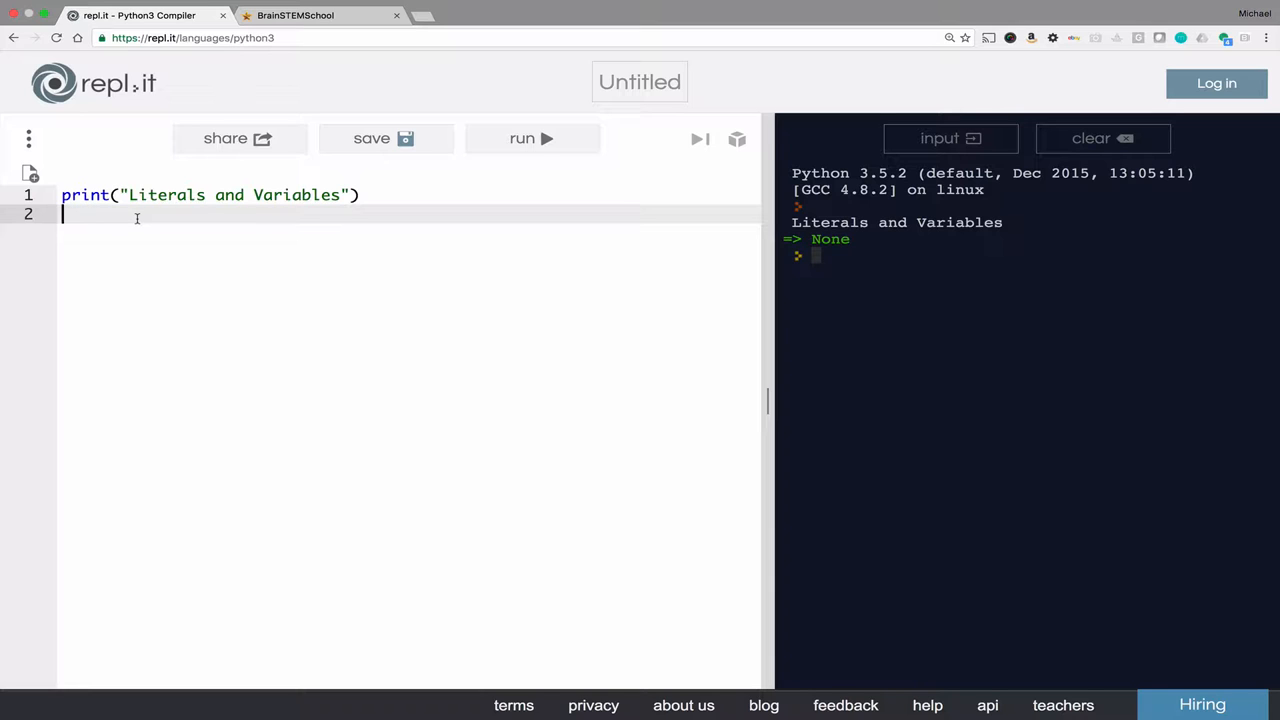
Assign "Mike" to name on line 2, add print(name) on line 3, and run
{"action": "type", "text": "name="}
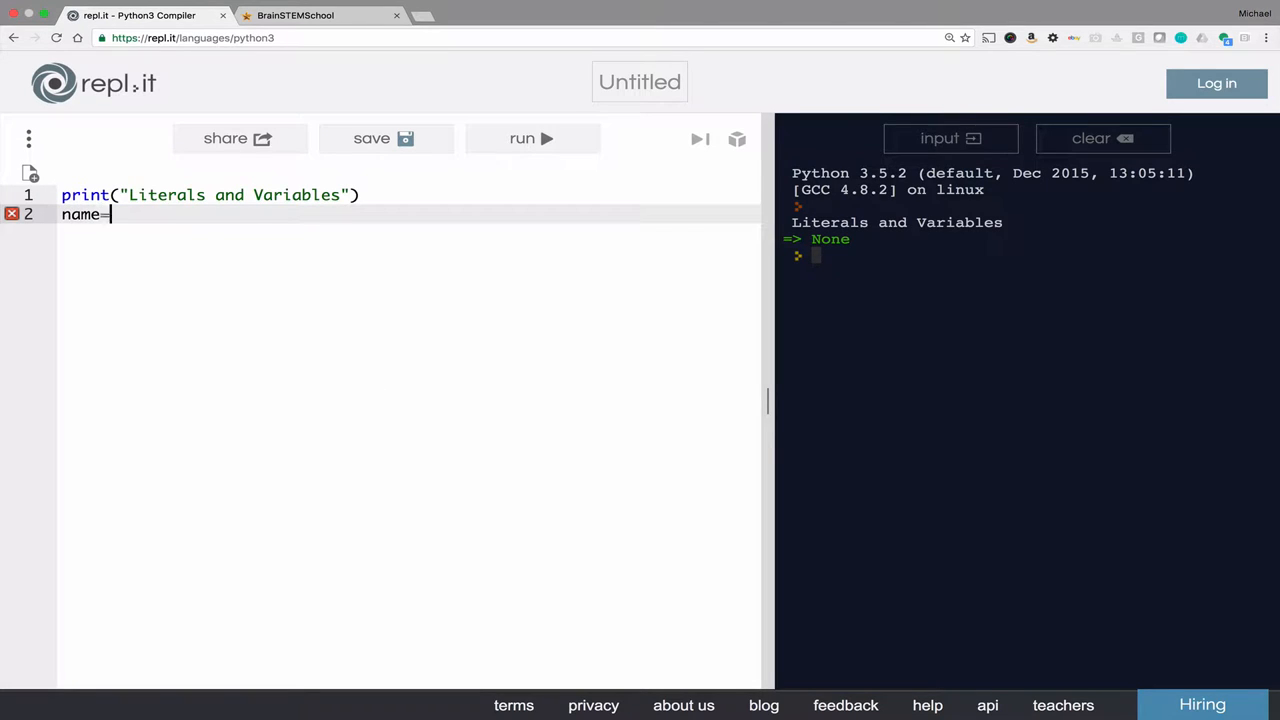
{"action": "type", "text": "\"Mike\""}
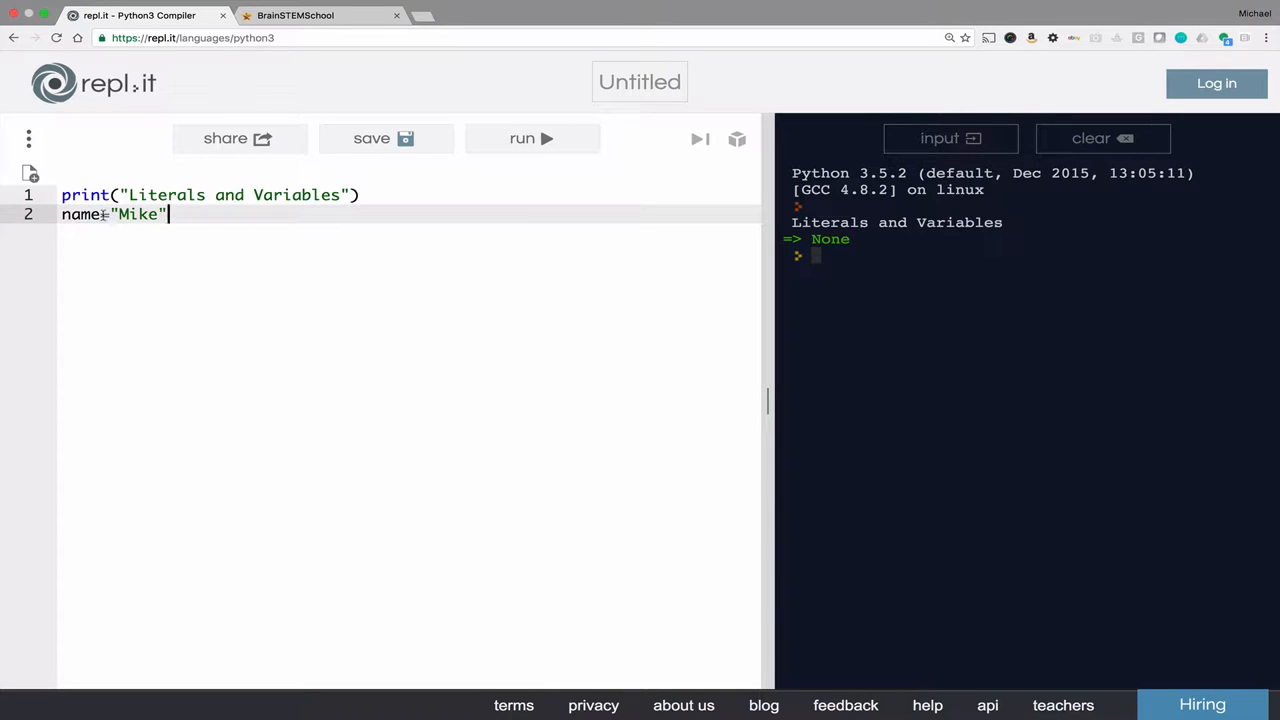
{"action": "double_click", "coordinate": [138, 214]}
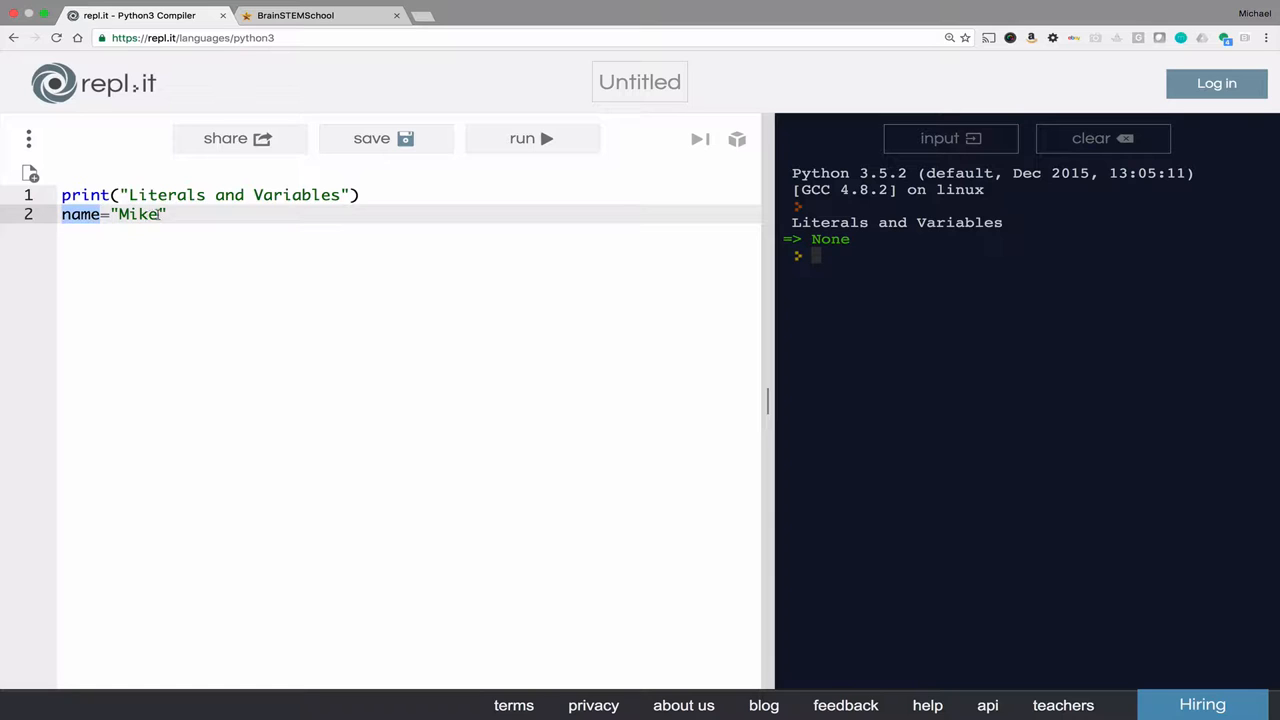
{"action": "type", "text": "print("}
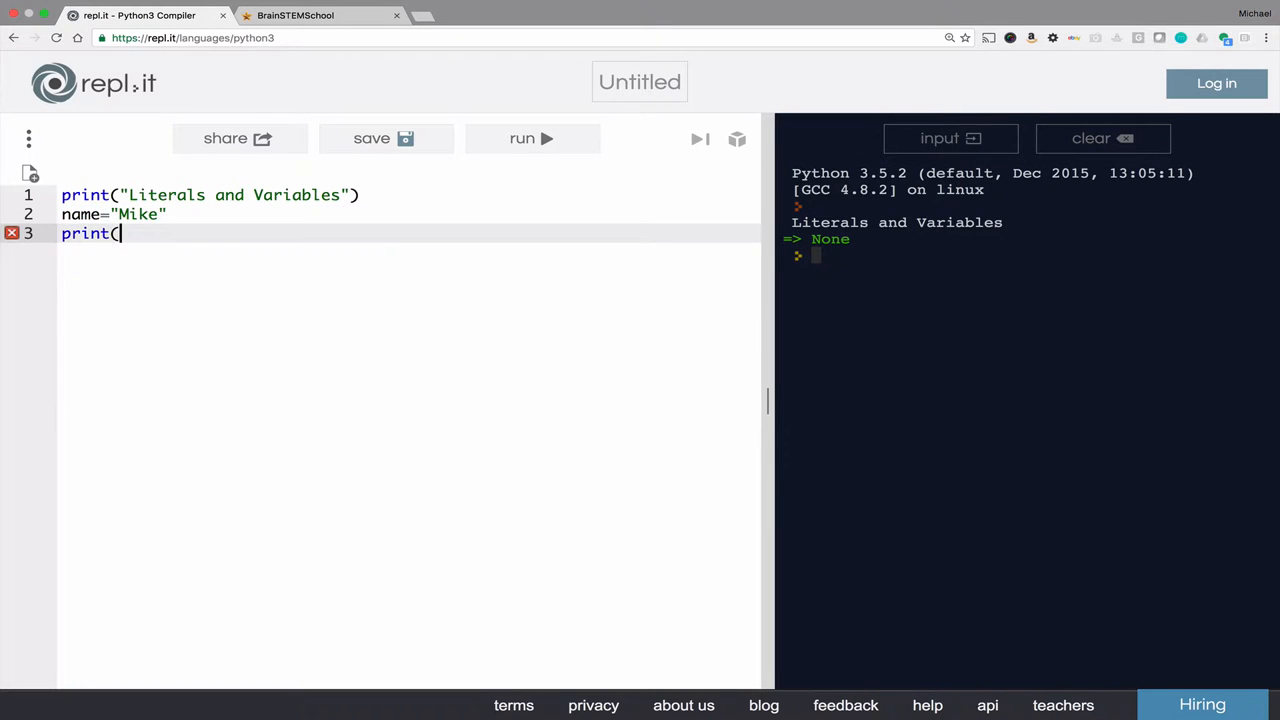
{"action": "type", "text": "name)"}
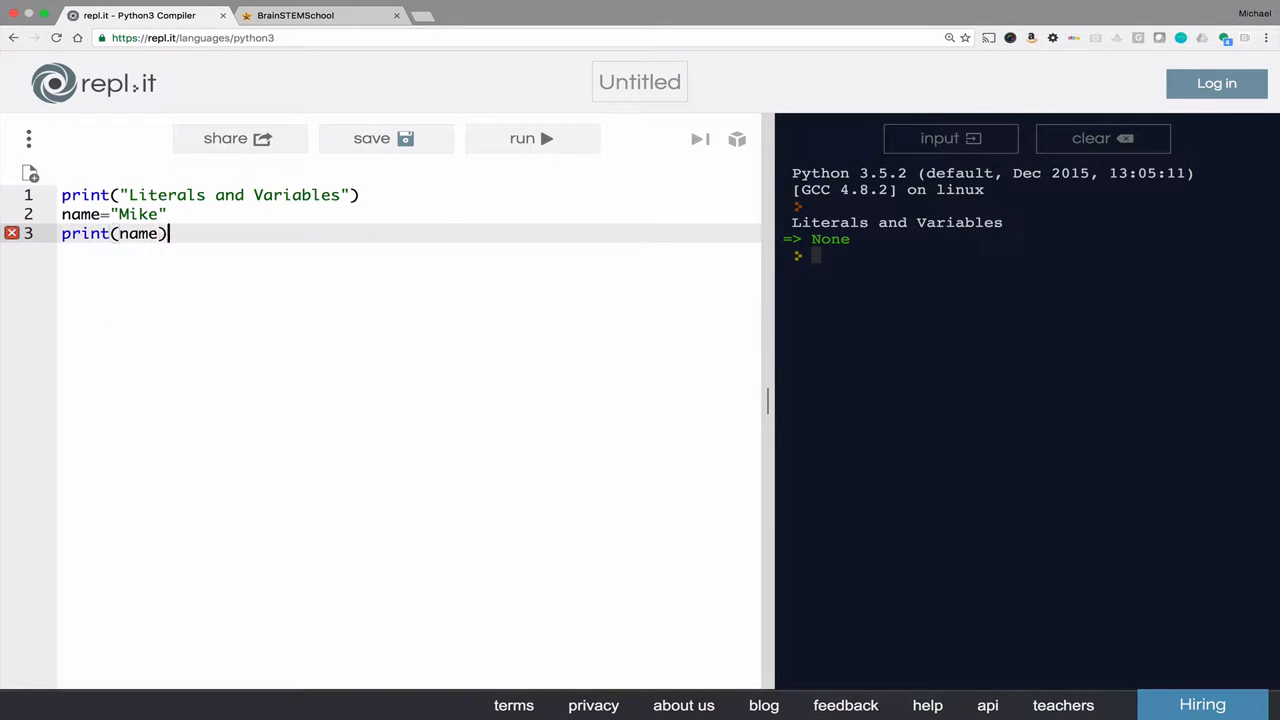
{"action": "left_click", "coordinate": [531, 138]}
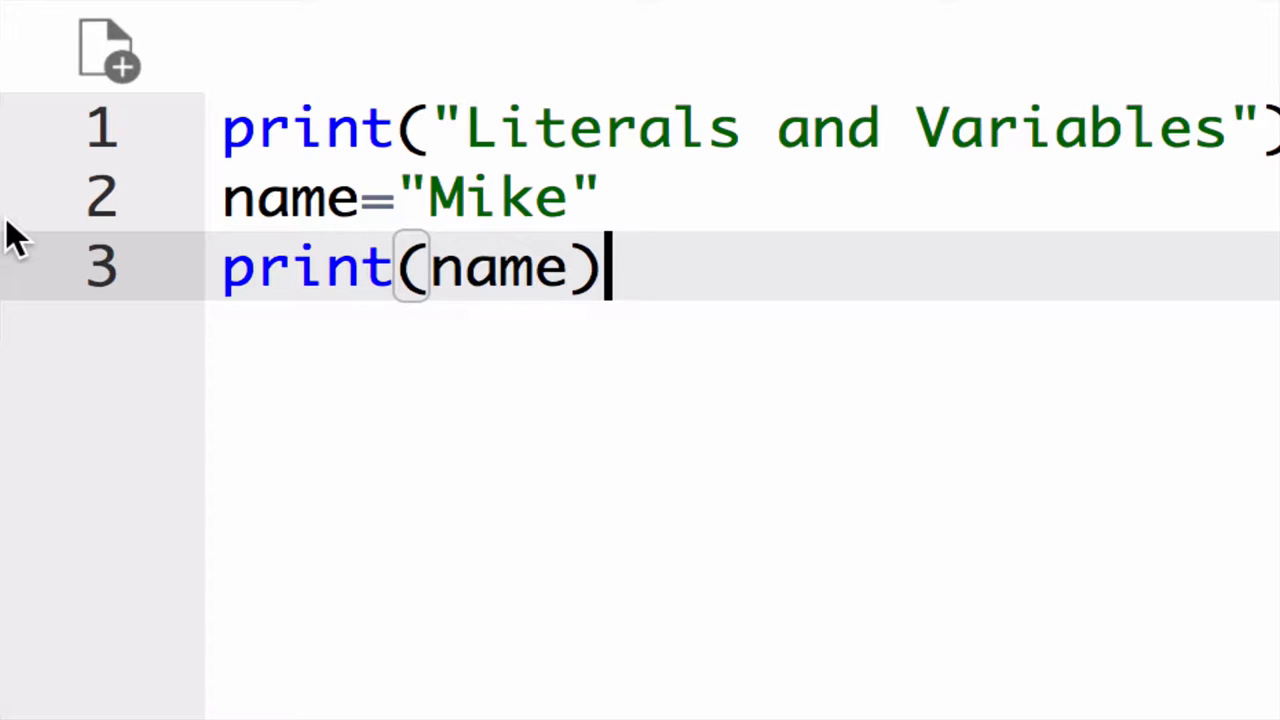
Add name=input("What is your name?") on a new line
{"action": "key", "text": "Return"}
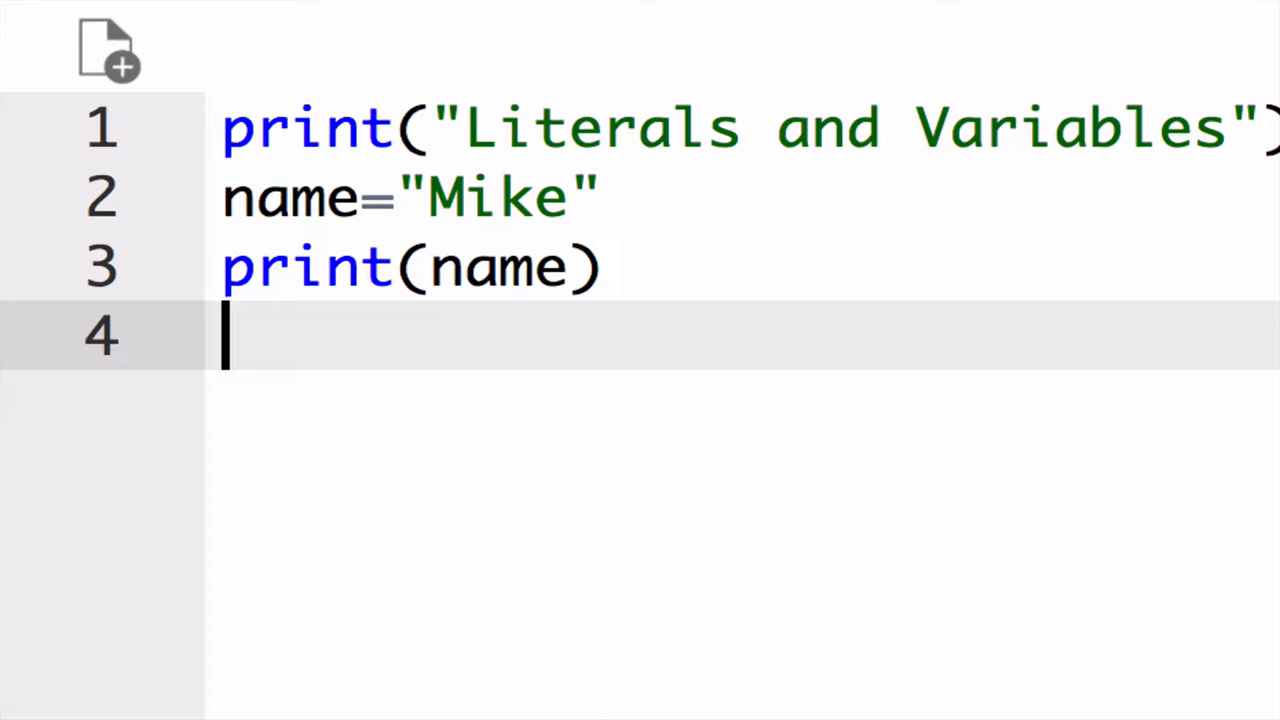
{"action": "type", "text": "name"}
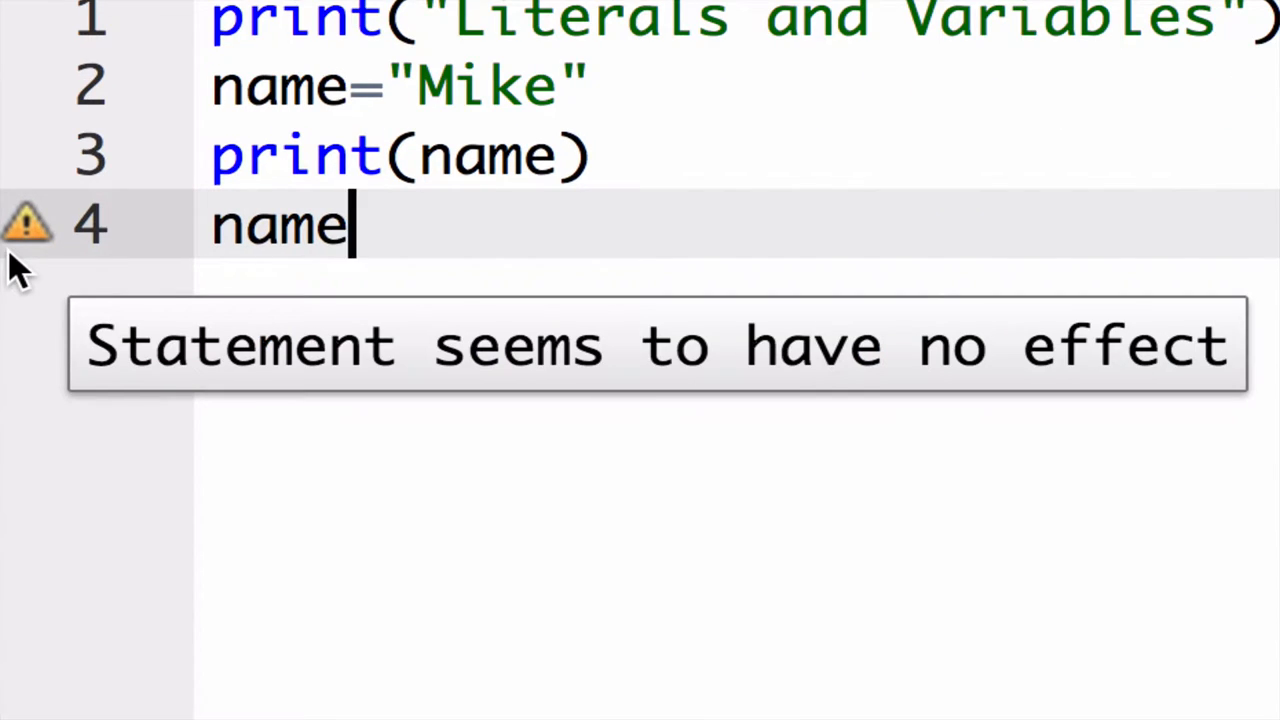
{"action": "type", "text": "=input"}
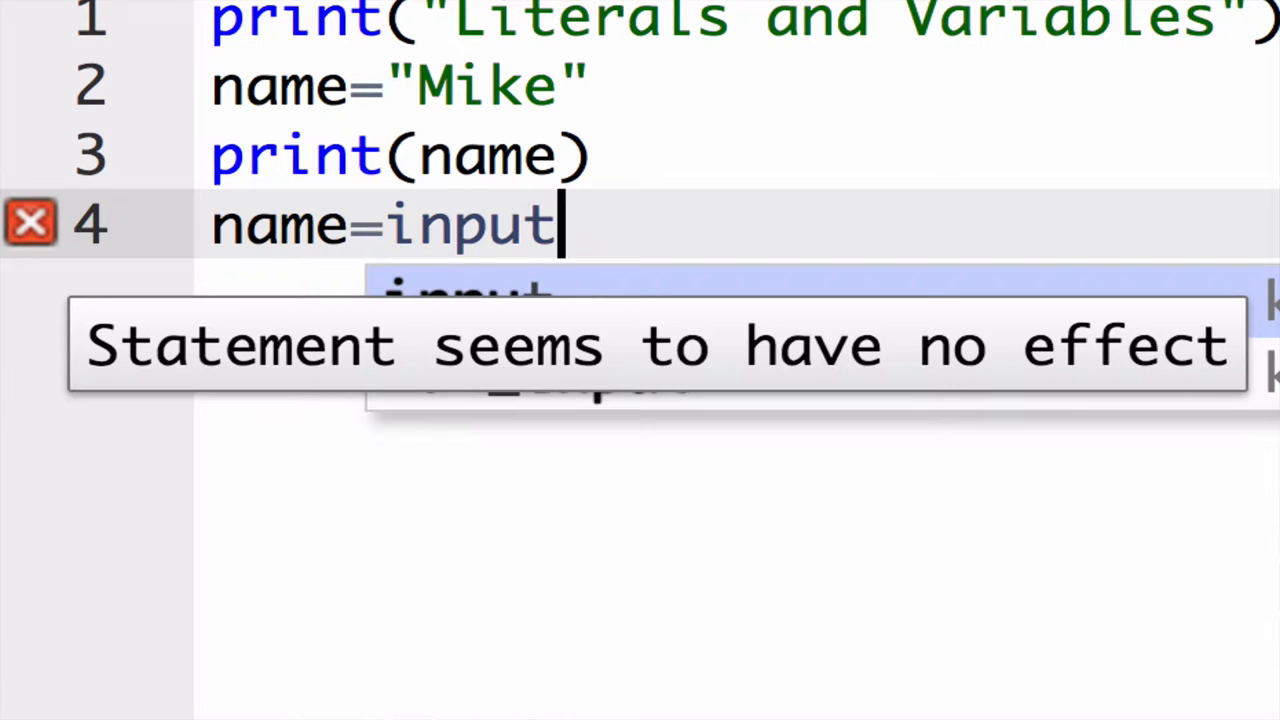
{"action": "type", "text": "(\"Whati"}
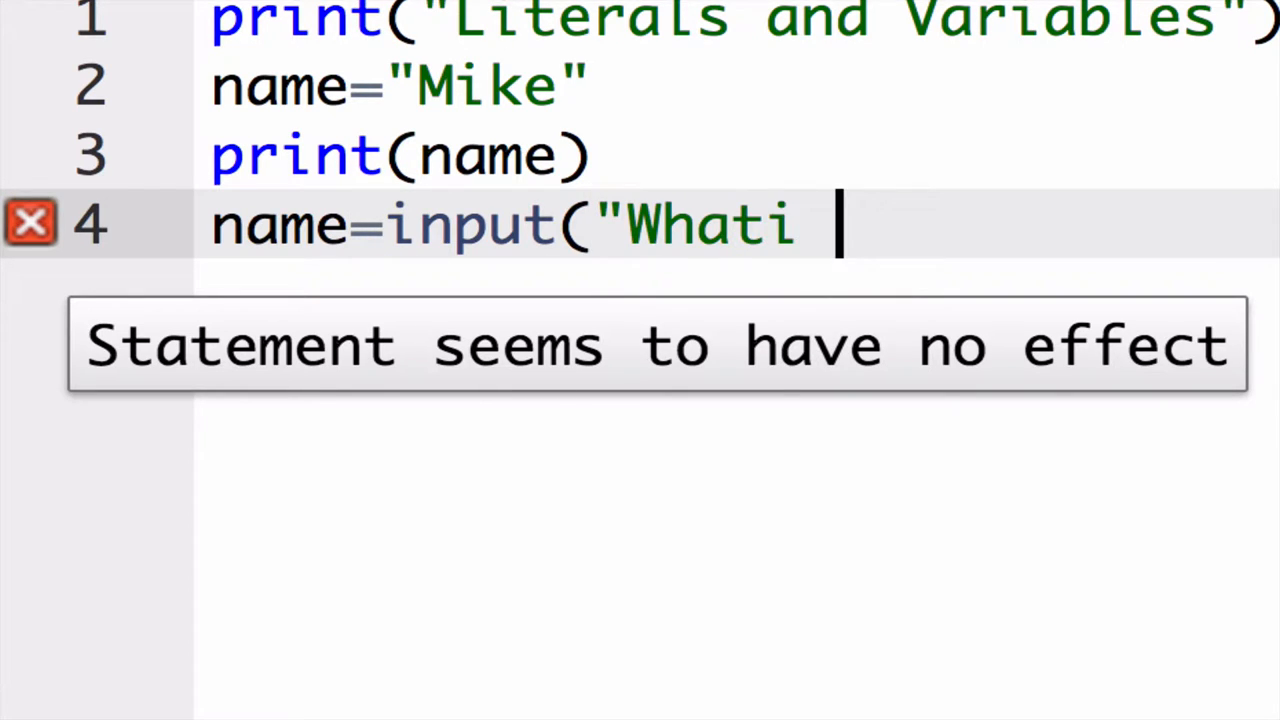
{"action": "type", "text": "is your"}
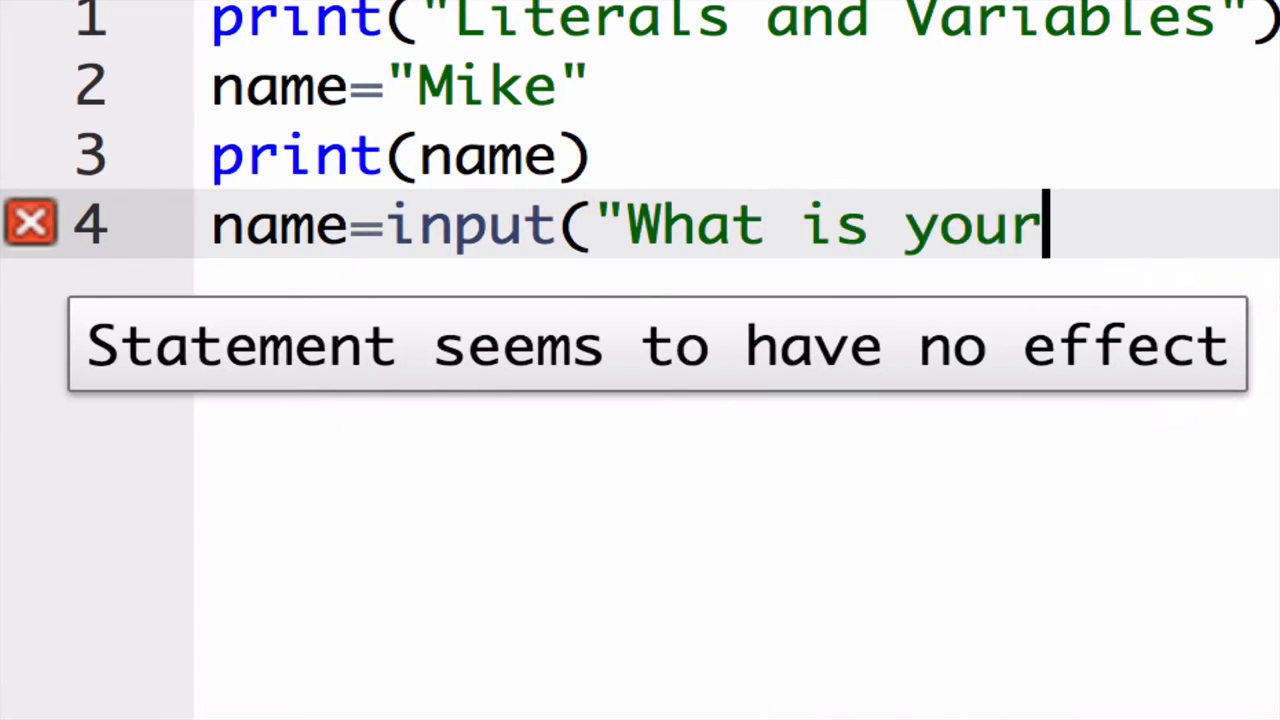
{"action": "type", "text": "name?"}
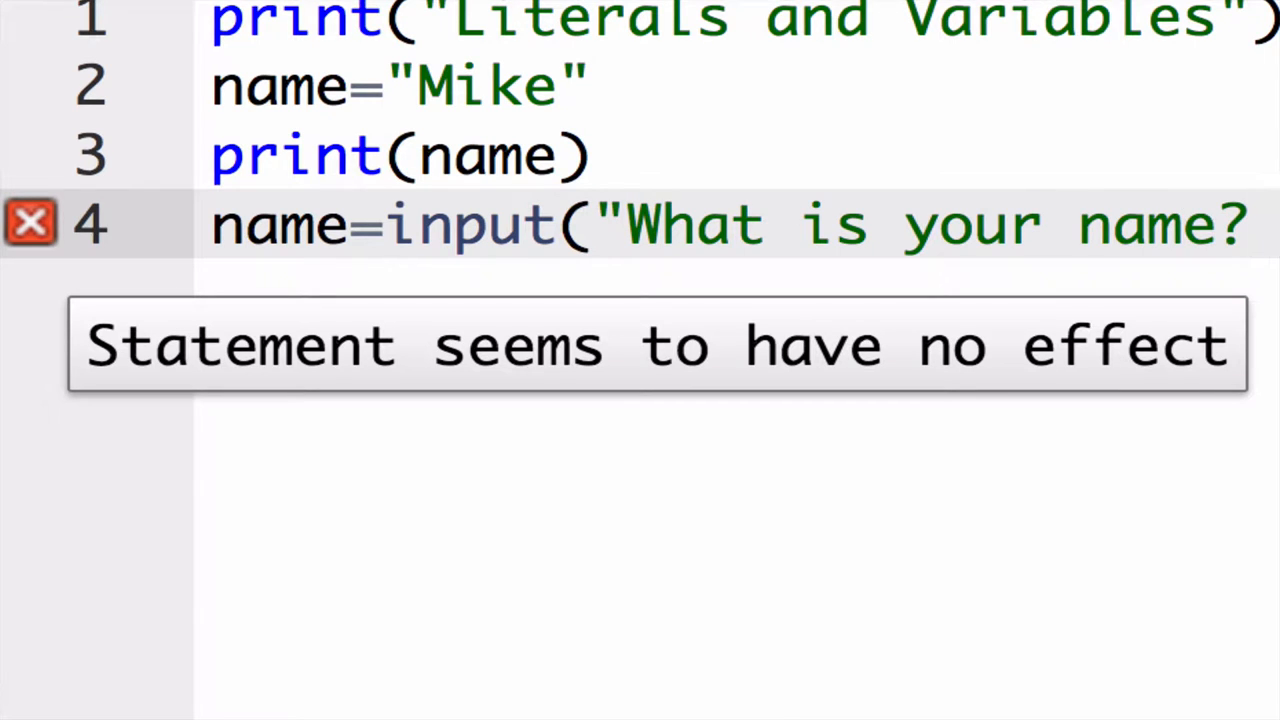
Add print("Hello, ",name) on line 5
{"action": "key", "text": "Return"}
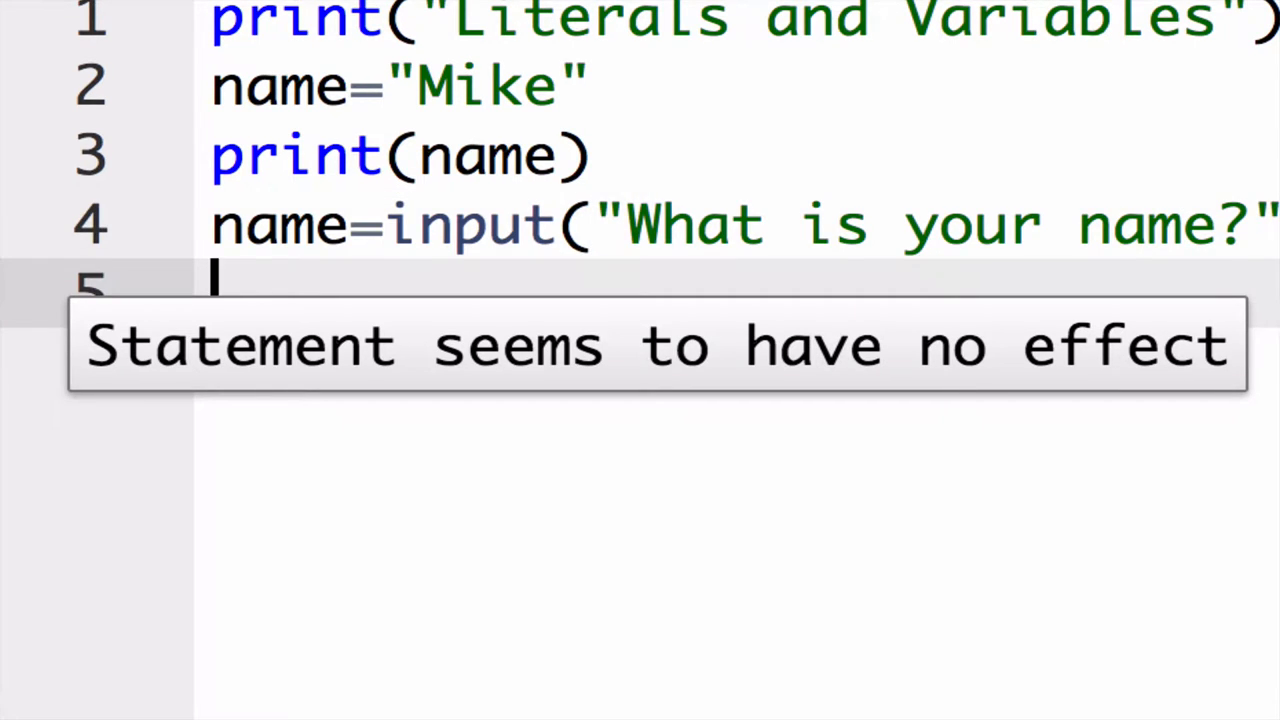
{"action": "type", "text": "print"}
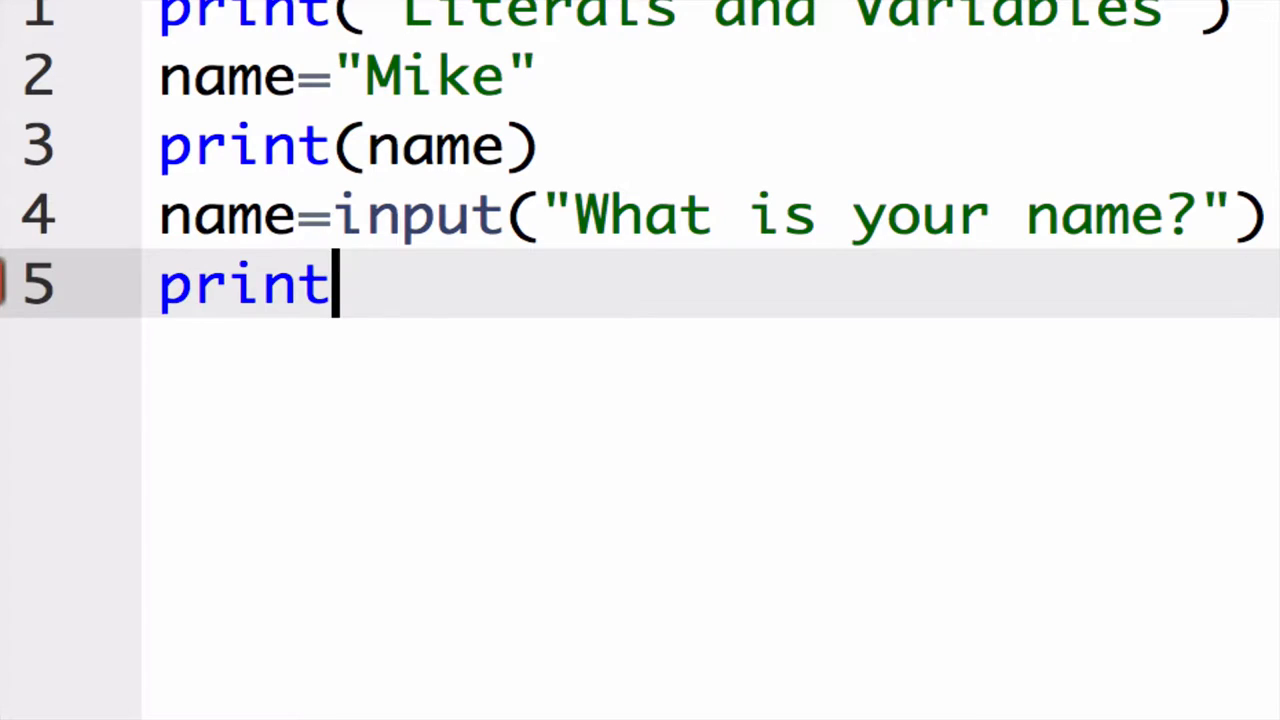
{"action": "type", "text": "(\"Hello,"}
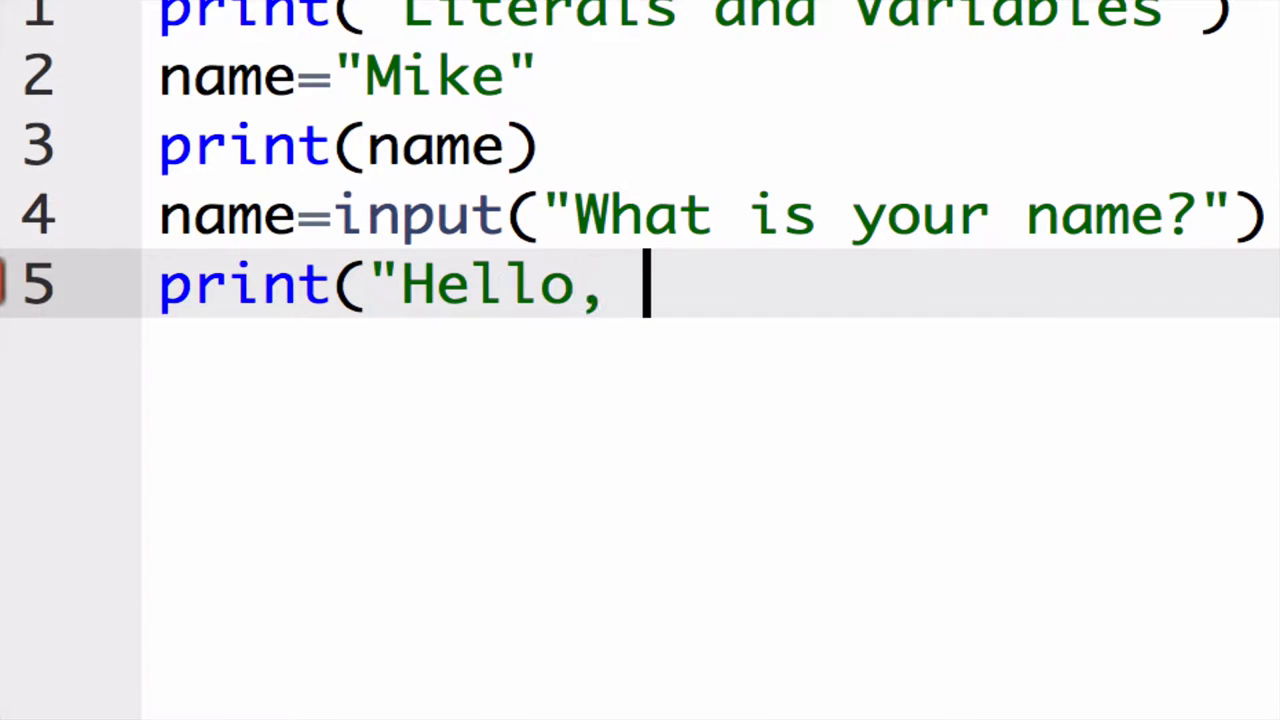
{"action": "type", "text": "\",name"}
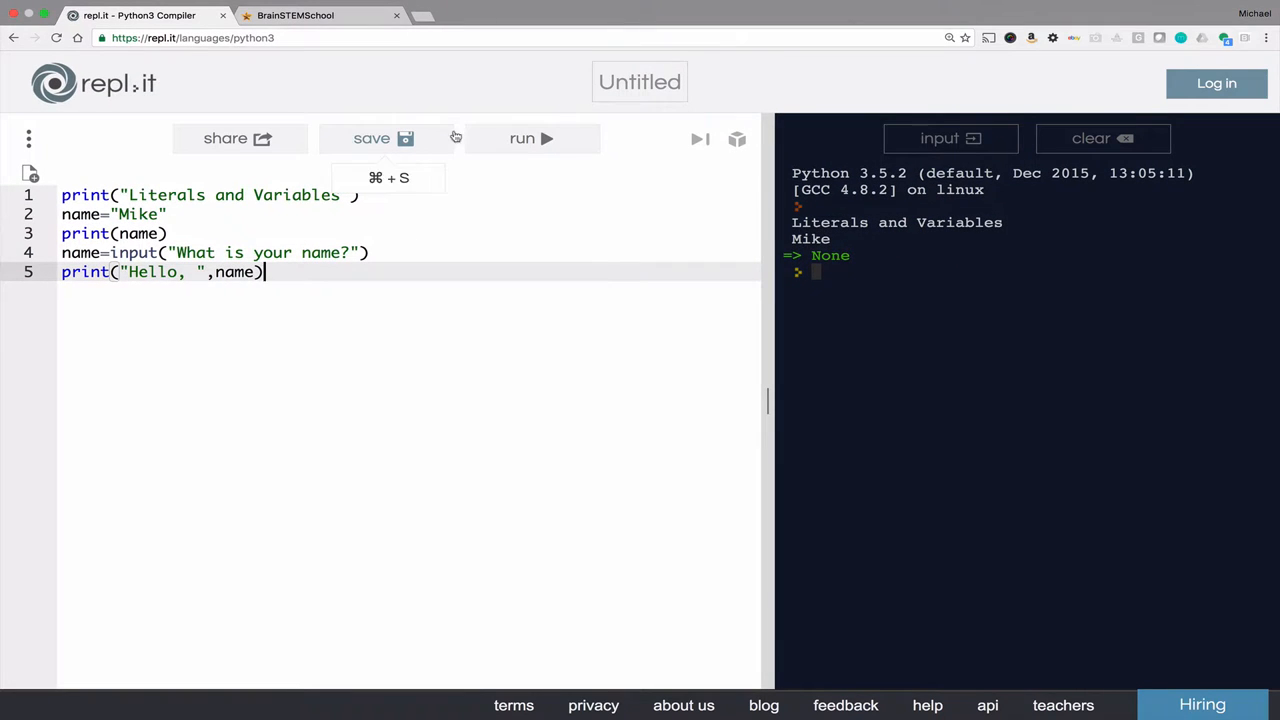
Run the script and answer the name prompt with Freddie
{"action": "left_click", "coordinate": [531, 138]}
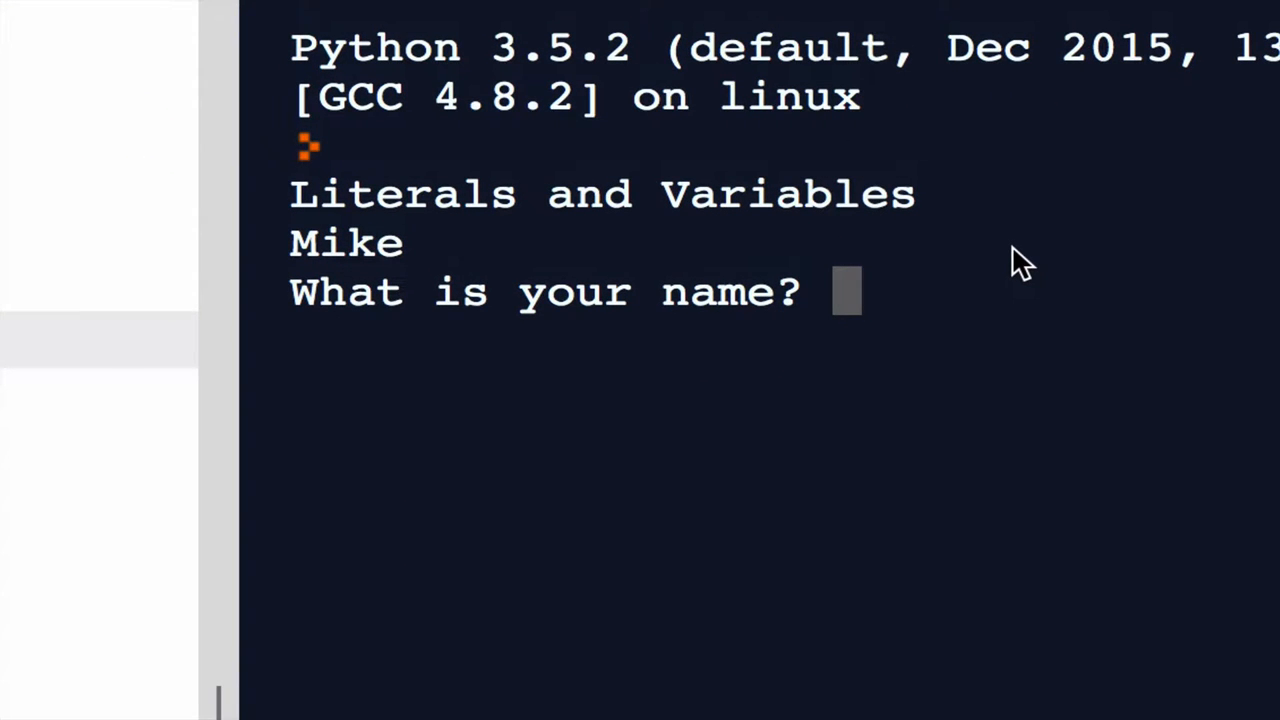
{"action": "type", "text": "Freddie"}
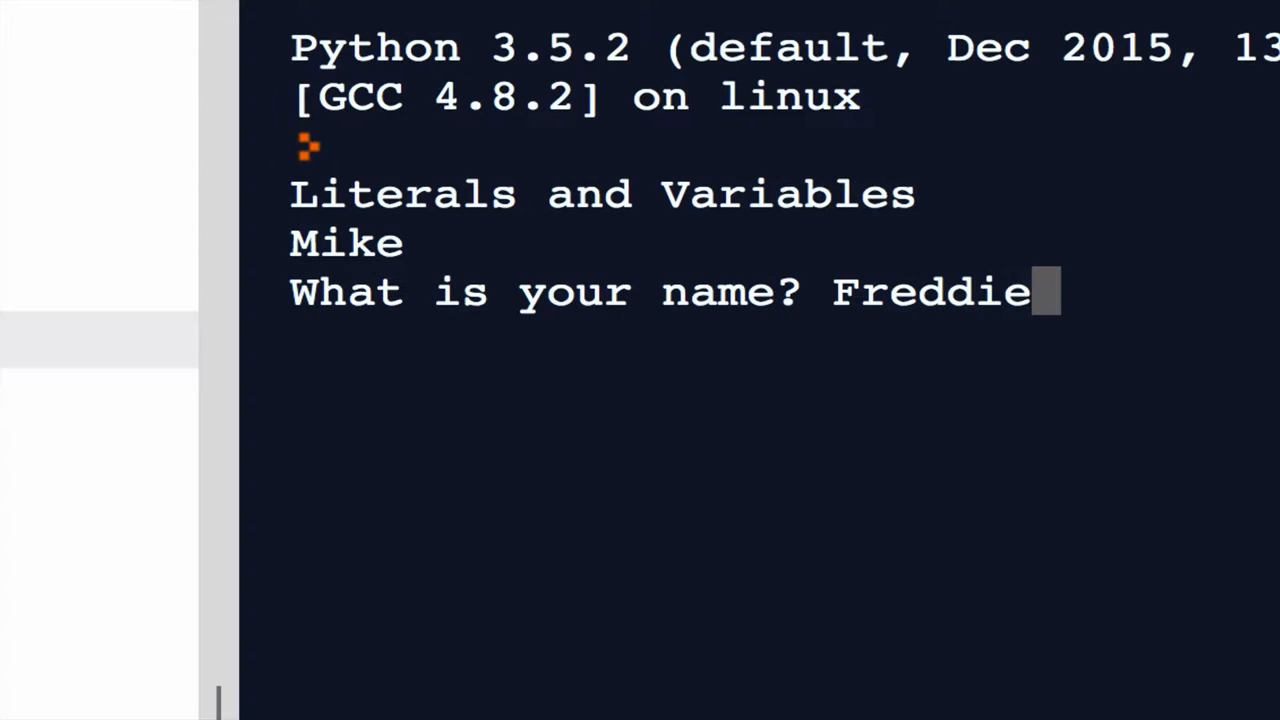
{"action": "key", "text": "Return"}
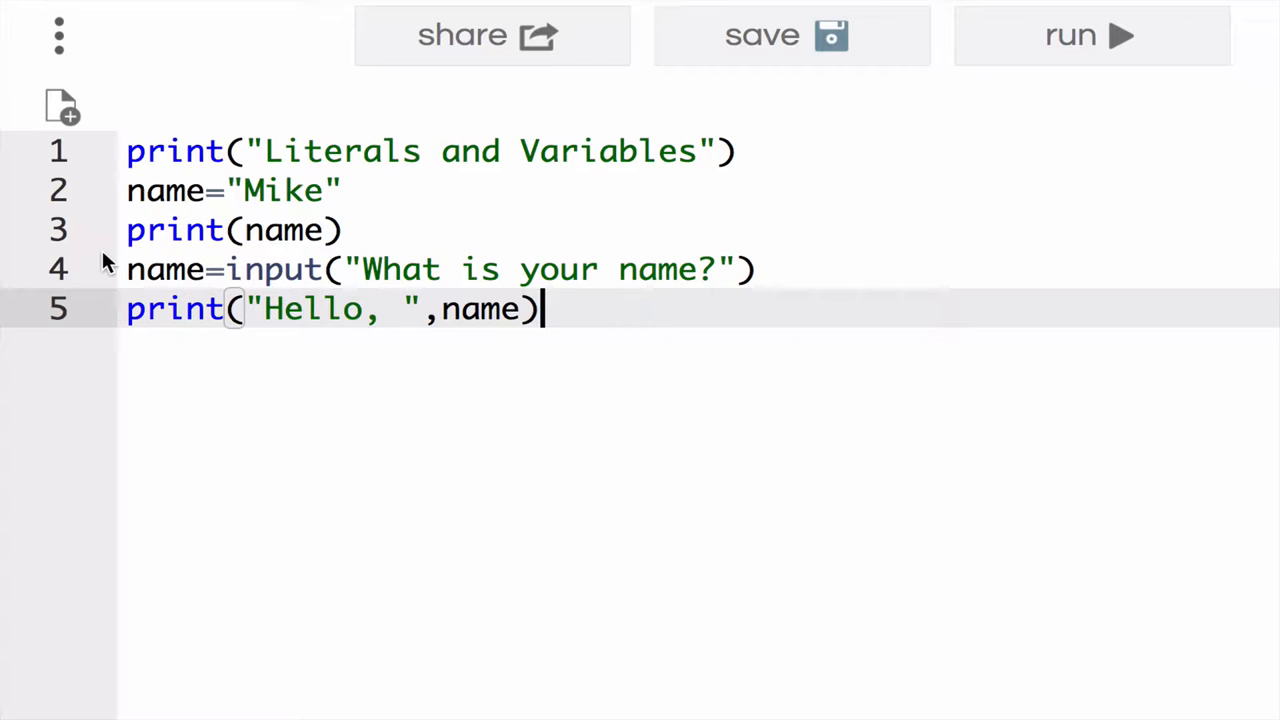
Start a print(4) line, run it, and stop the still-running earlier program
{"action": "key", "text": "Return"}
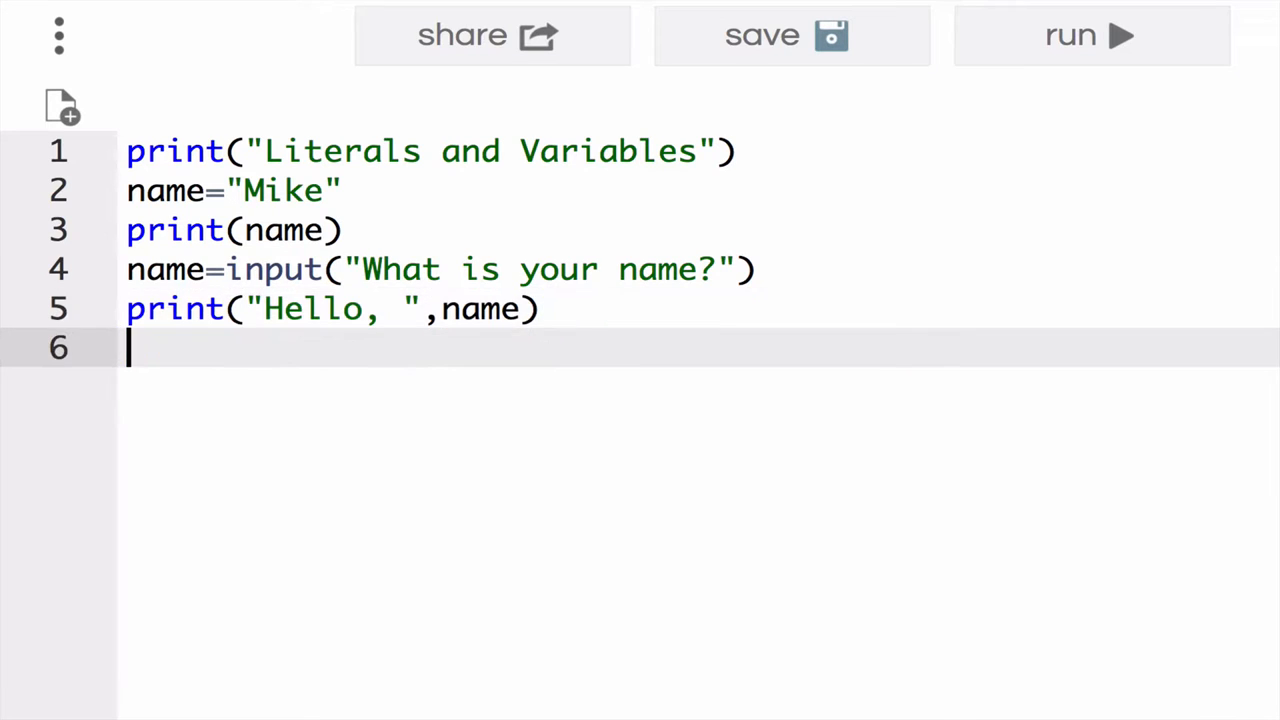
{"action": "type", "text": "p"}
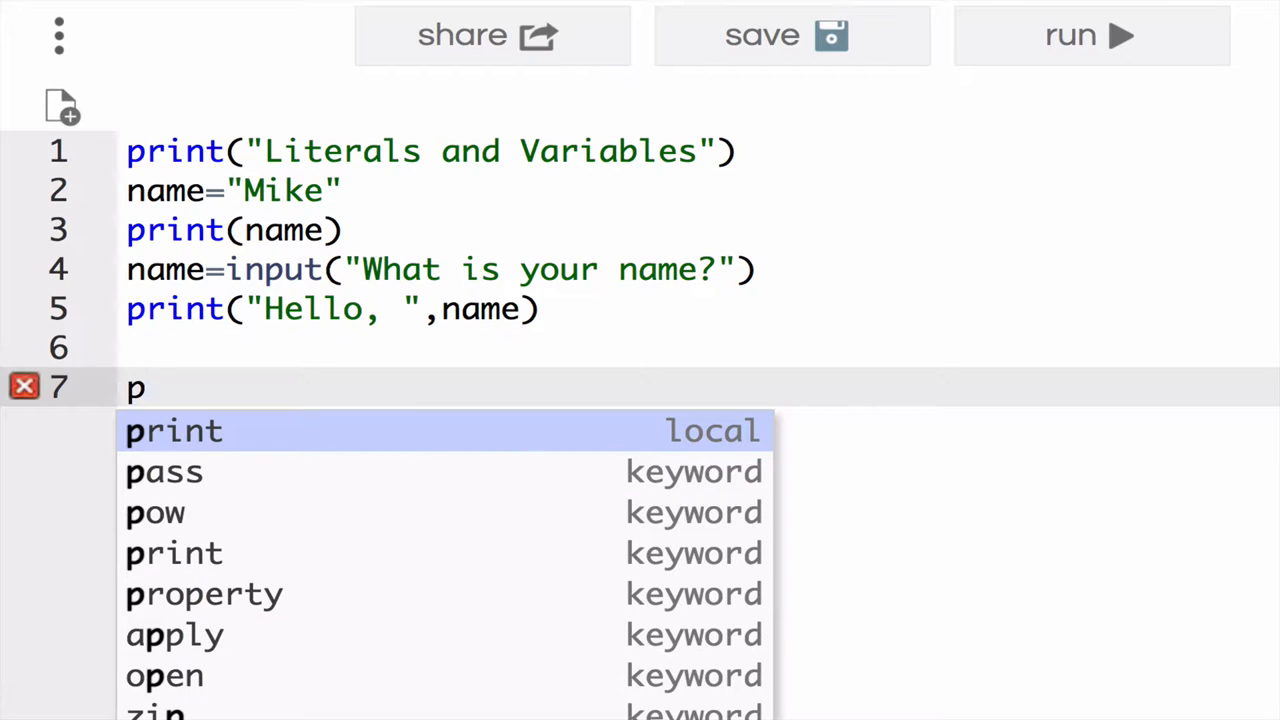
{"action": "left_click", "coordinate": [173, 430]}
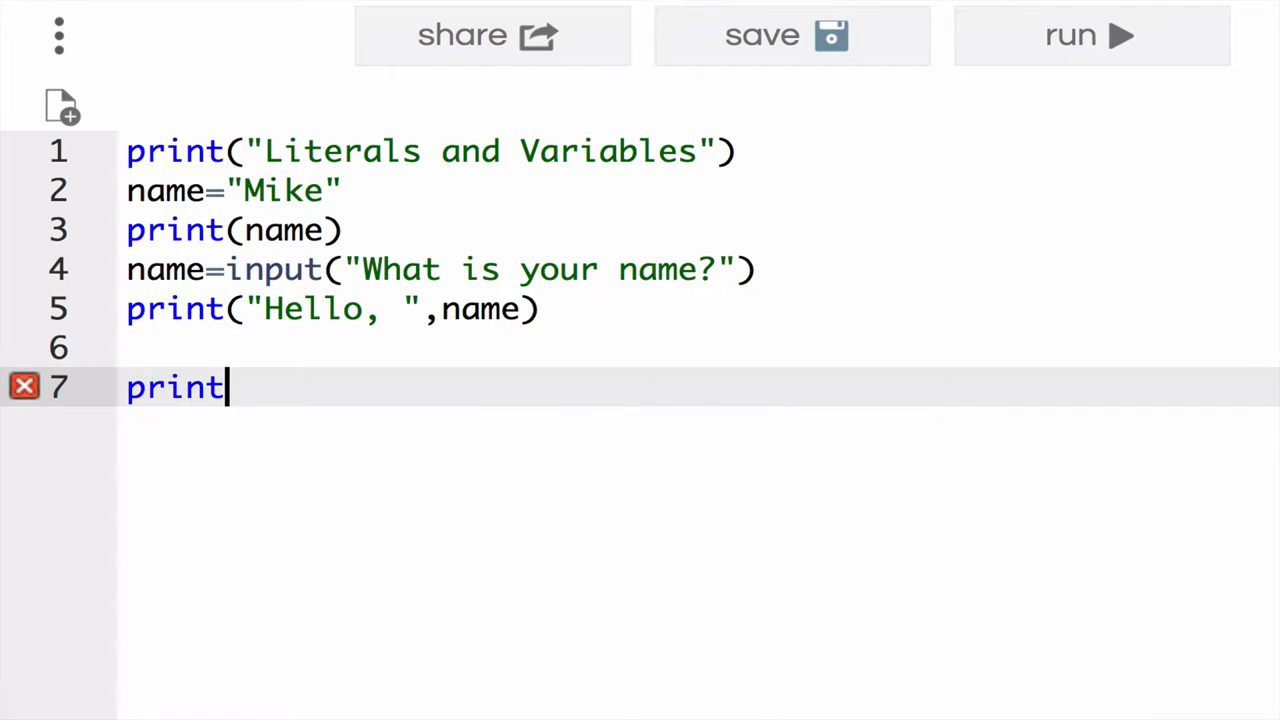
{"action": "type", "text": "($"}
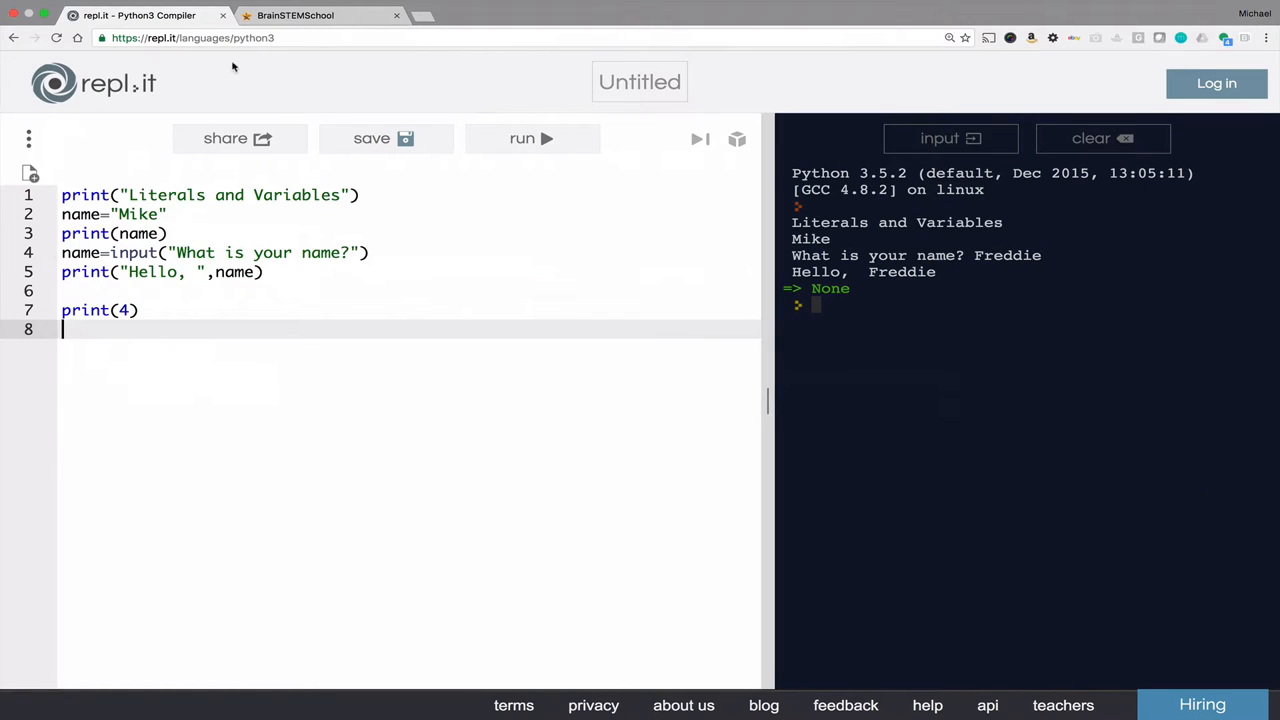
{"action": "left_click", "coordinate": [531, 138]}
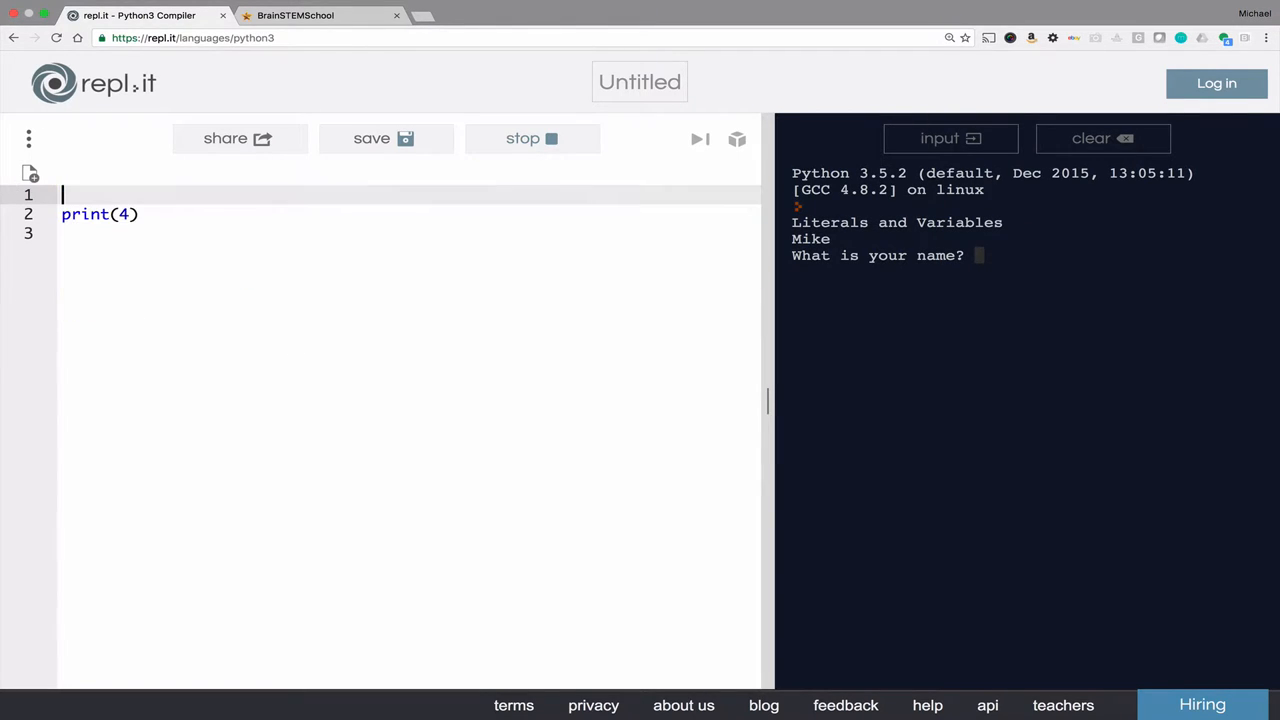
{"action": "left_click", "coordinate": [532, 138]}
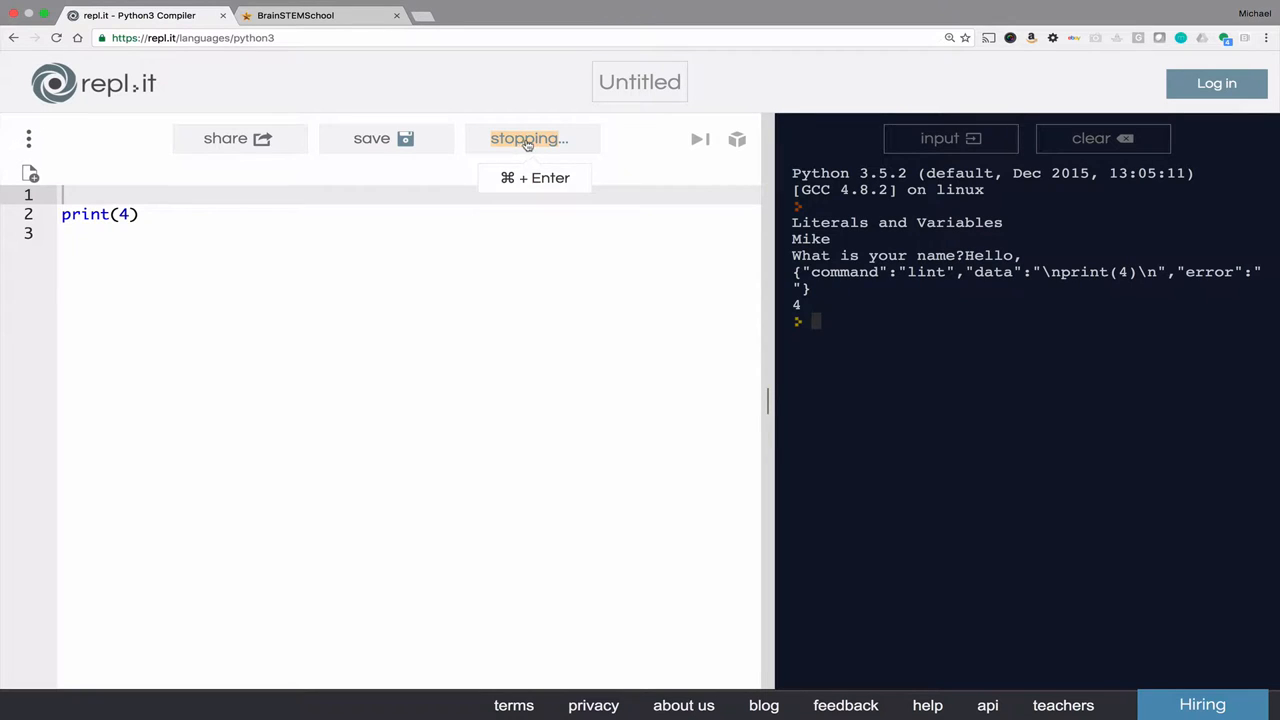
{"action": "left_click", "coordinate": [529, 138]}
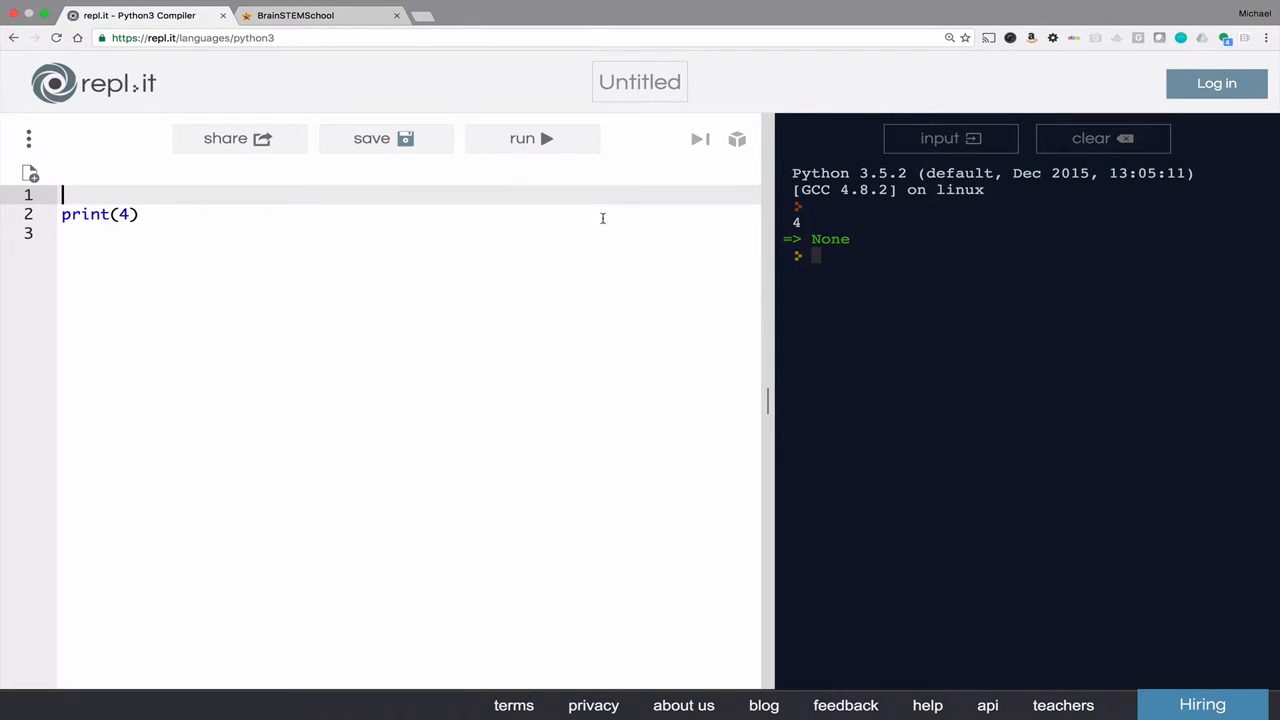
Add print(3.14) and print(True), running the script after each
{"action": "type", "text": "print("}
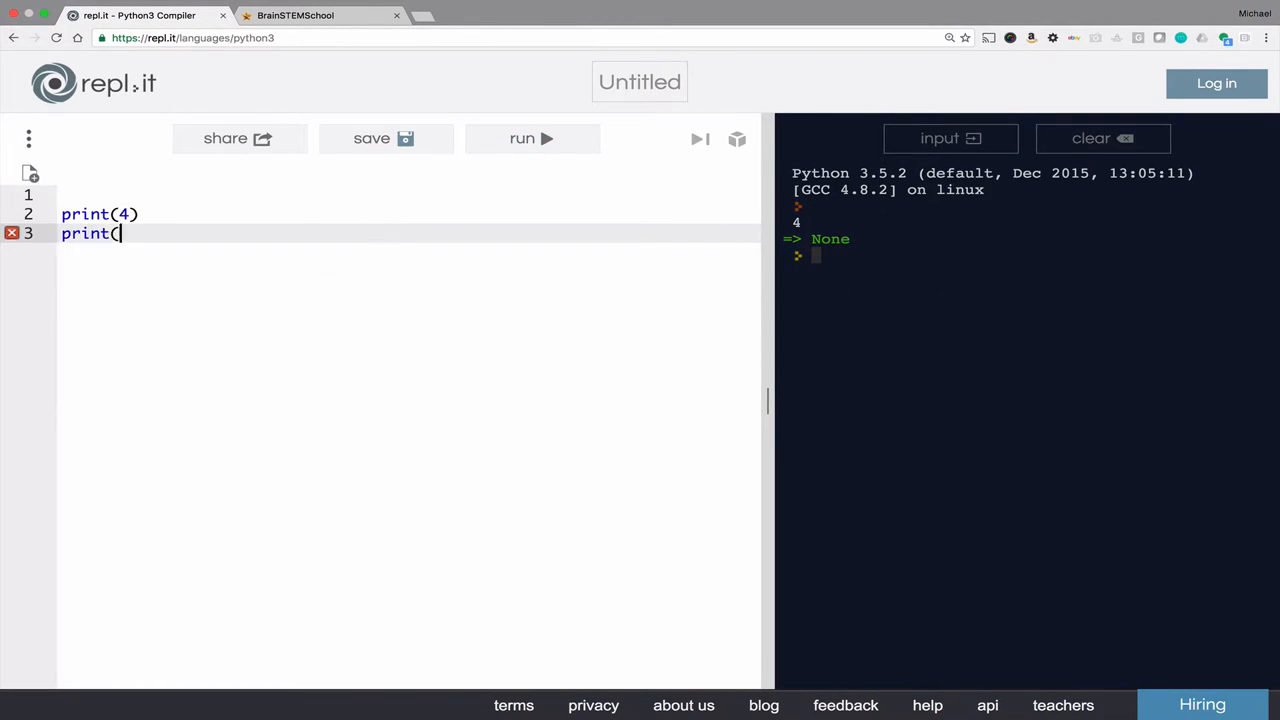
{"action": "type", "text": "3.14)"}
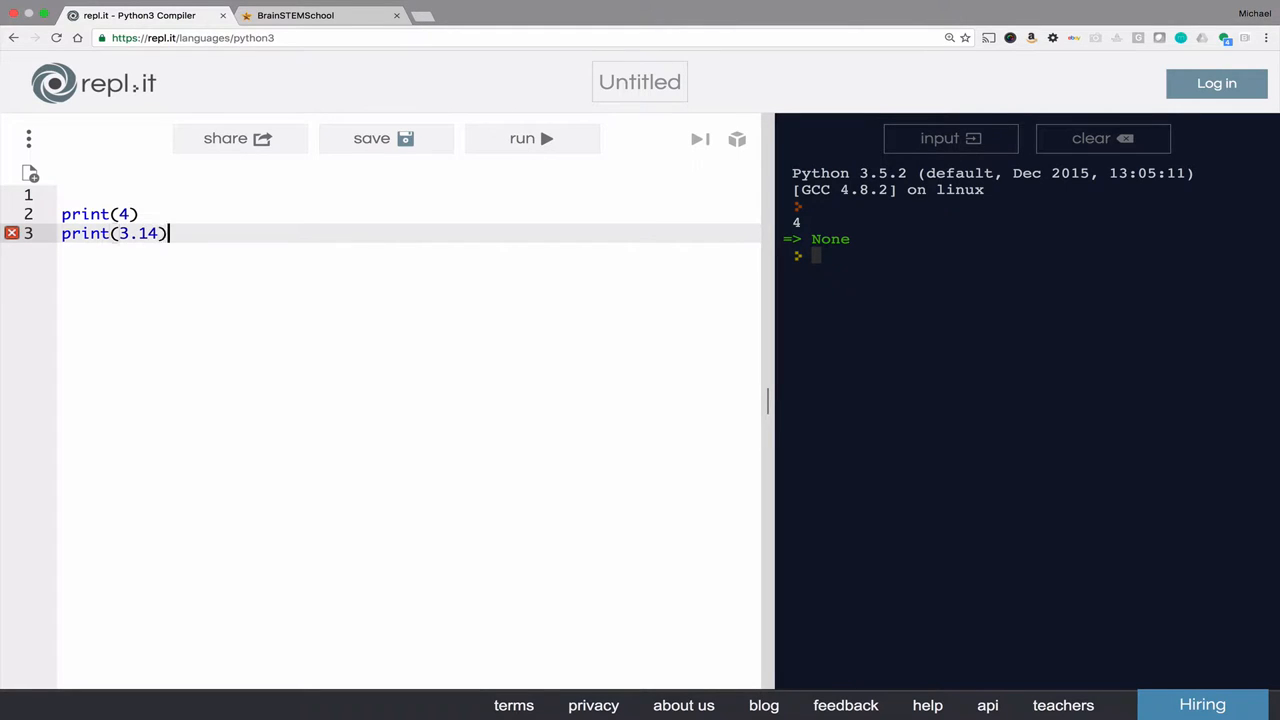
{"action": "left_click", "coordinate": [531, 138]}
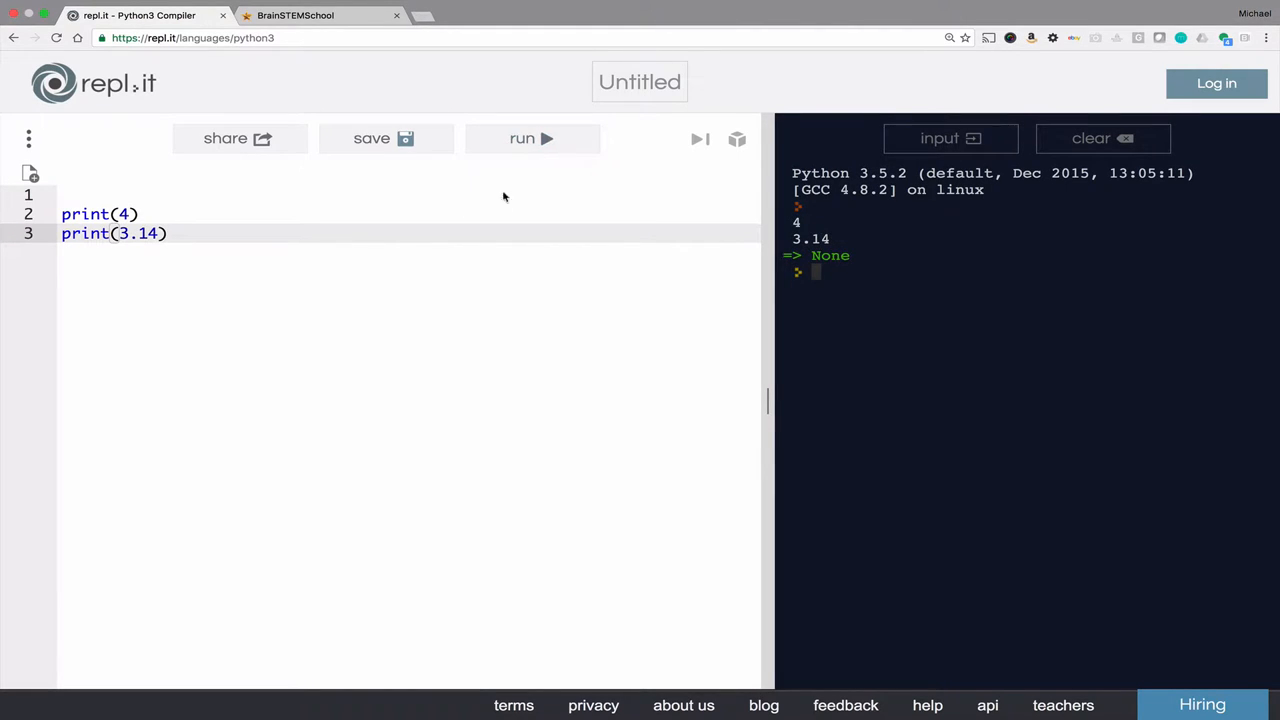
{"action": "type", "text": "pri"}
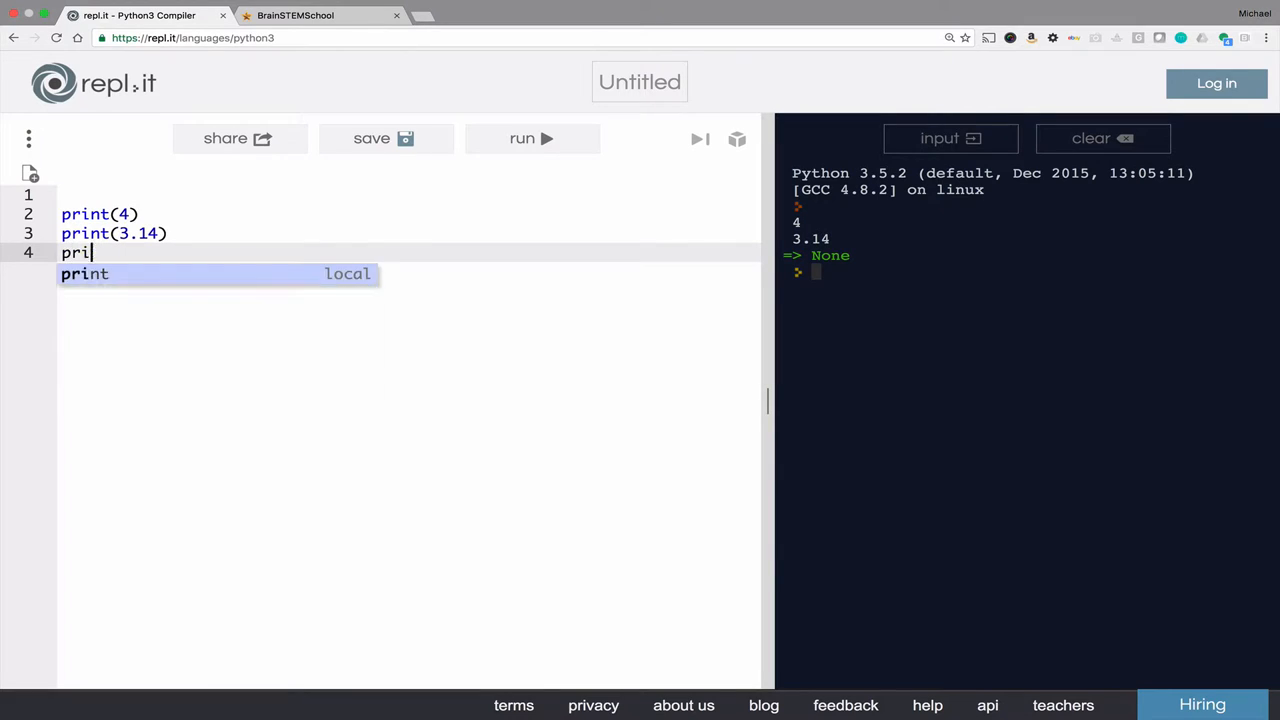
{"action": "type", "text": "(True"}
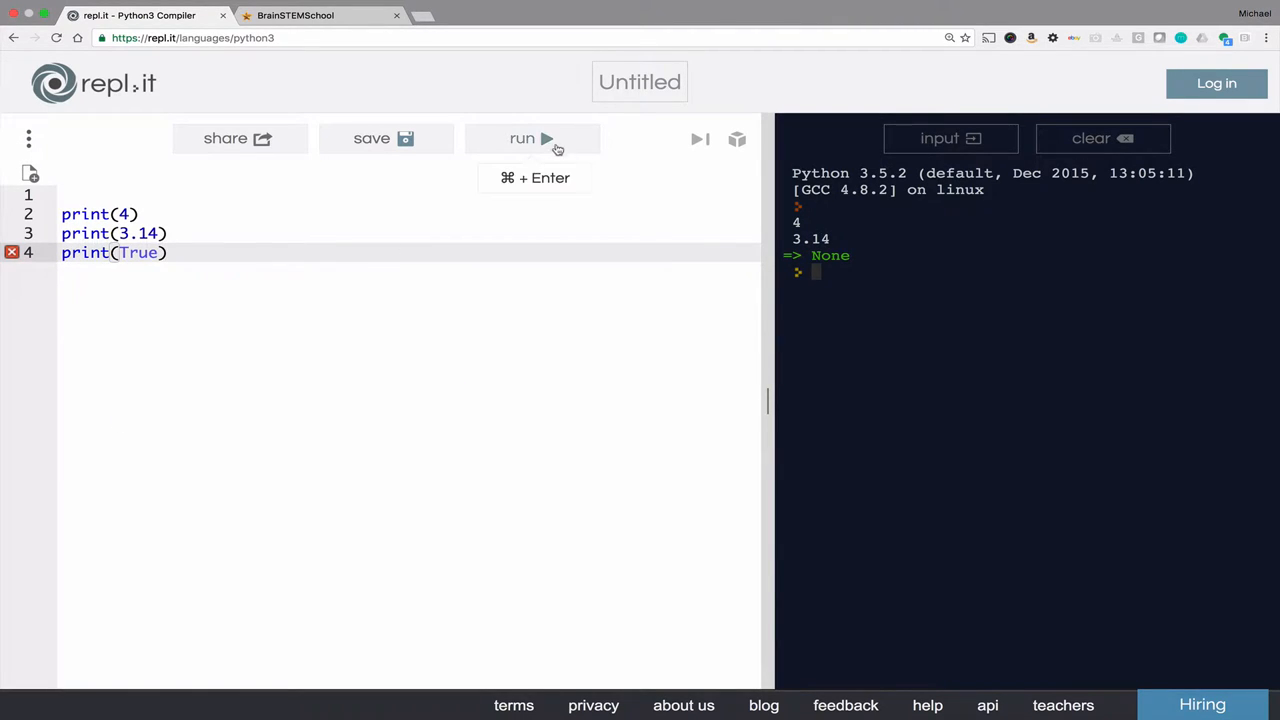
{"action": "left_click", "coordinate": [521, 138]}
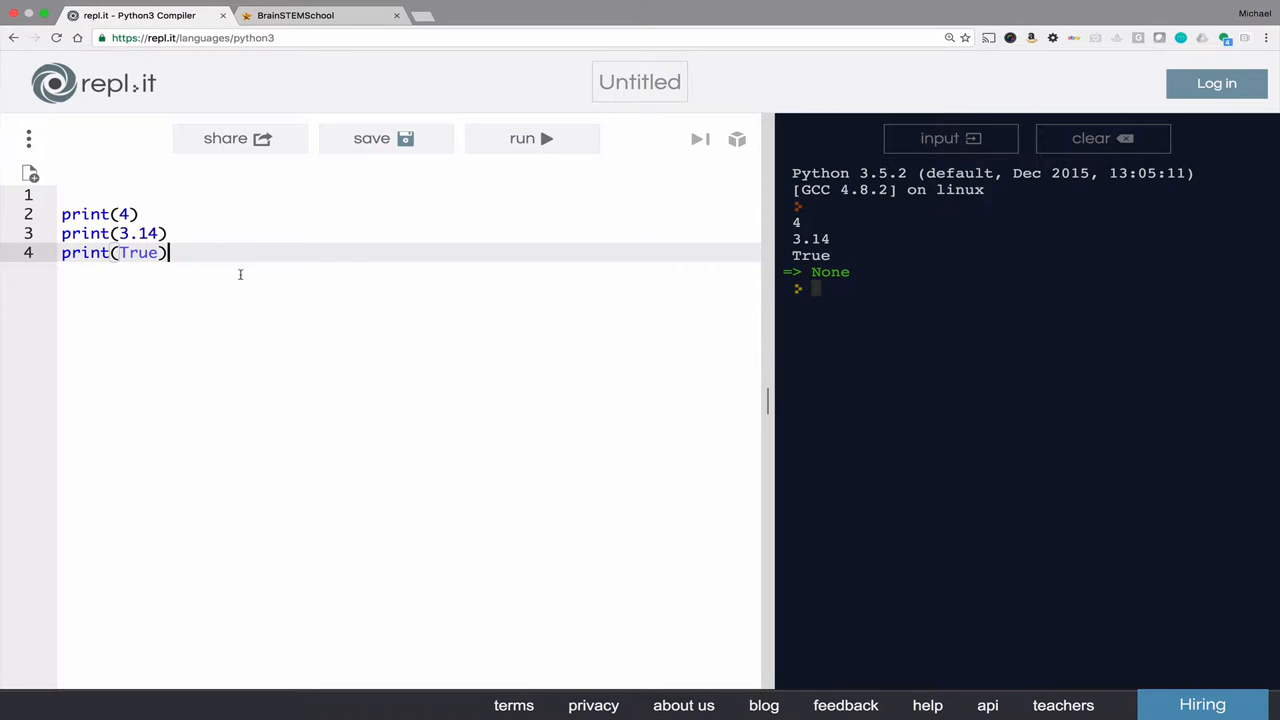
Add print("True") on a new line and run it
{"action": "key", "text": "Return"}
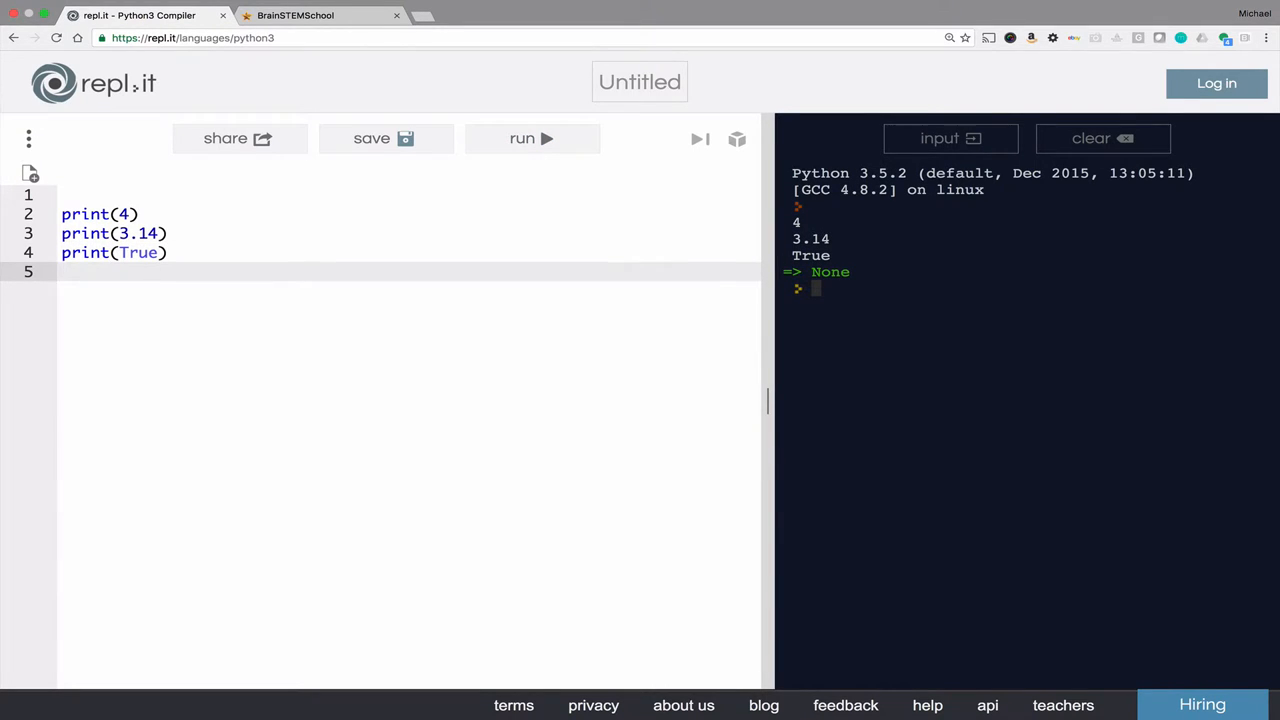
{"action": "type", "text": "print"}
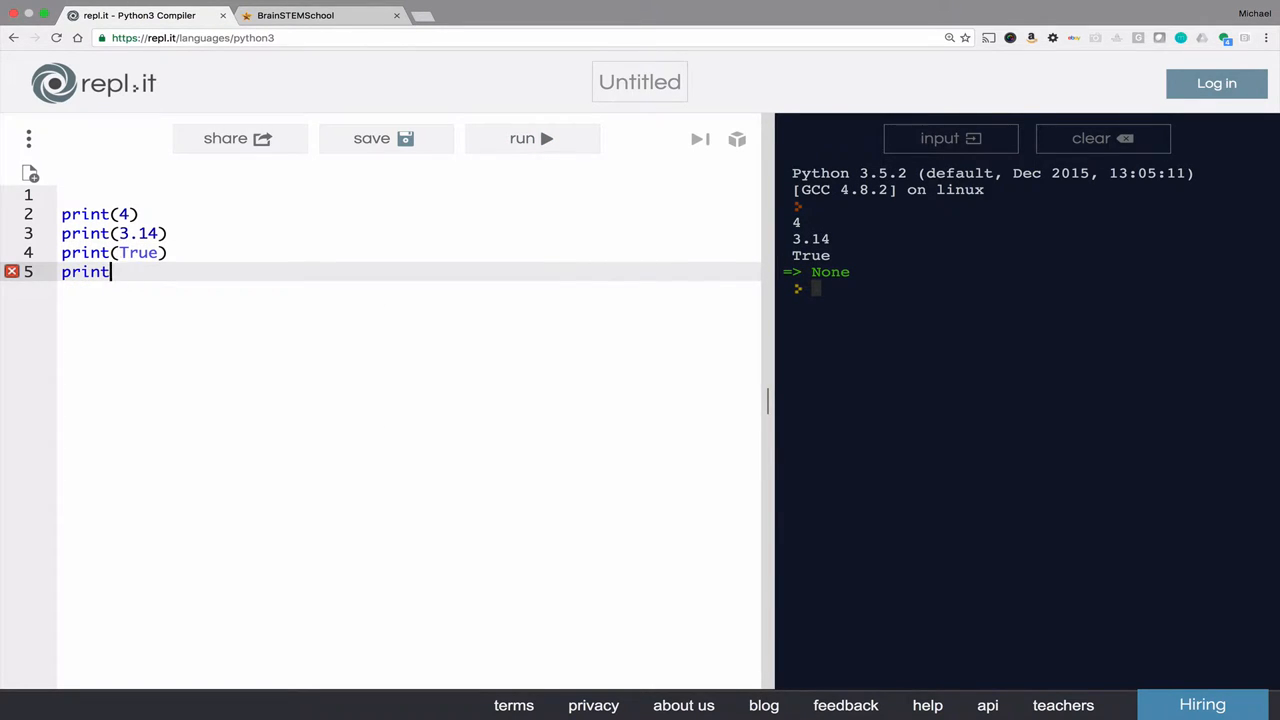
{"action": "type", "text": "(\"True"}
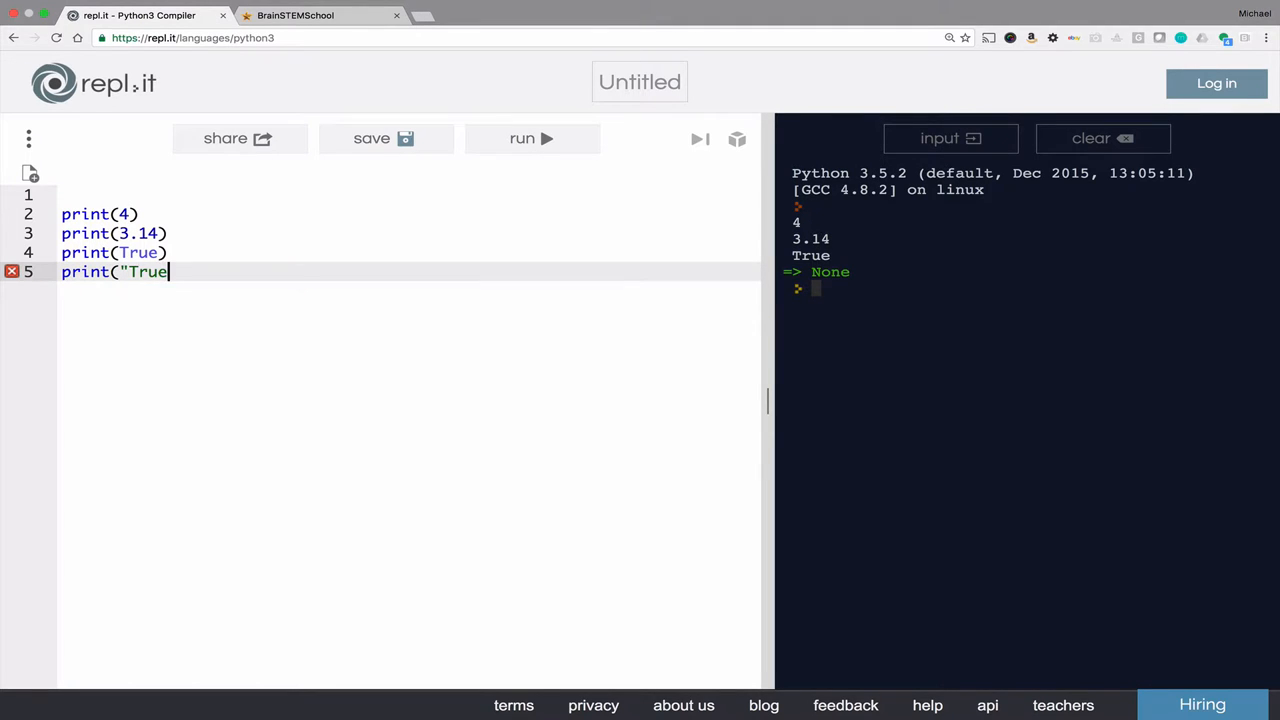
{"action": "type", "text": "\")"}
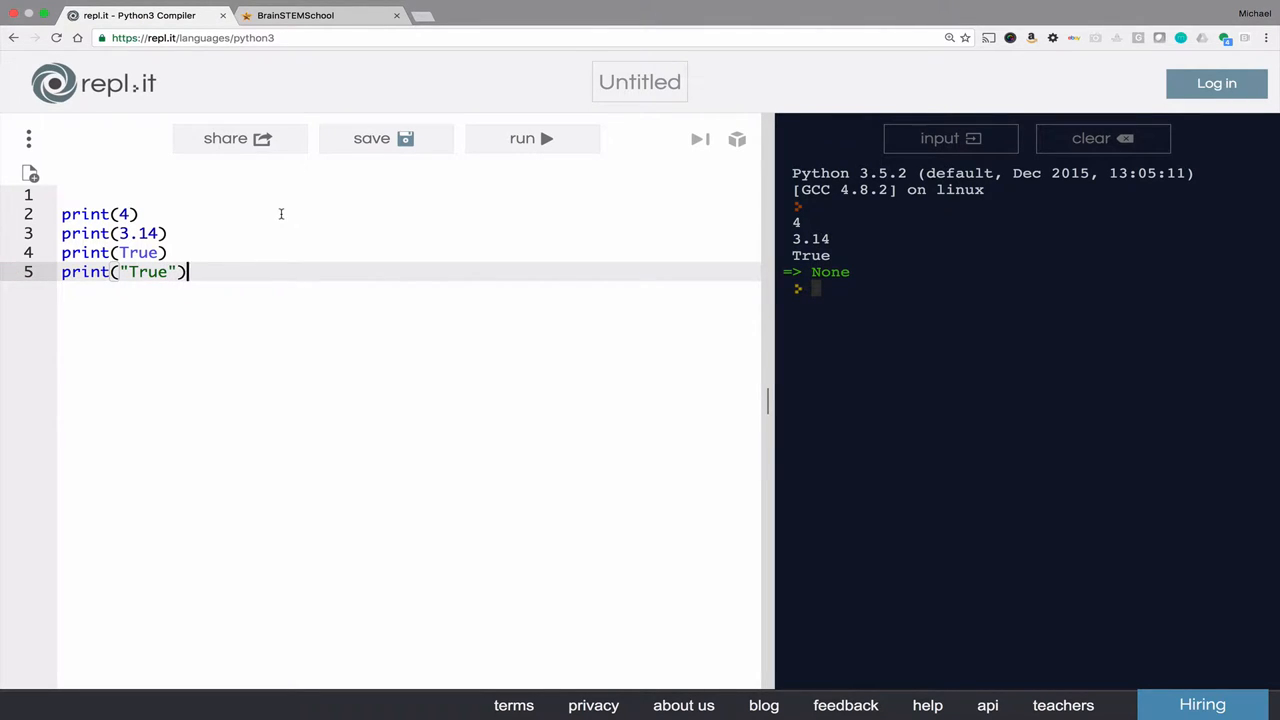
{"action": "left_click", "coordinate": [522, 138]}
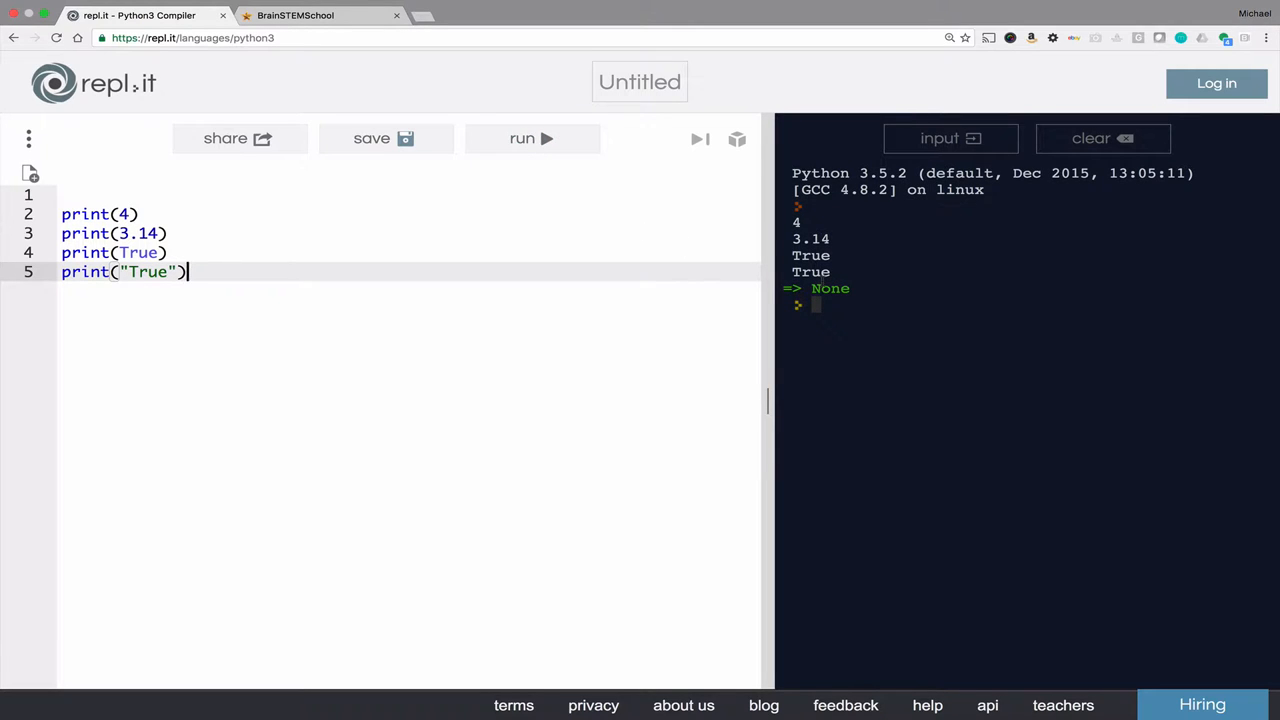
{"action": "mouse_move", "coordinate": [484, 277]}
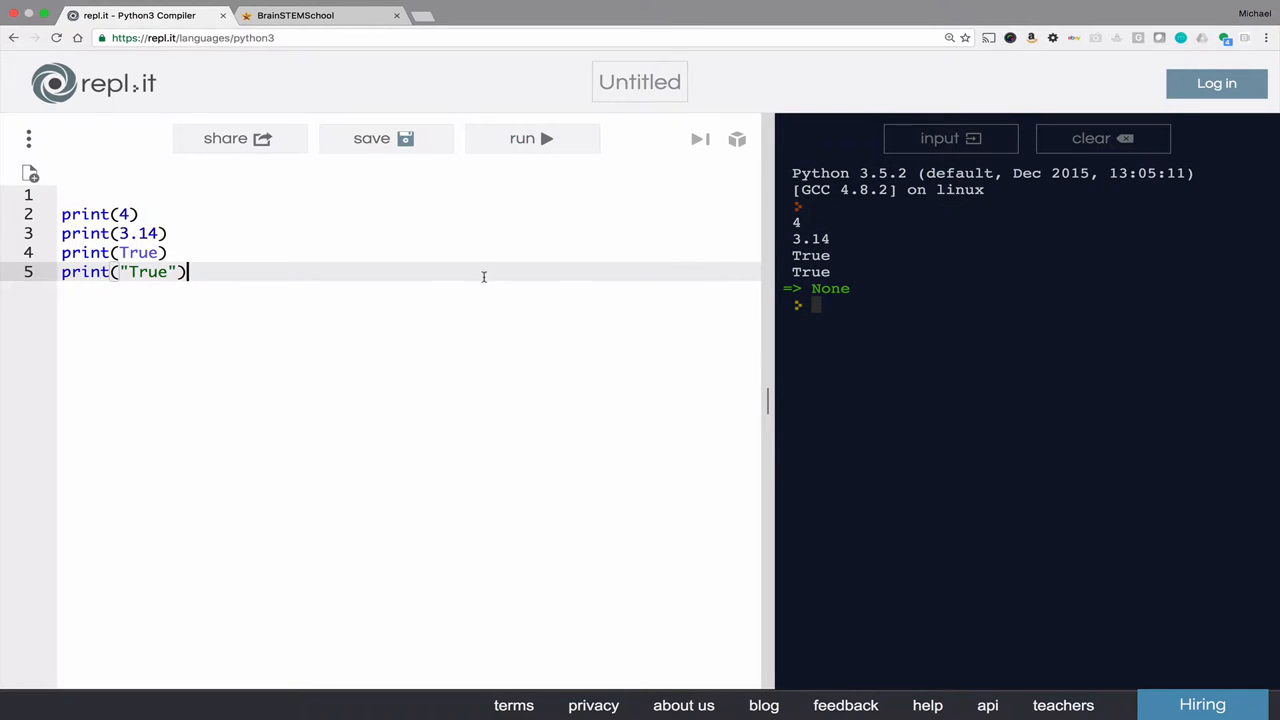
Add print("True"==True) and run to test the comparison
{"action": "key", "text": "Return"}
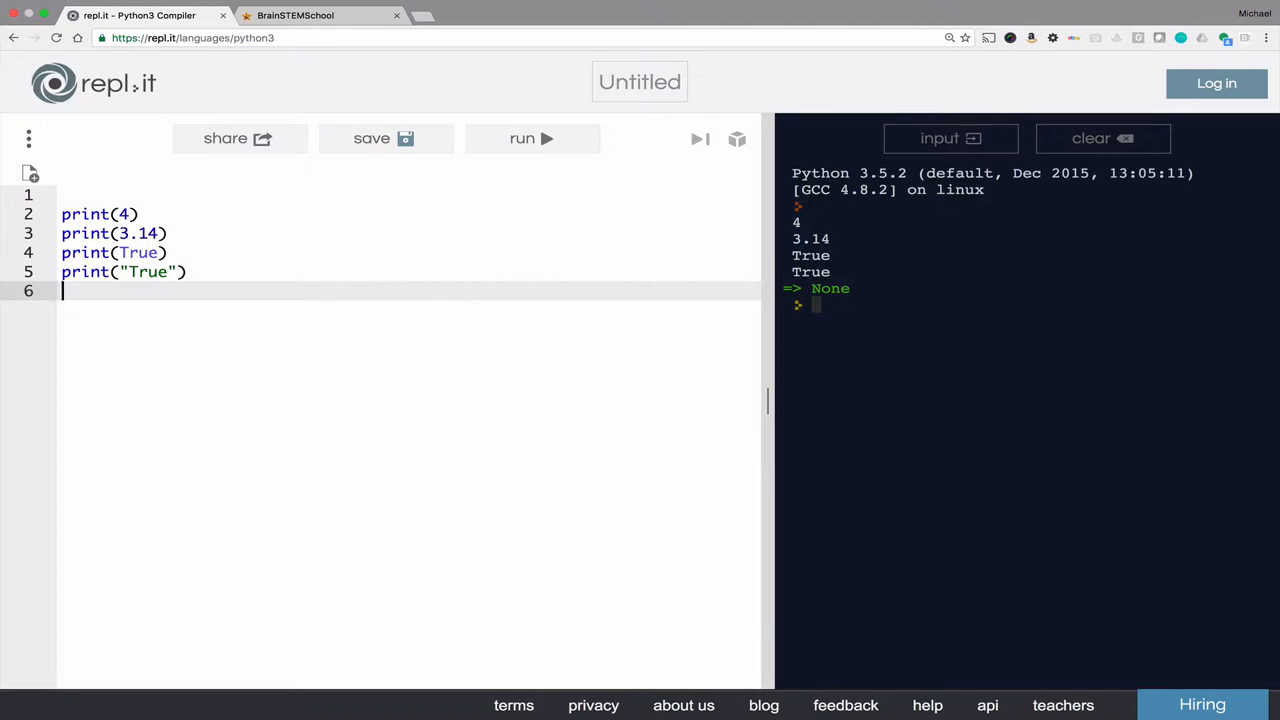
{"action": "type", "text": "print("}
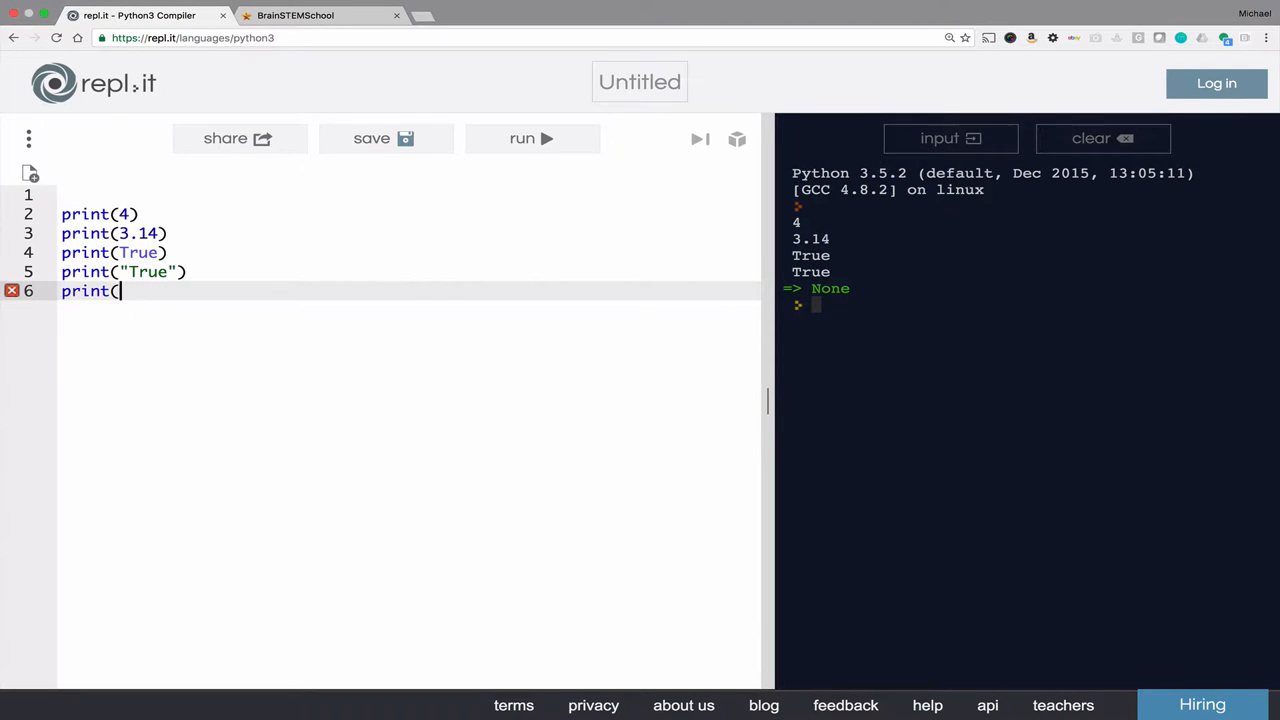
{"action": "type", "text": "\"Tru"}
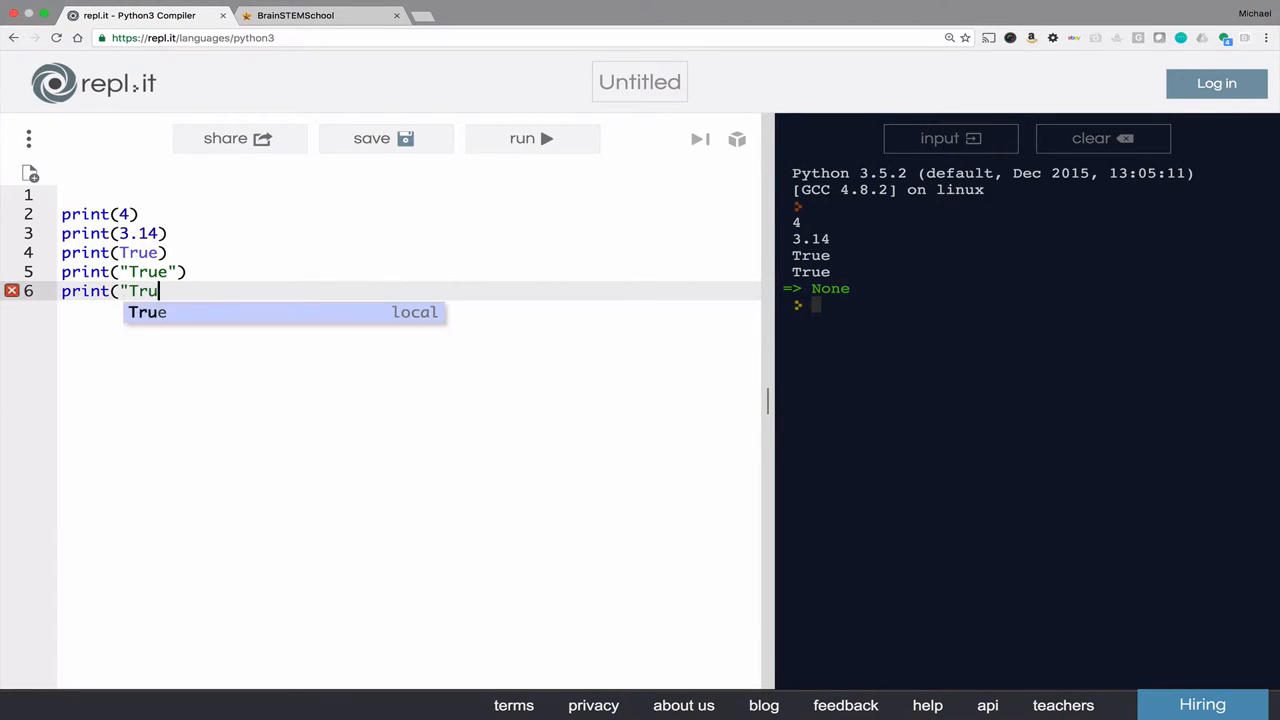
{"action": "type", "text": "e\""}
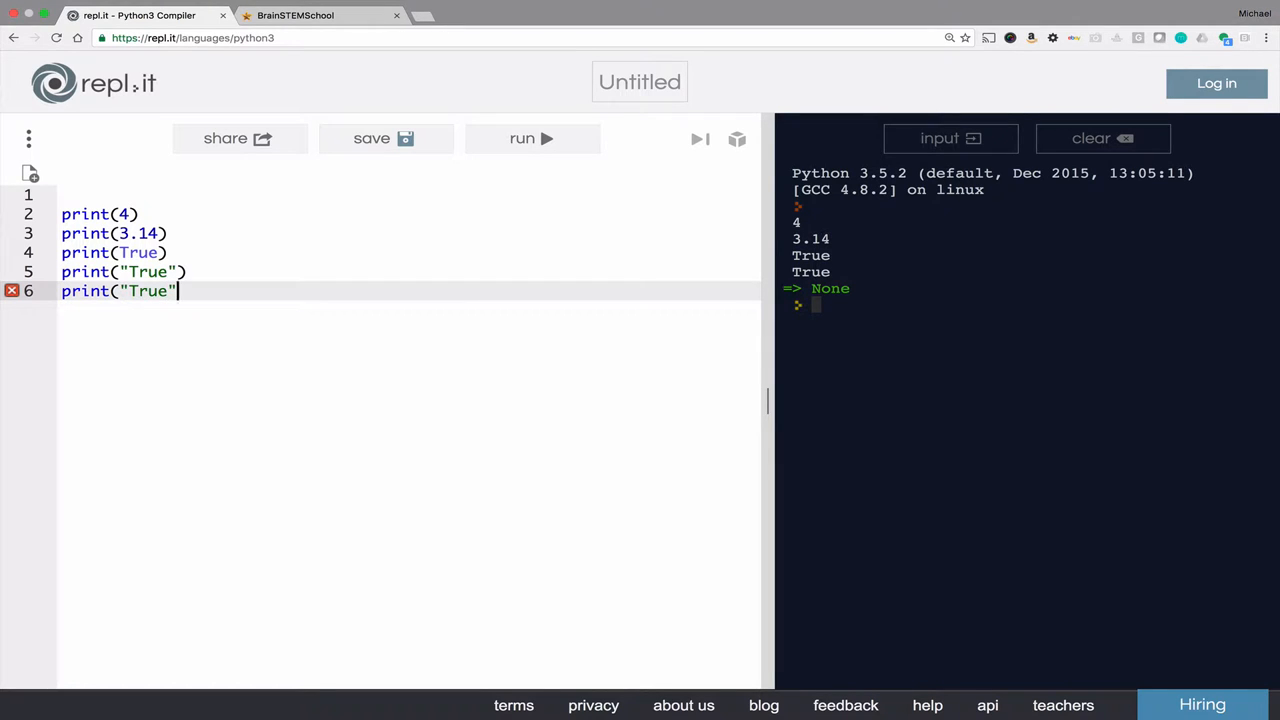
{"action": "type", "text": "==TRU"}
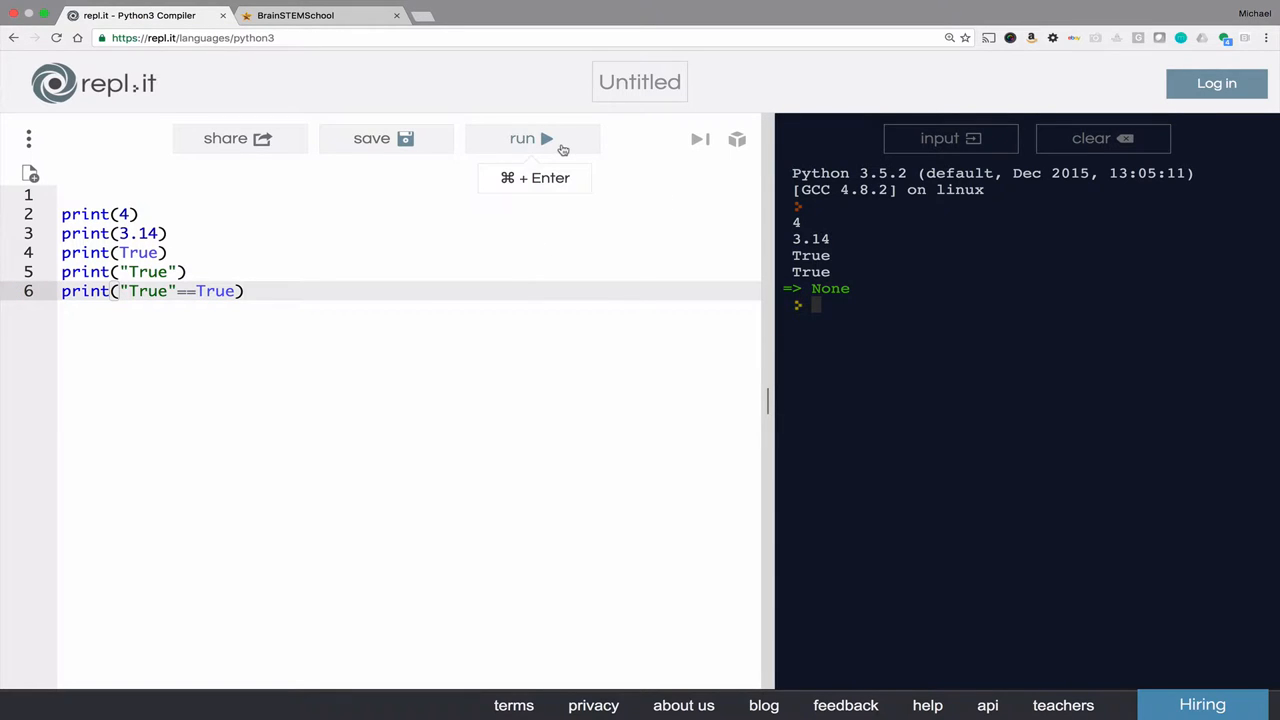
{"action": "left_click", "coordinate": [522, 138]}
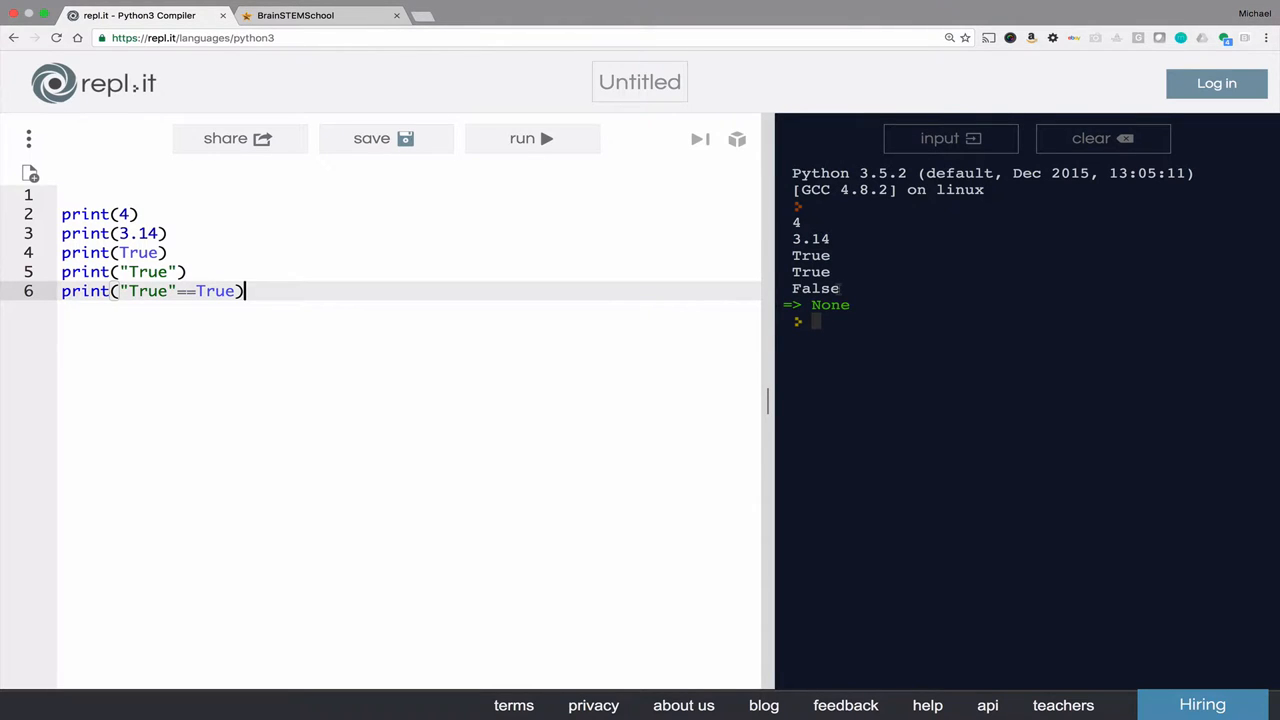
{"action": "mouse_move", "coordinate": [363, 320]}
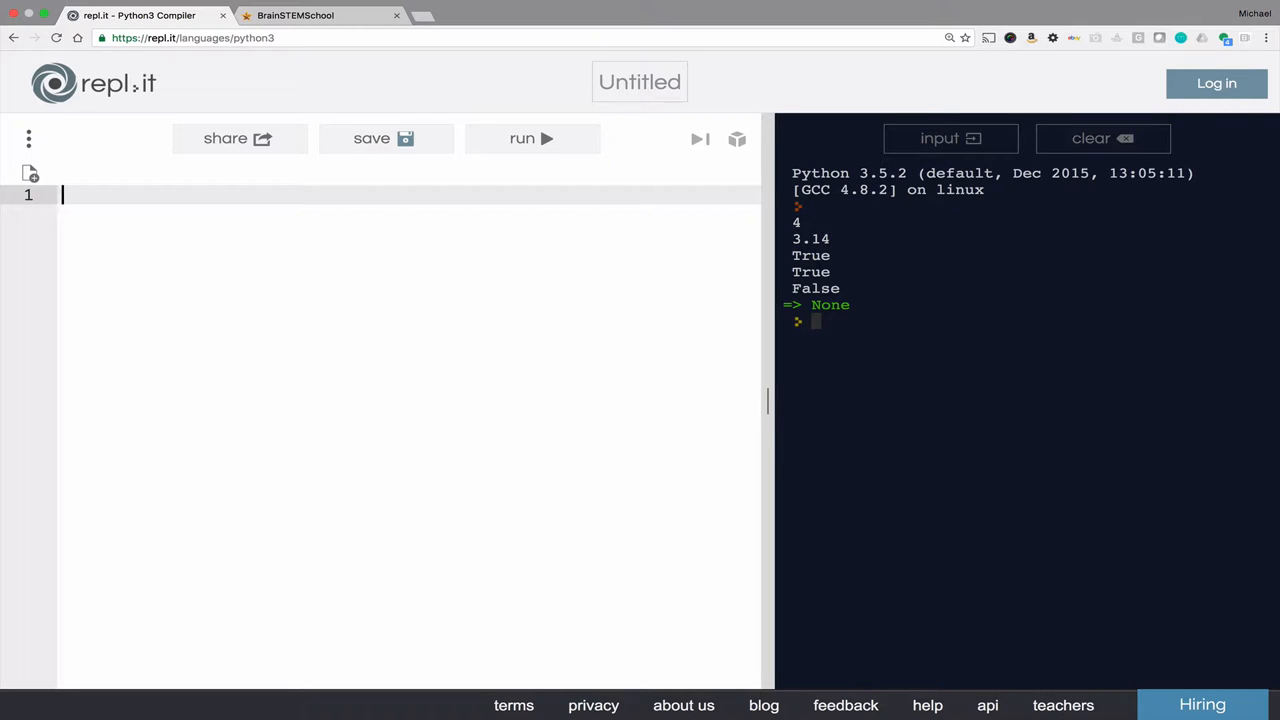
Write x=5, y=6 and print(x+y), then run to get 11
{"action": "type", "text": "x"}
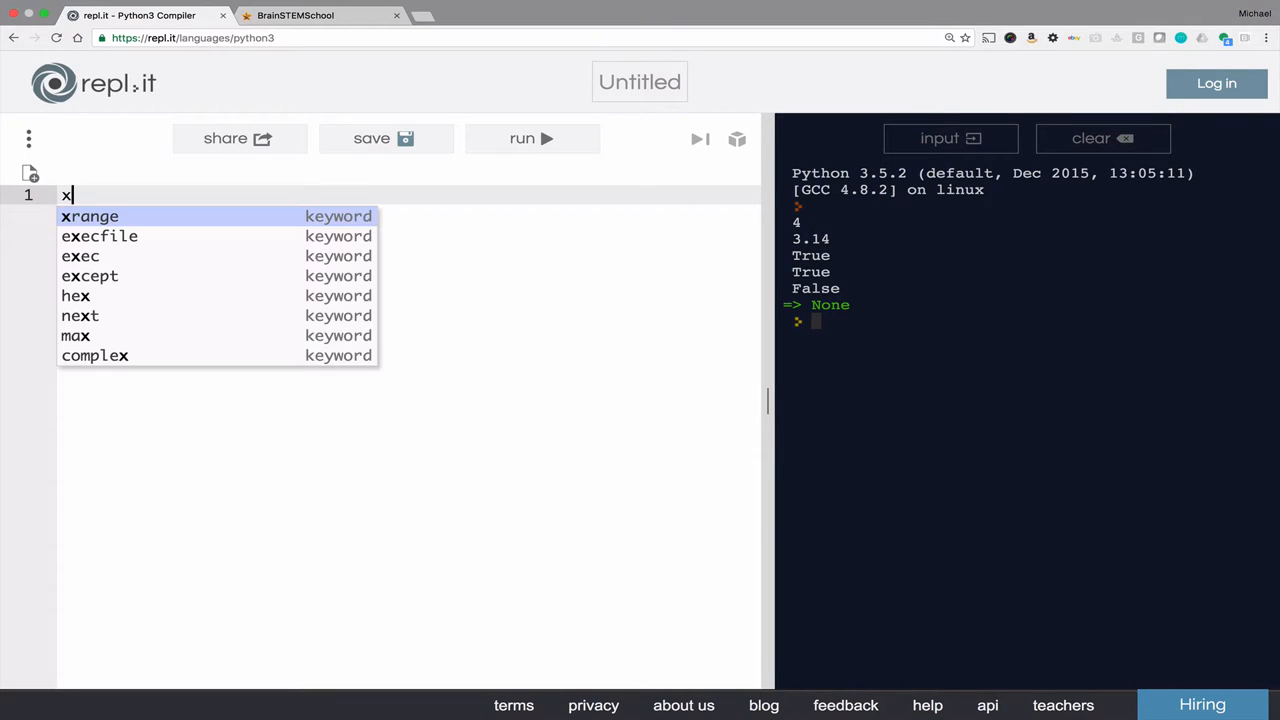
{"action": "type", "text": "=5"}
{"action": "type", "text": "y"}
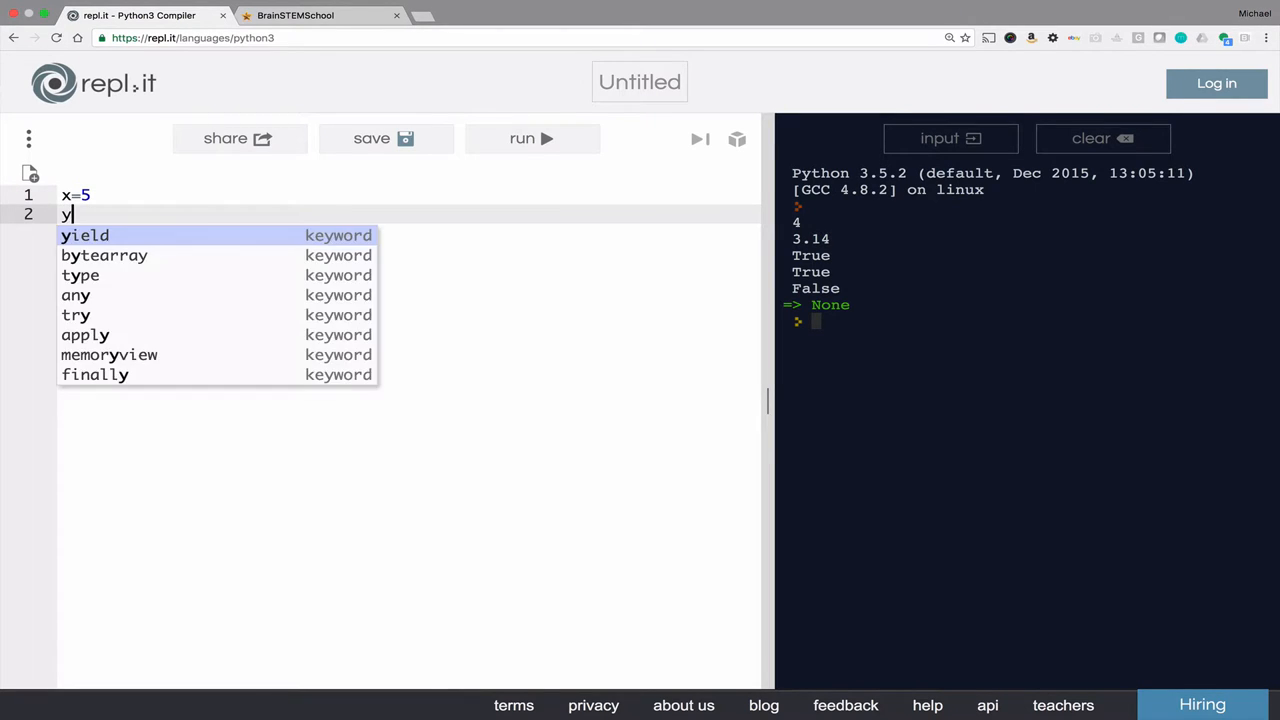
{"action": "type", "text": "=6"}
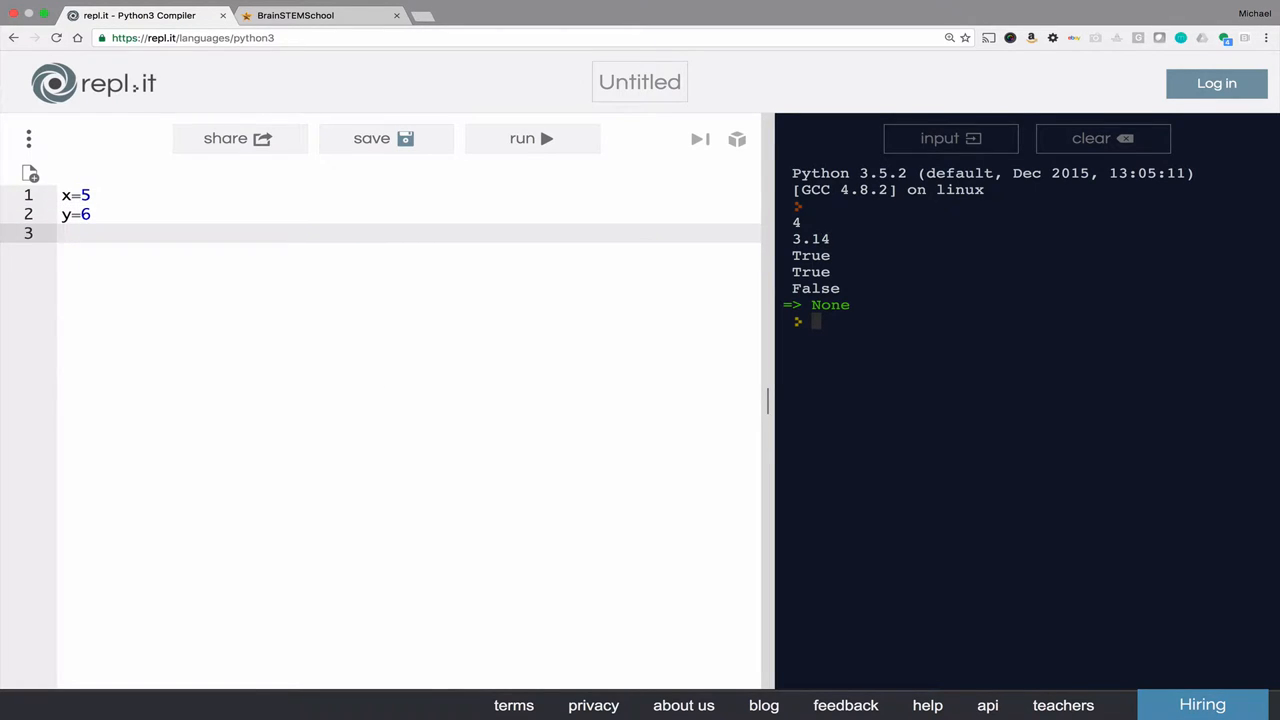
{"action": "type", "text": "print(x"}
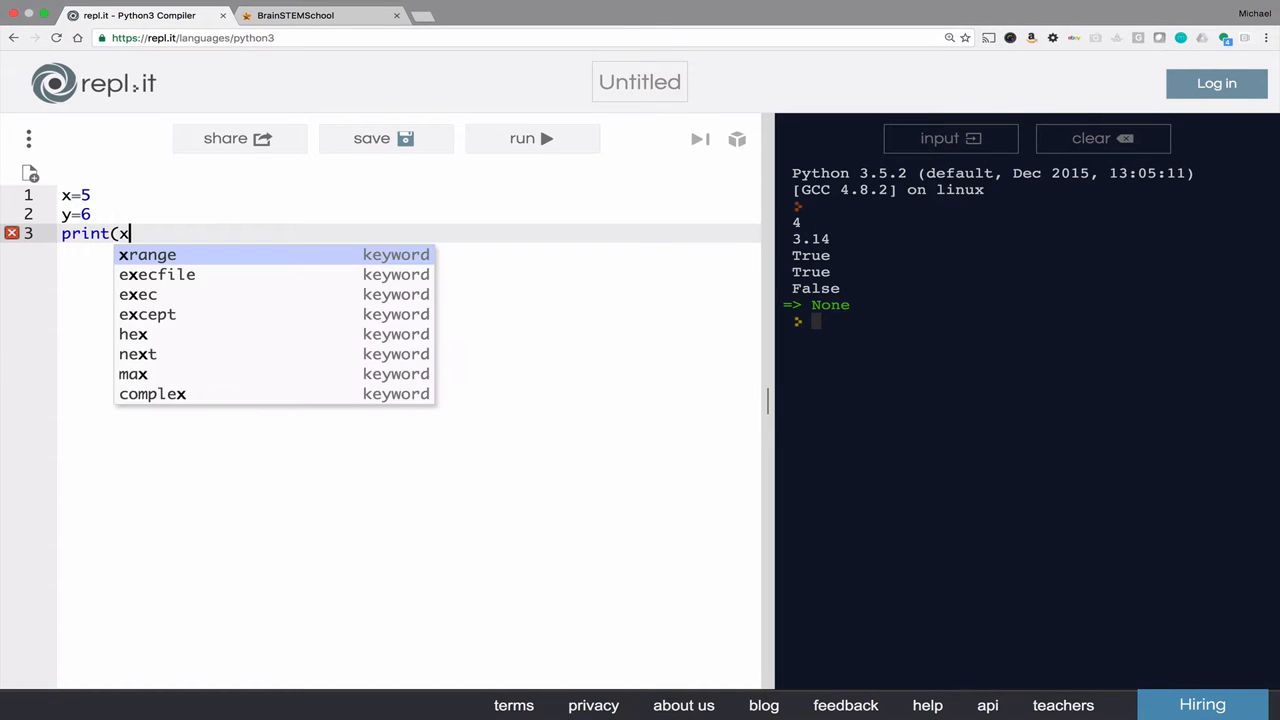
{"action": "type", "text": "+y)"}
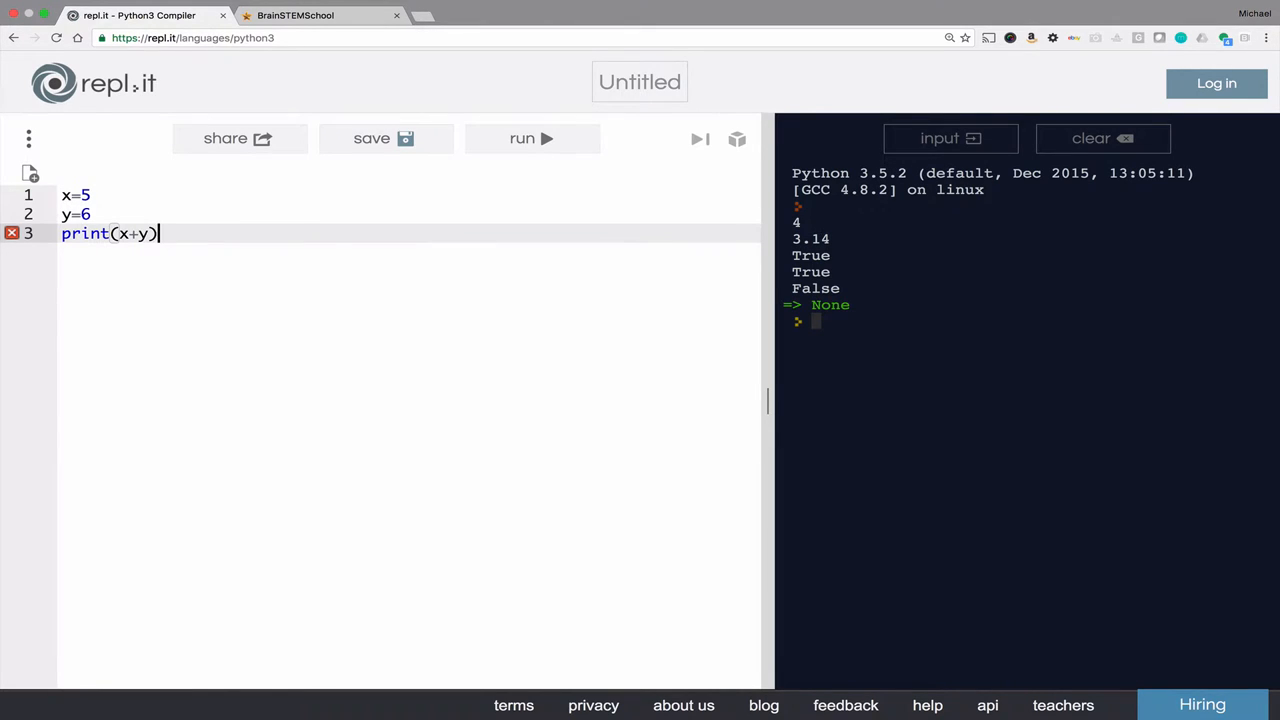
{"action": "left_click", "coordinate": [530, 138]}
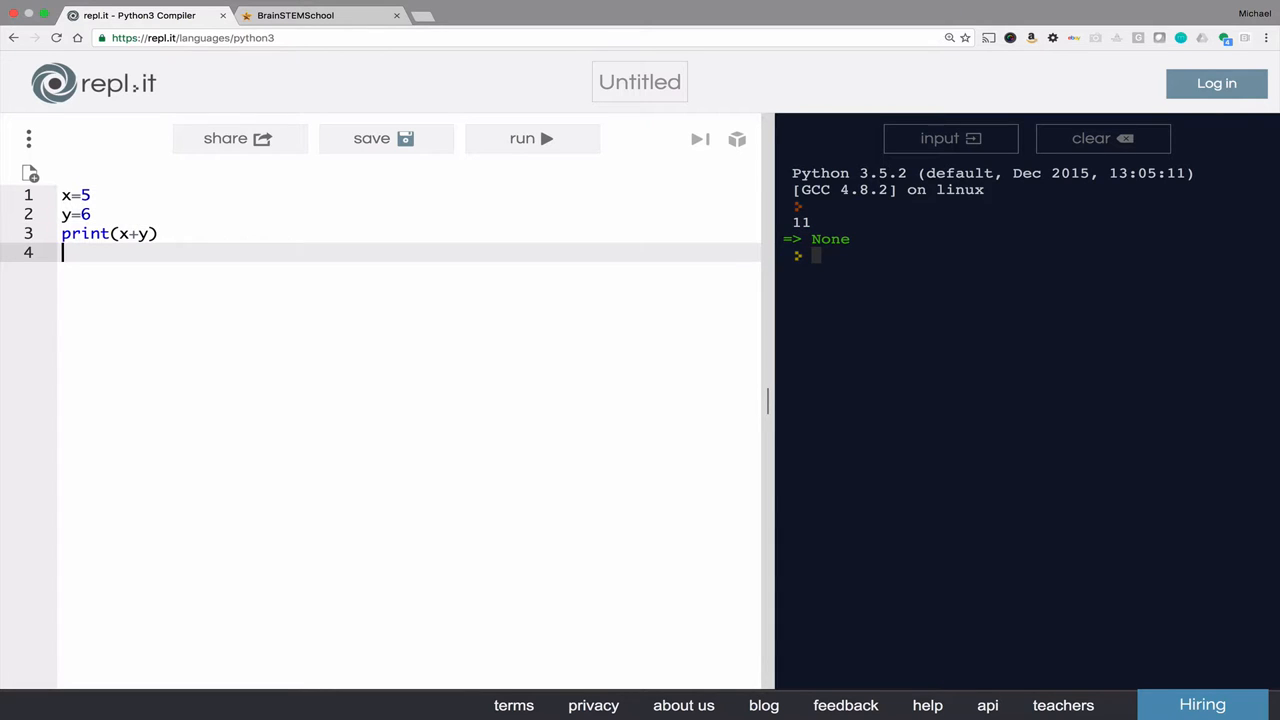
Add x=9 and a second print(x+y), then run to see 11 and 15
{"action": "type", "text": "x=9"}
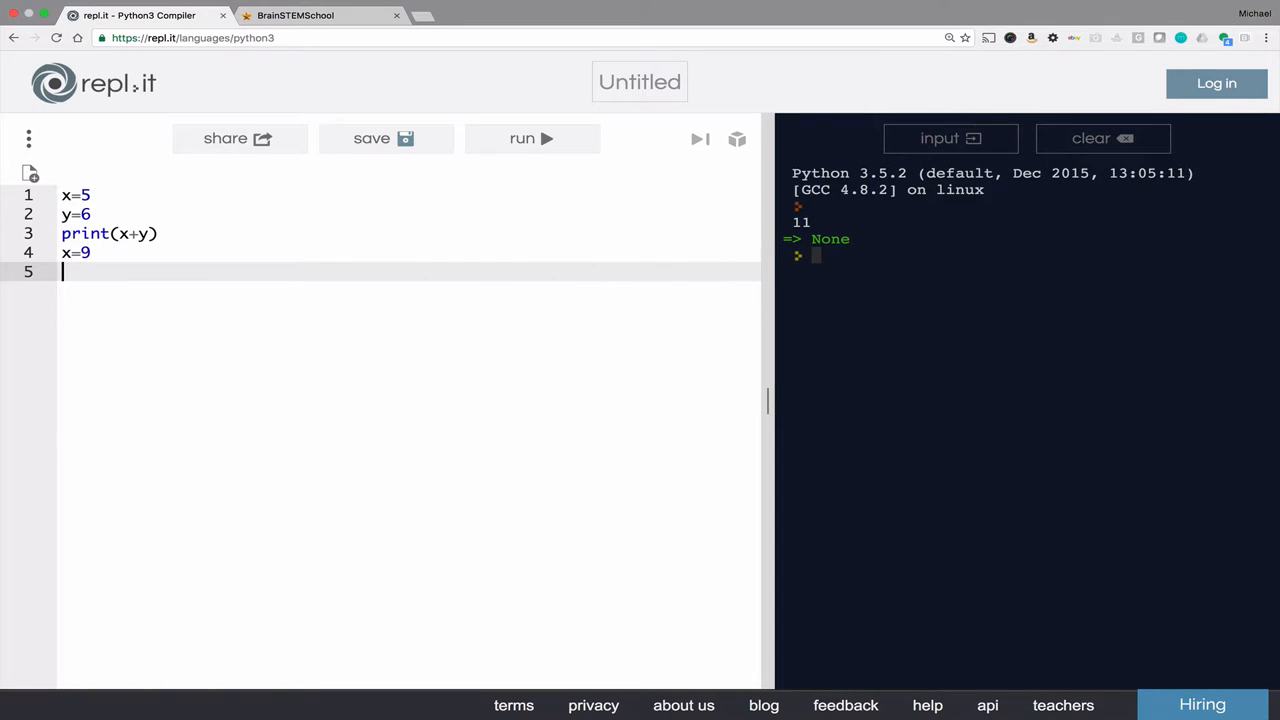
{"action": "type", "text": "print("}
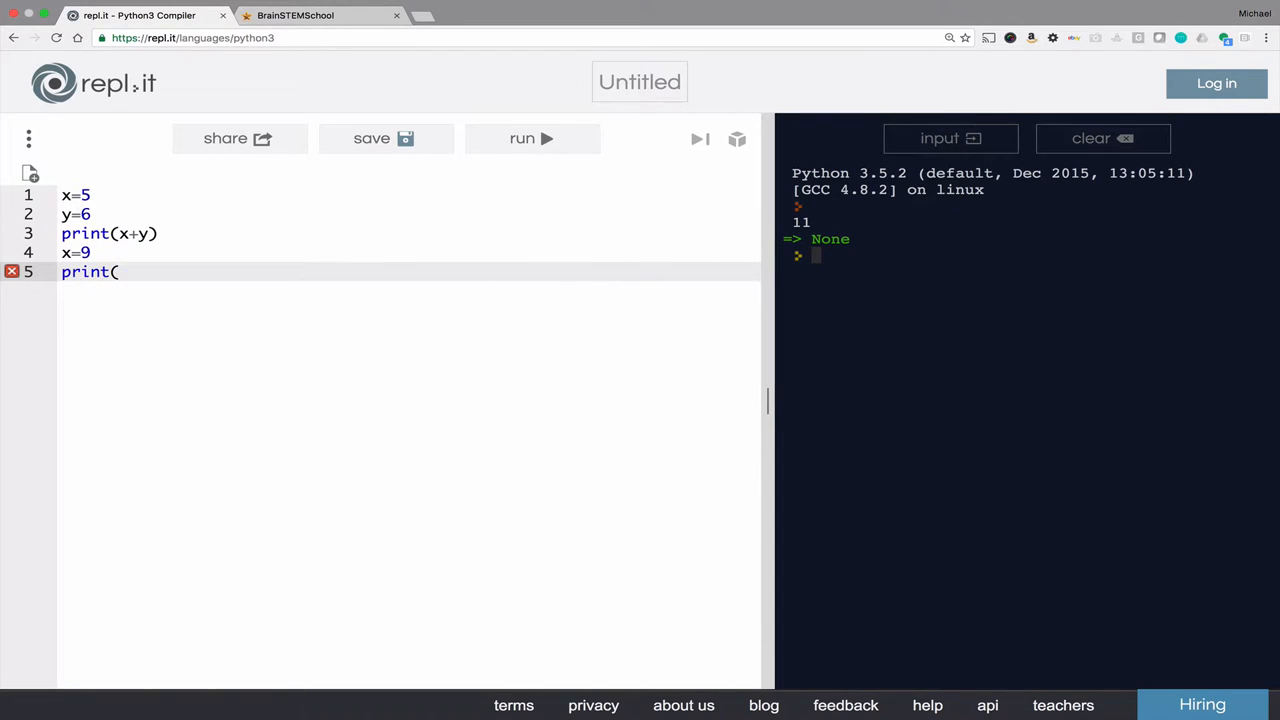
{"action": "type", "text": "x+y)"}
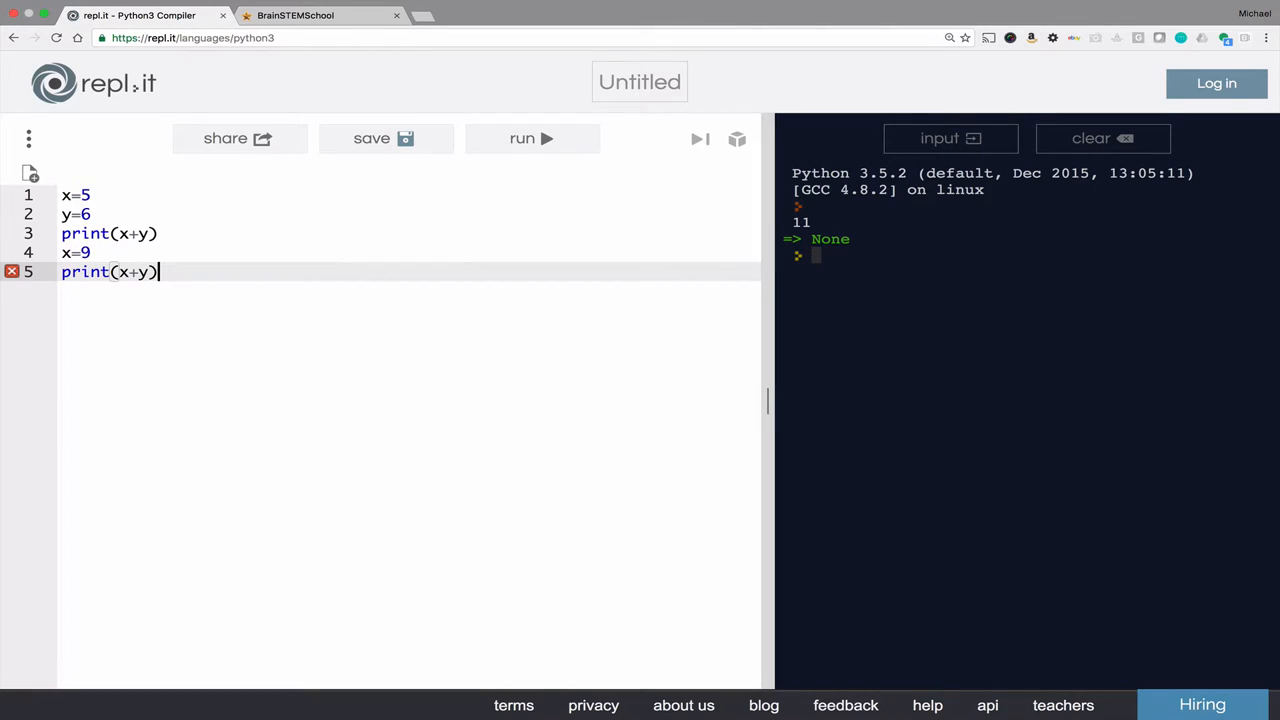
{"action": "mouse_move", "coordinate": [531, 138]}
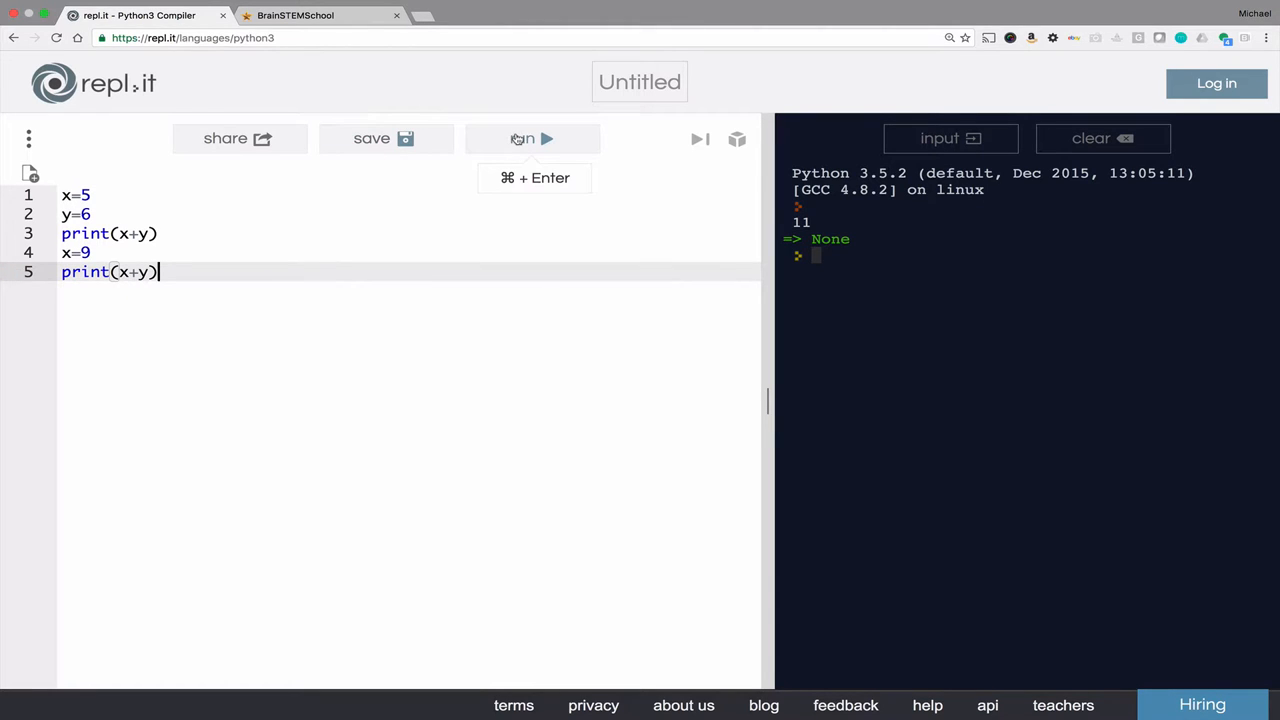
{"action": "left_click", "coordinate": [533, 138]}
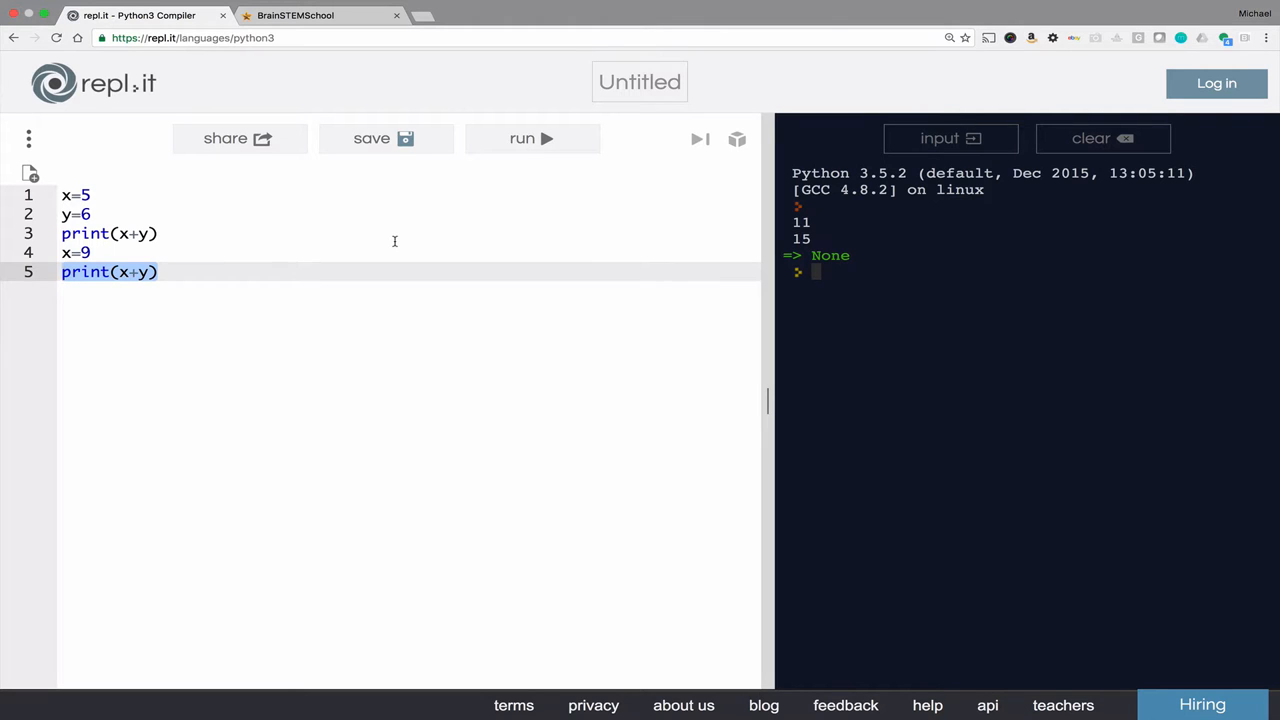
{"action": "mouse_move", "coordinate": [290, 248]}
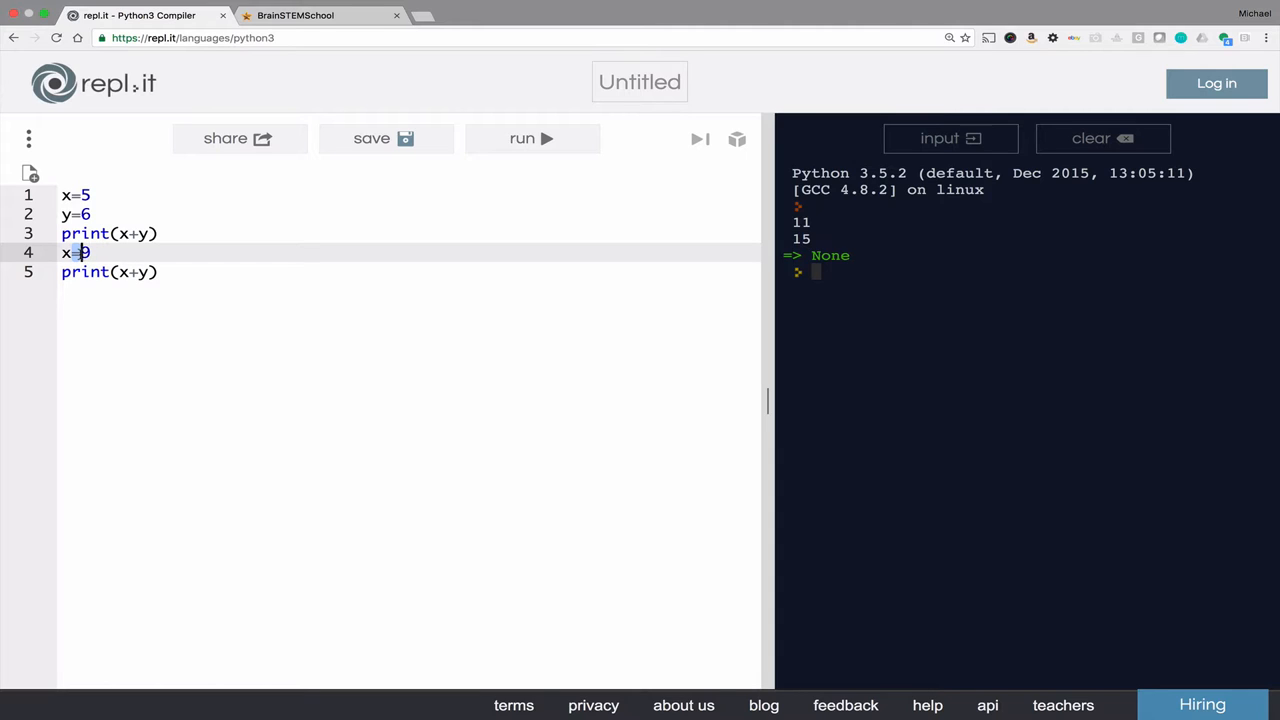
Change line 4 from x=9 to x==9
{"action": "type", "text": "="}
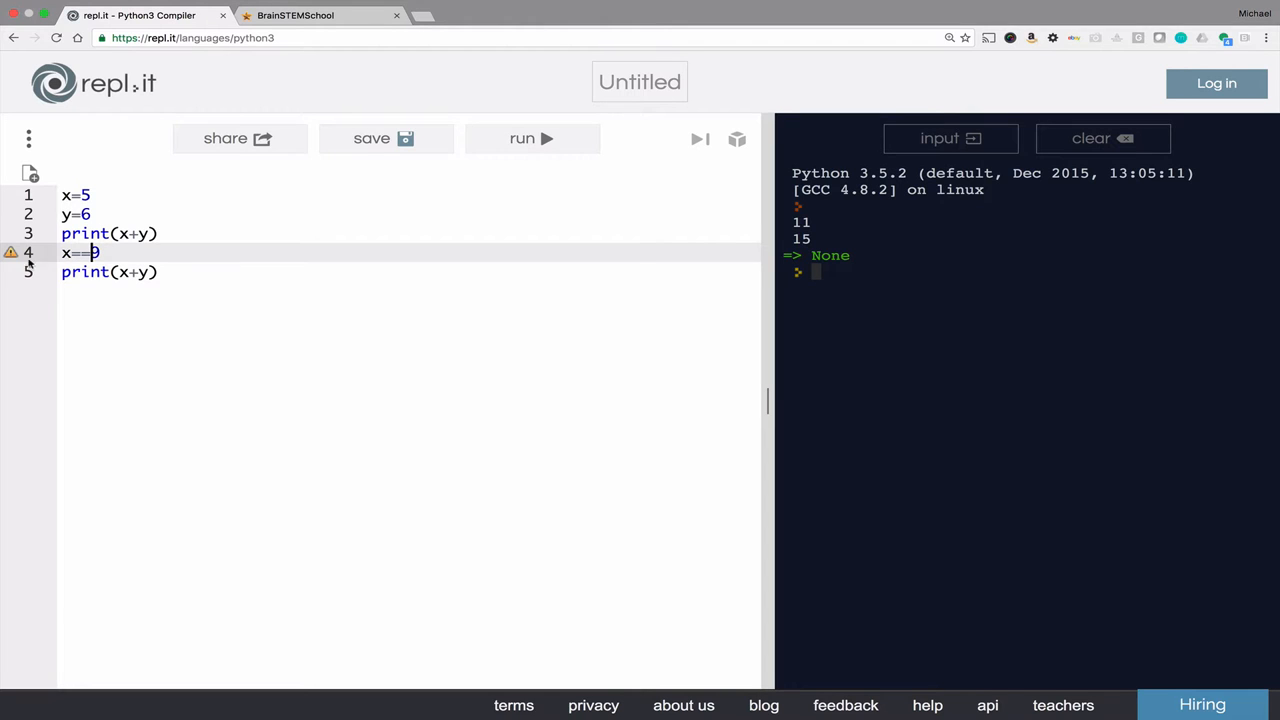
{"action": "mouse_move", "coordinate": [11, 252]}
{"action": "type", "text": " #"}
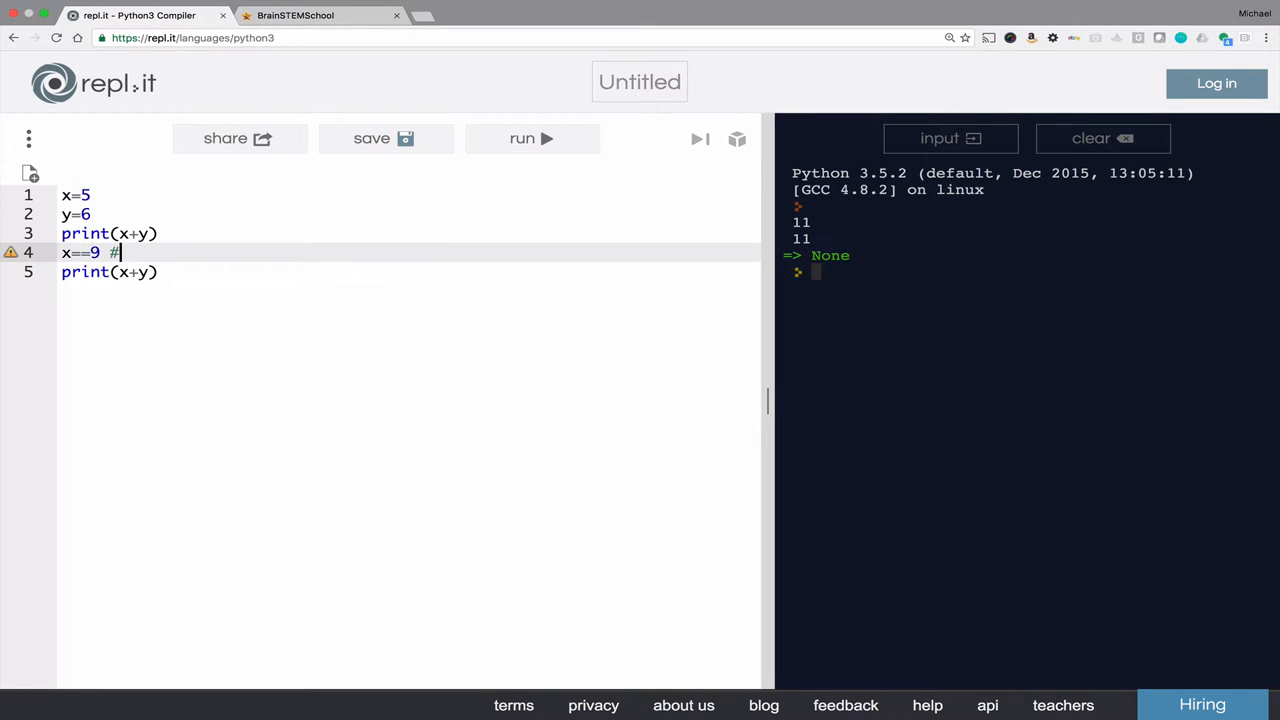
Comment line 4 'does x equal 9' and add x=9 #put 9 in x (assign 9 to x)
{"action": "type", "text": "does x equal 9"}
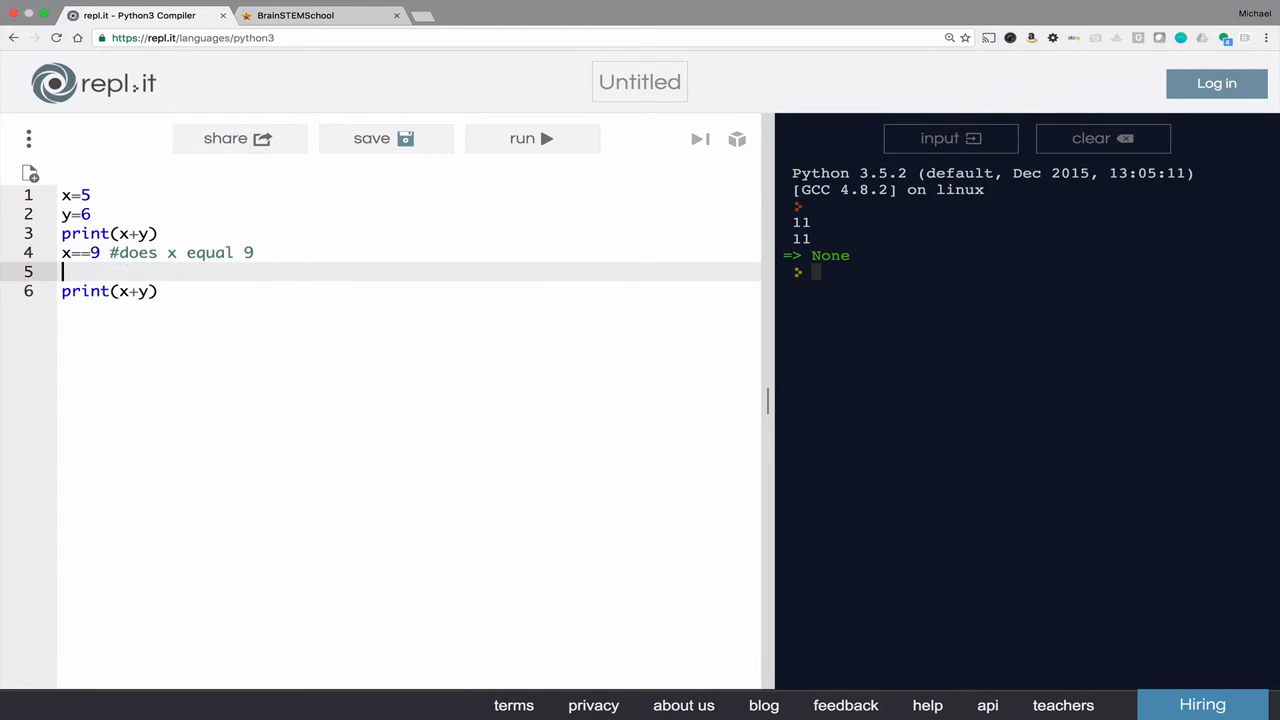
{"action": "type", "text": "x=9"}
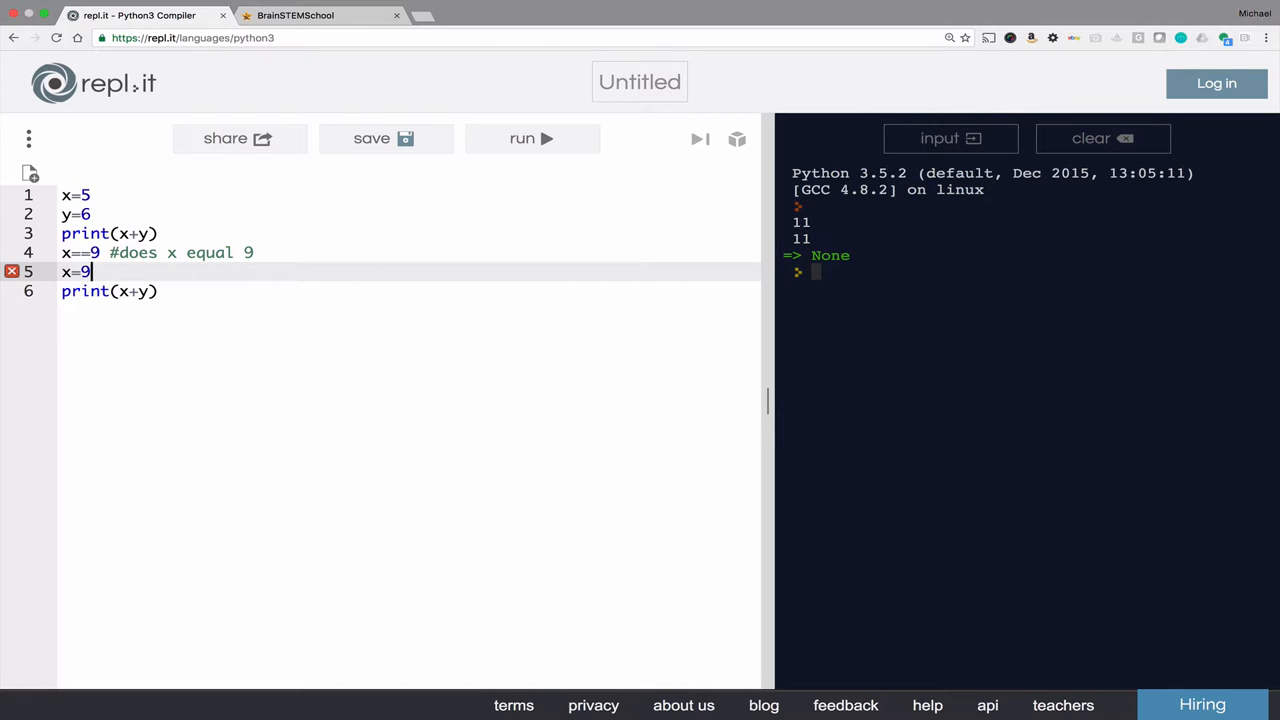
{"action": "type", "text": "#"}
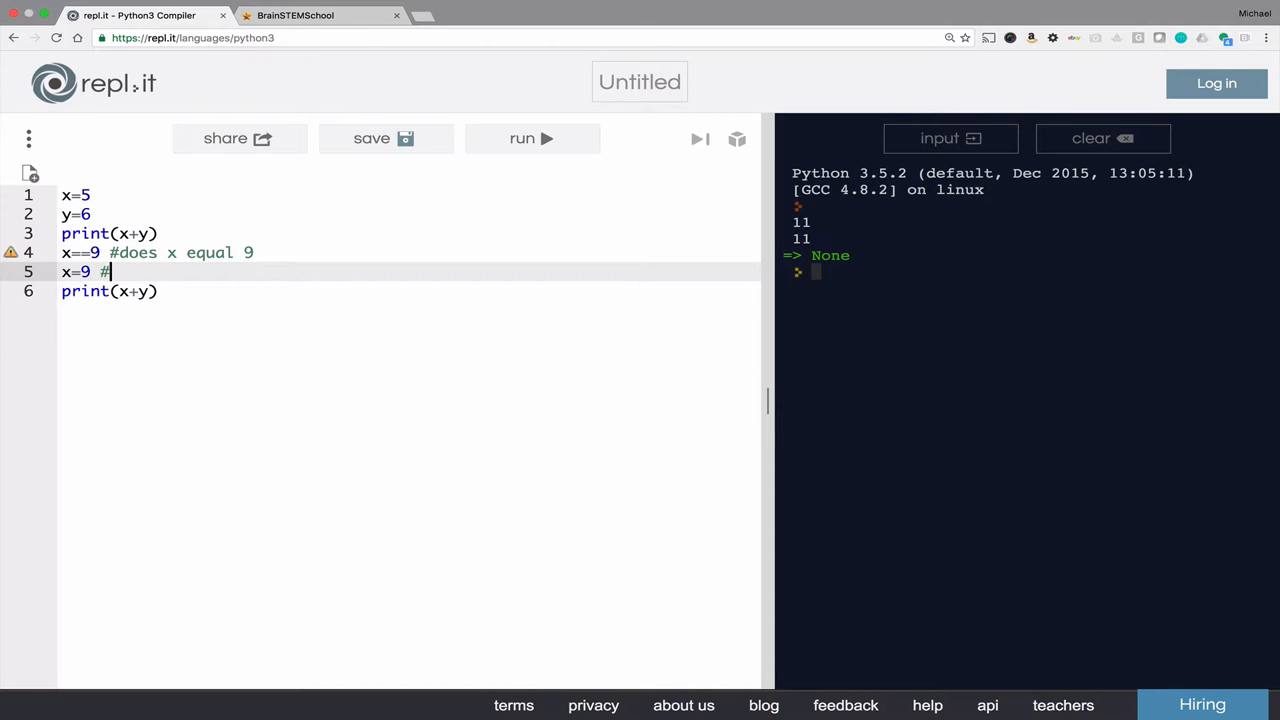
{"action": "type", "text": "put 9 in"}
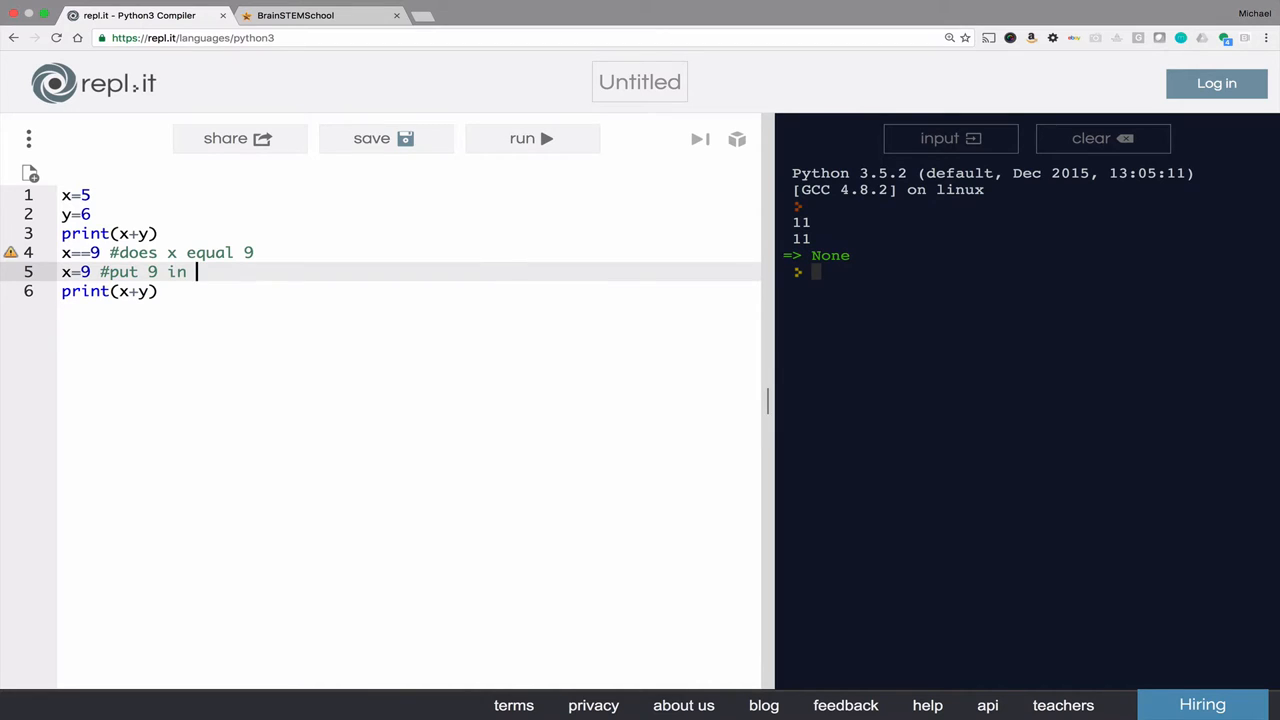
{"action": "type", "text": "x"}
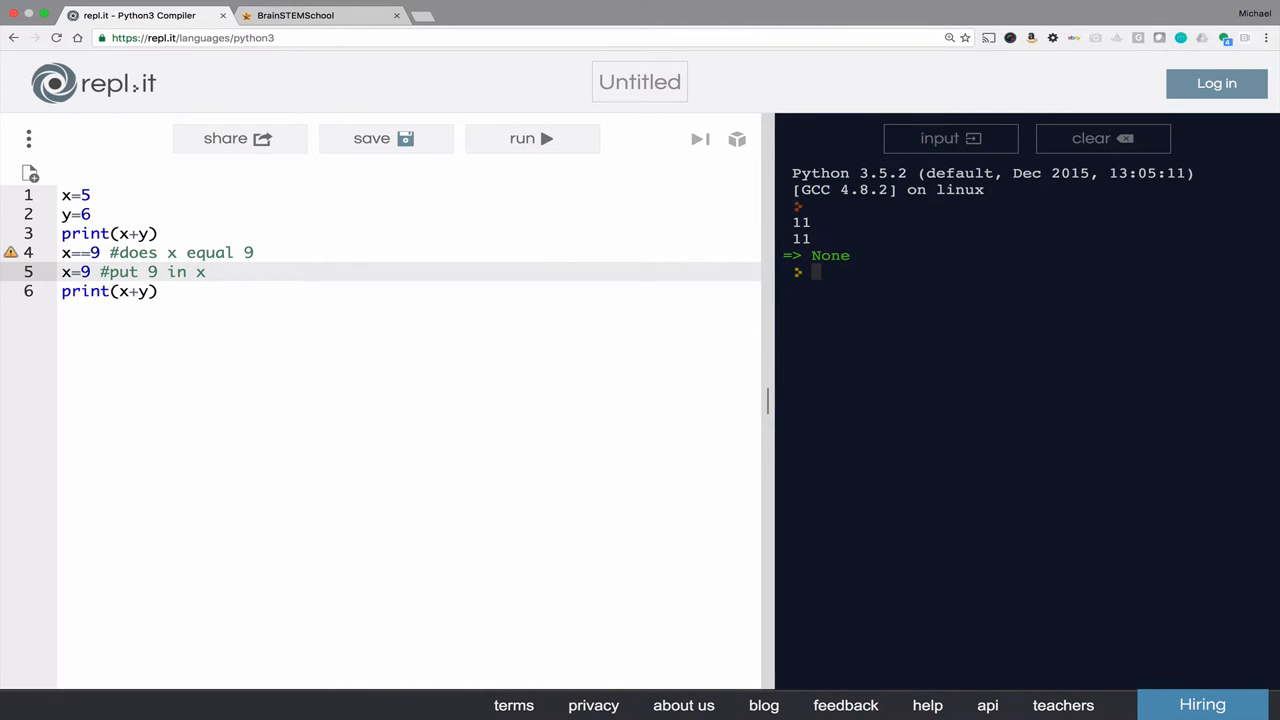
{"action": "type", "text": "(assign"}
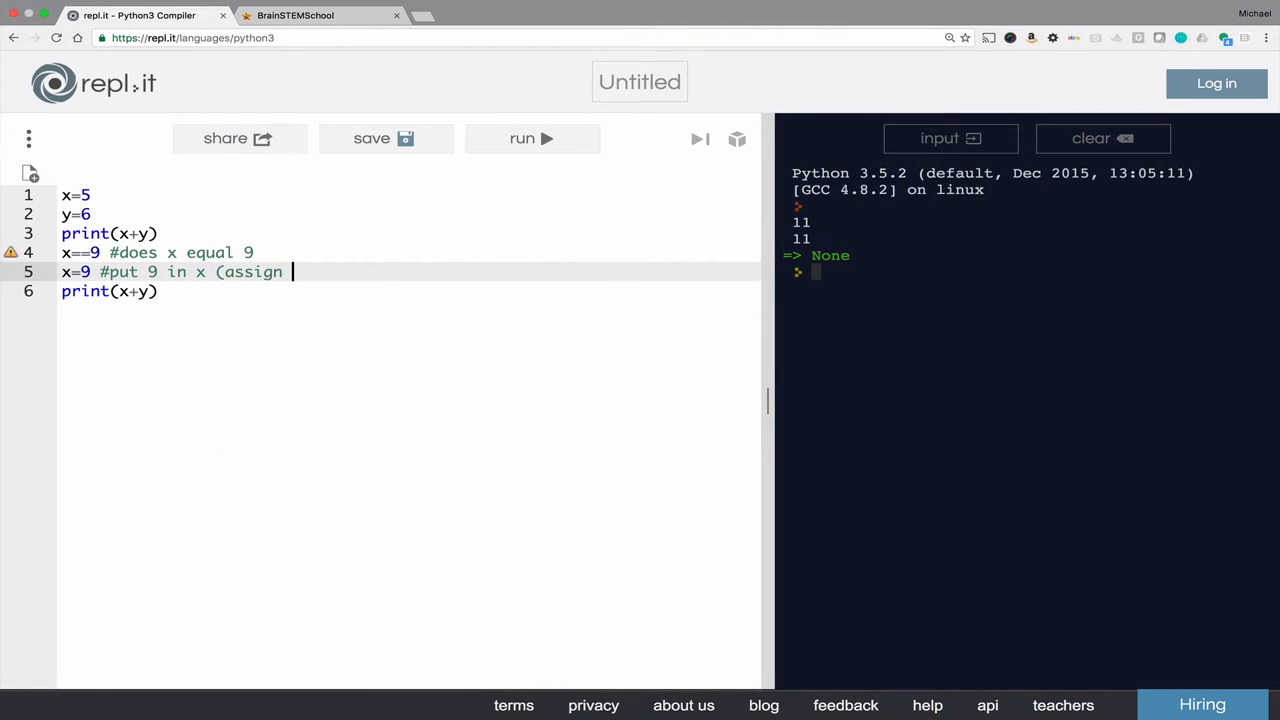
{"action": "type", "text": "9 to x)"}
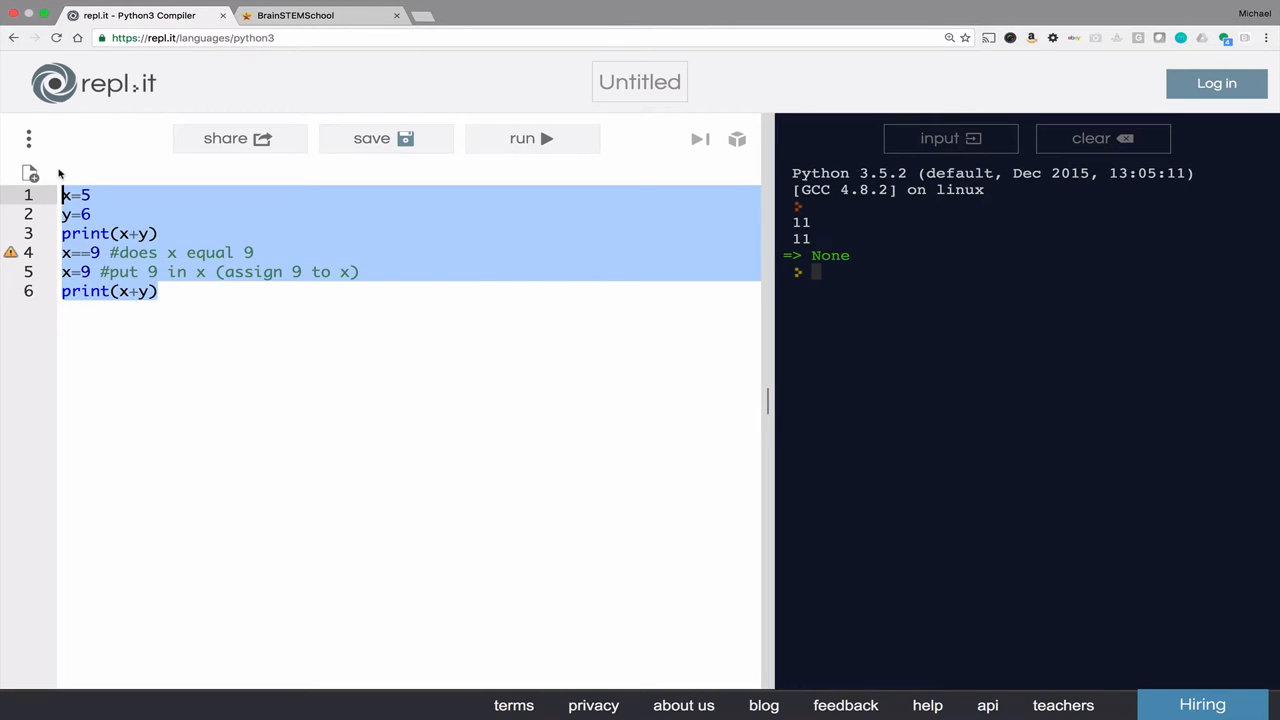
Replace the code with x=3, y=5*x+4, print(y) and run it to print 19
{"action": "key", "text": "Delete"}
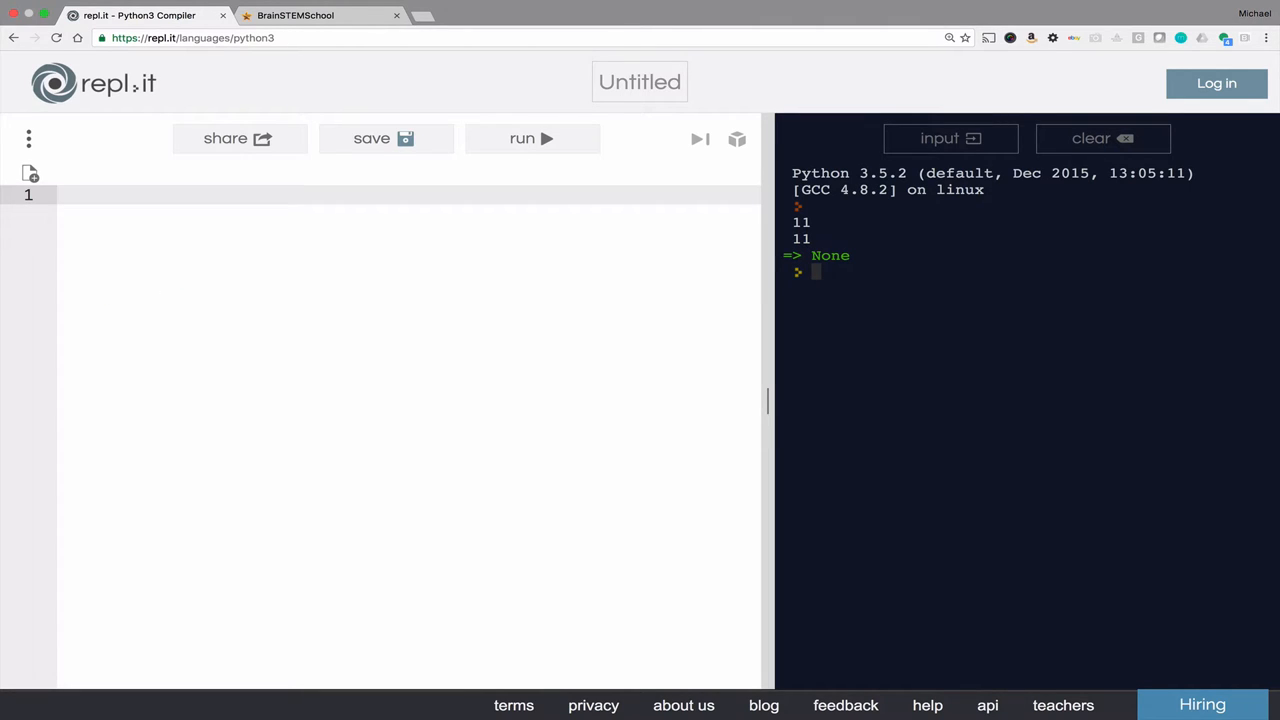
{"action": "type", "text": "x="}
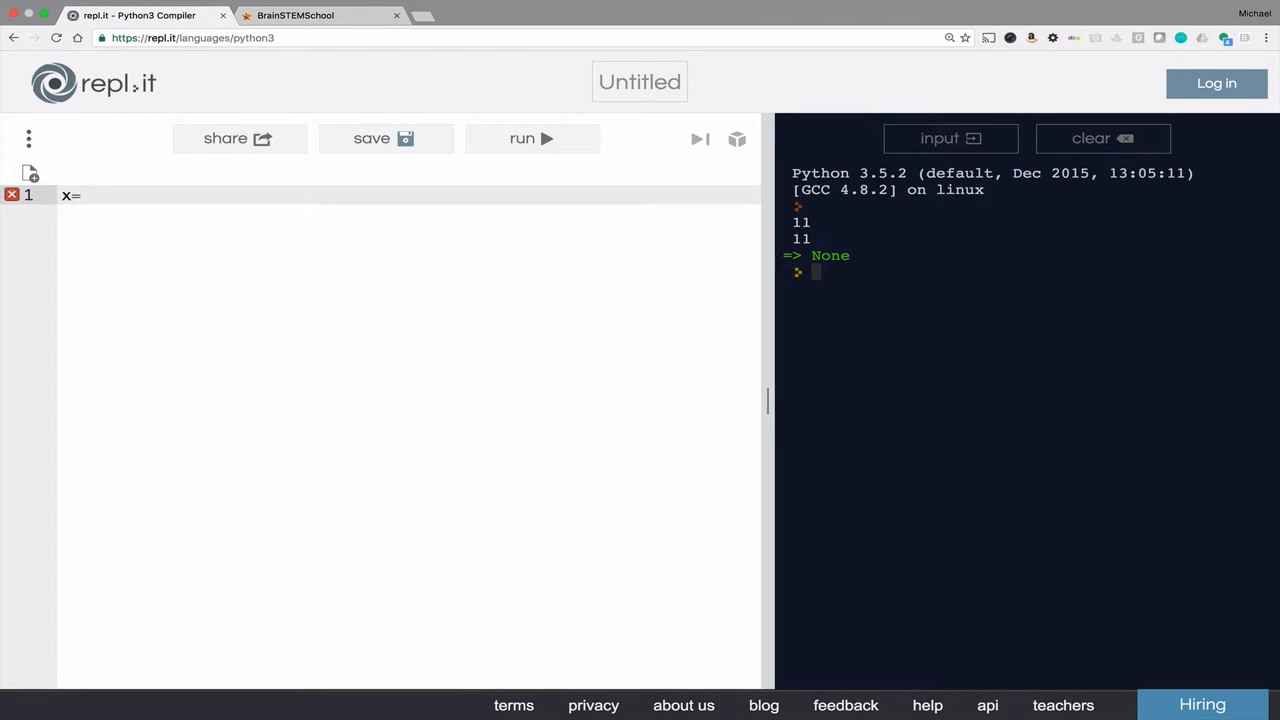
{"action": "type", "text": "3"}
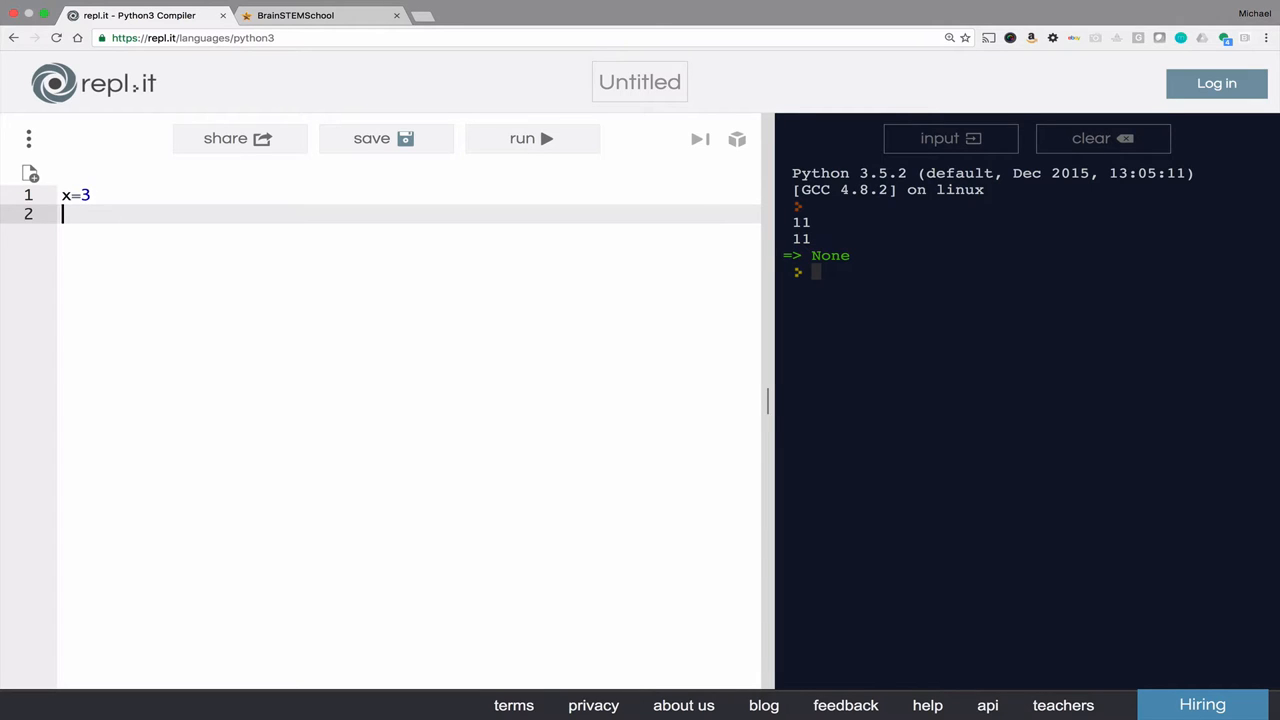
{"action": "type", "text": "y="}
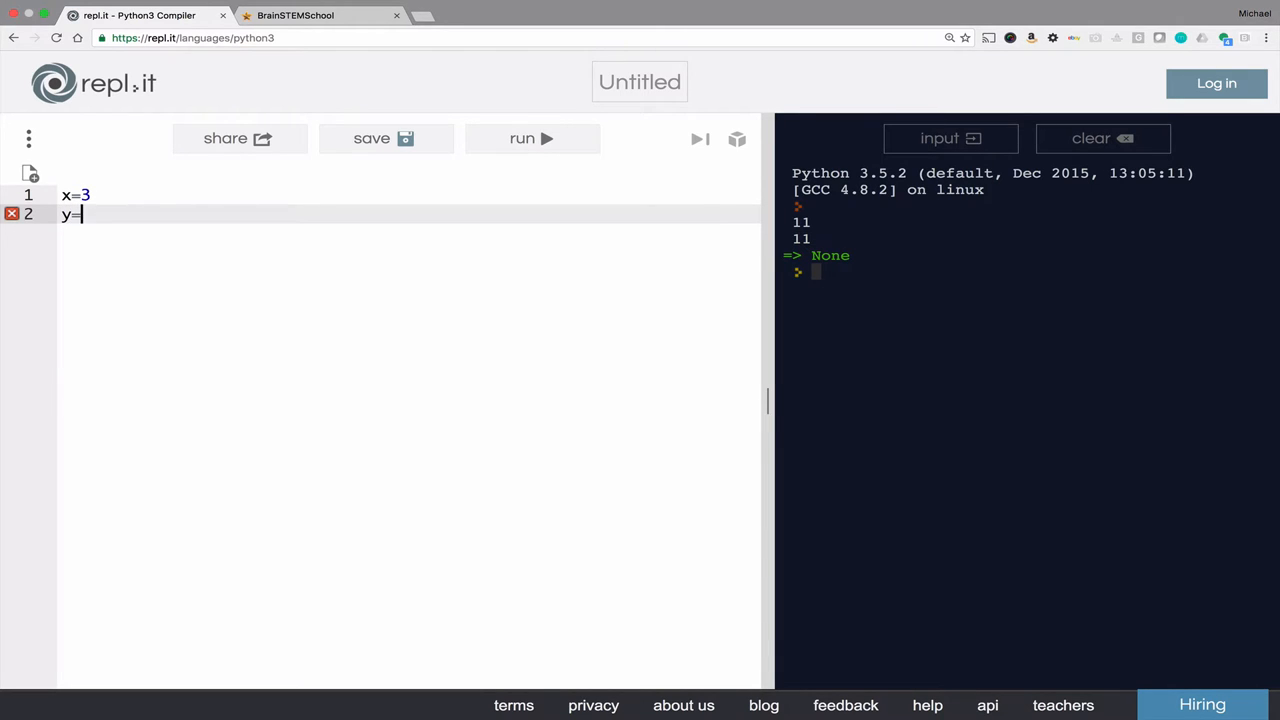
{"action": "type", "text": "5*x"}
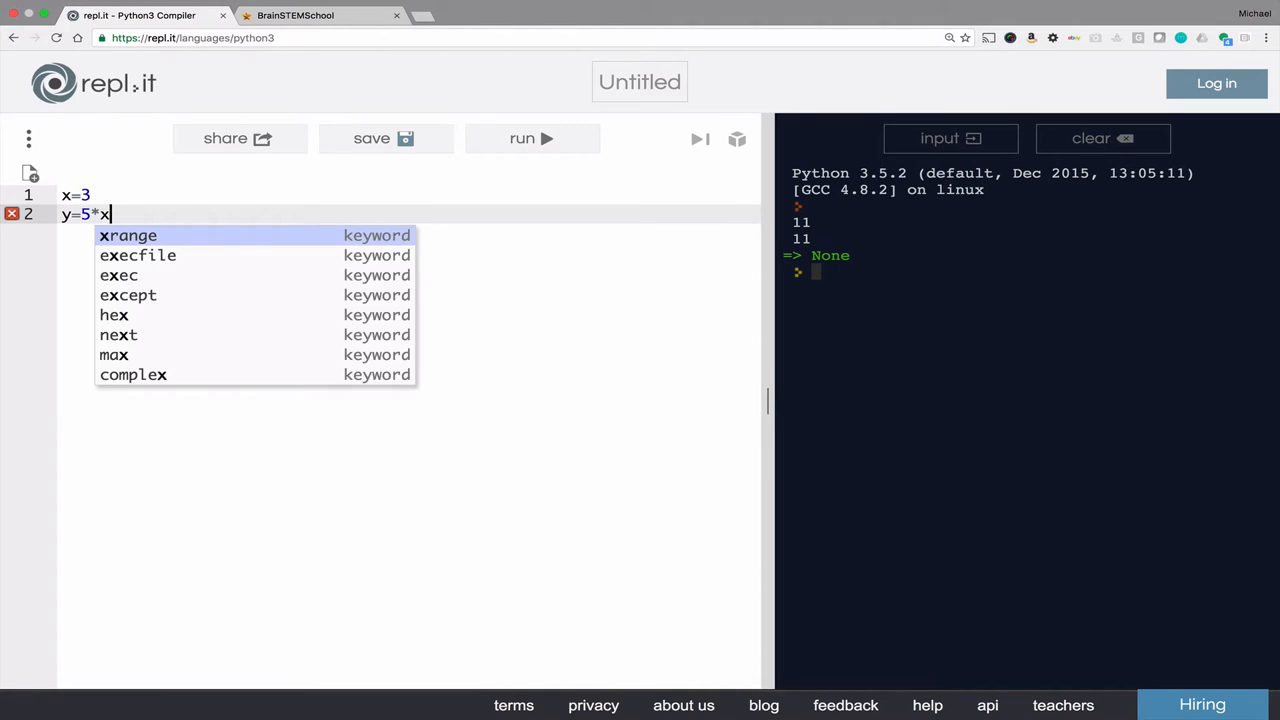
{"action": "type", "text": "+4"}
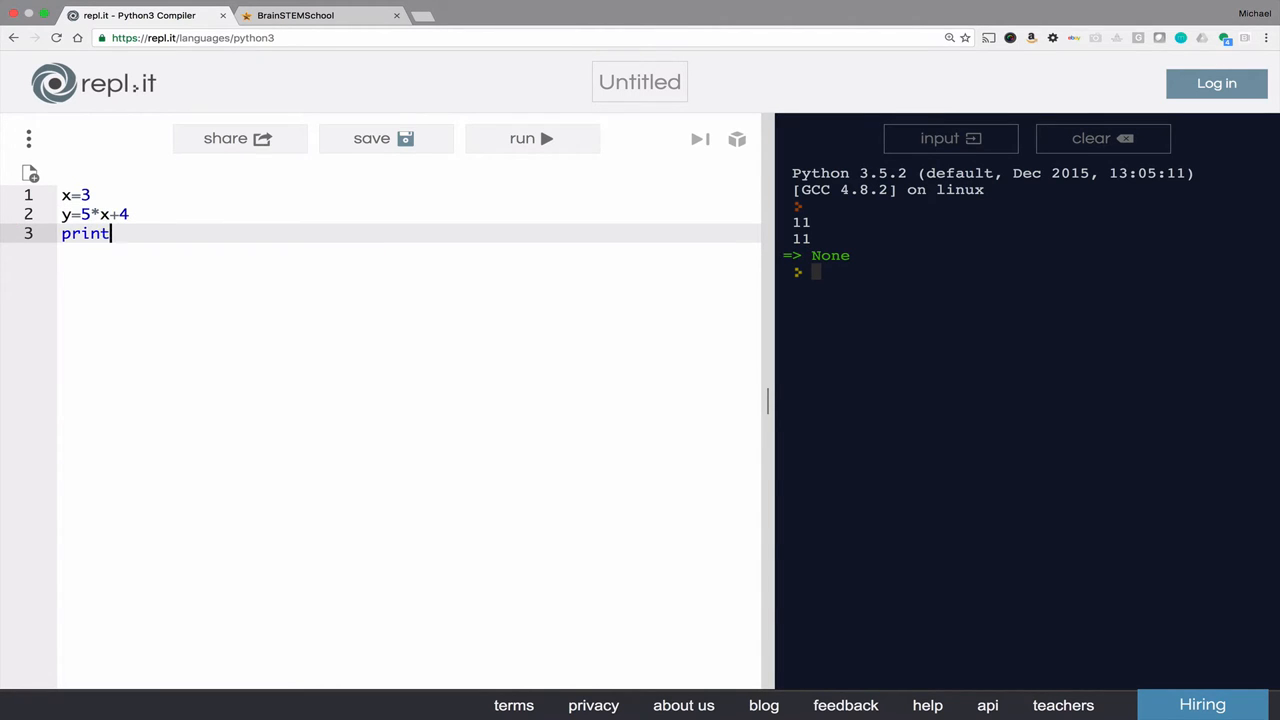
{"action": "type", "text": "(y)"}
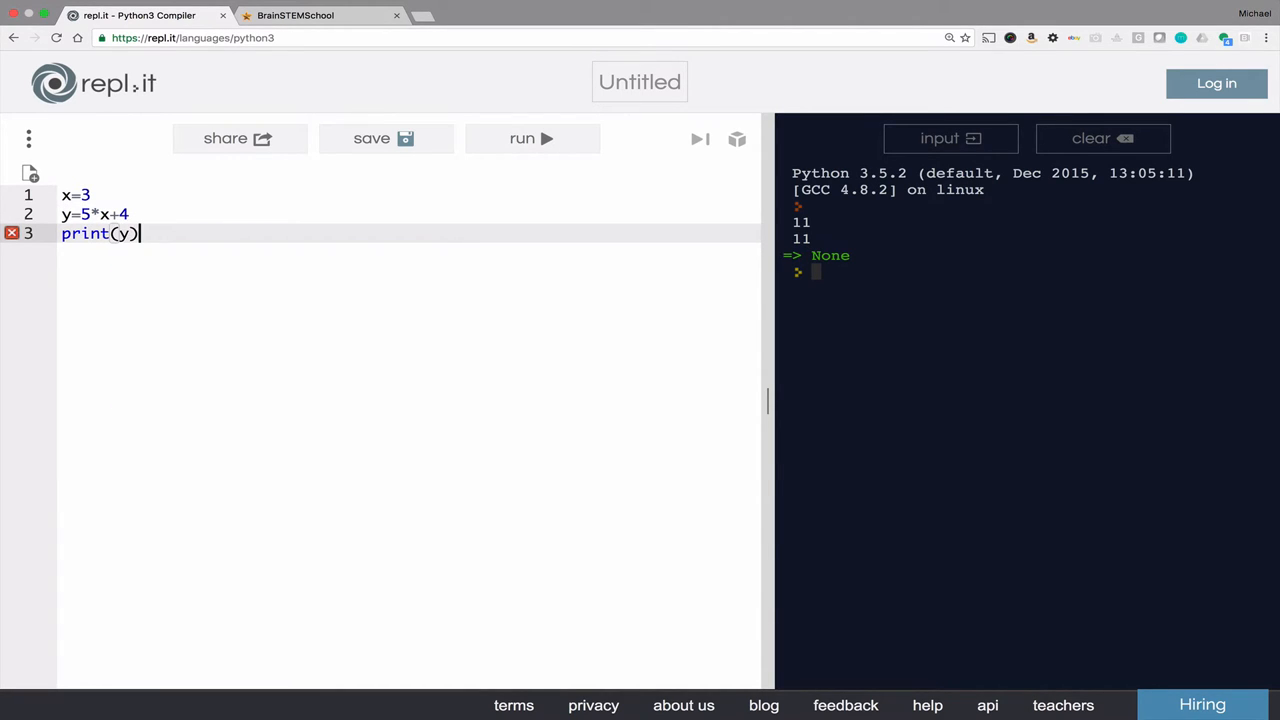
{"action": "left_click", "coordinate": [522, 138]}
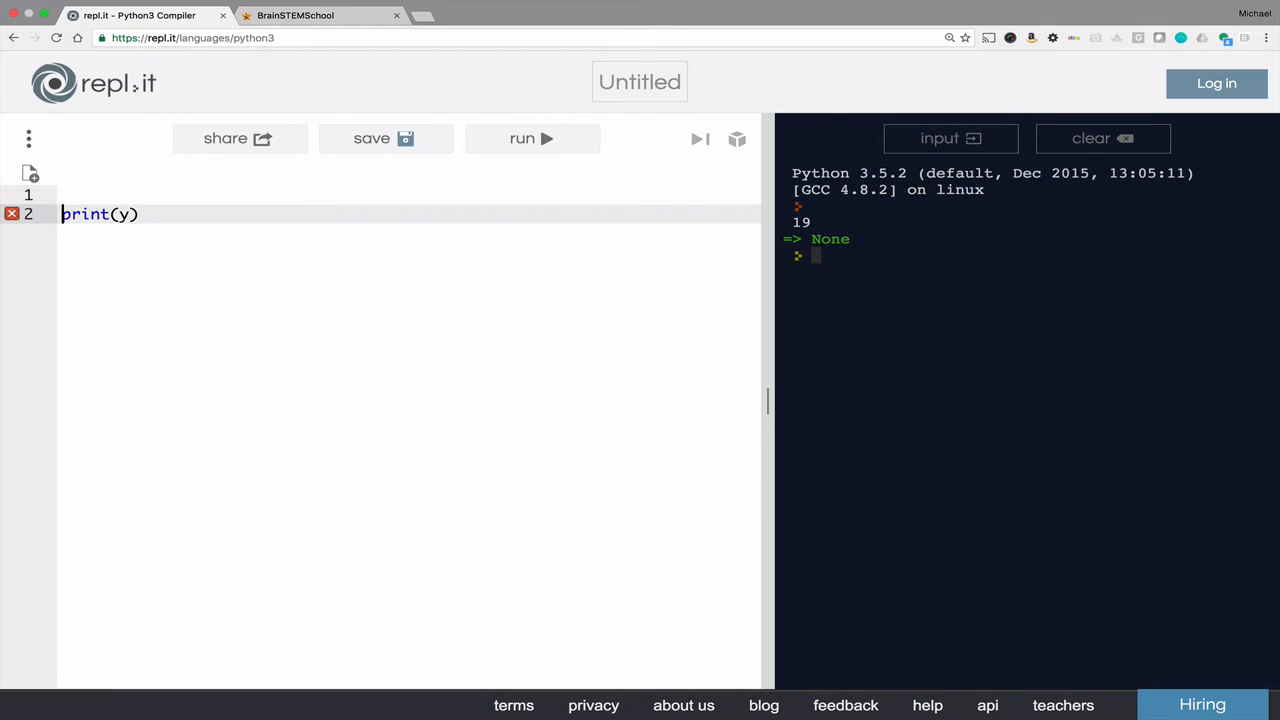
Write x=1, print(x), x=x+1, print(x) and run it, printing 1 and 2
{"action": "type", "text": "x"}
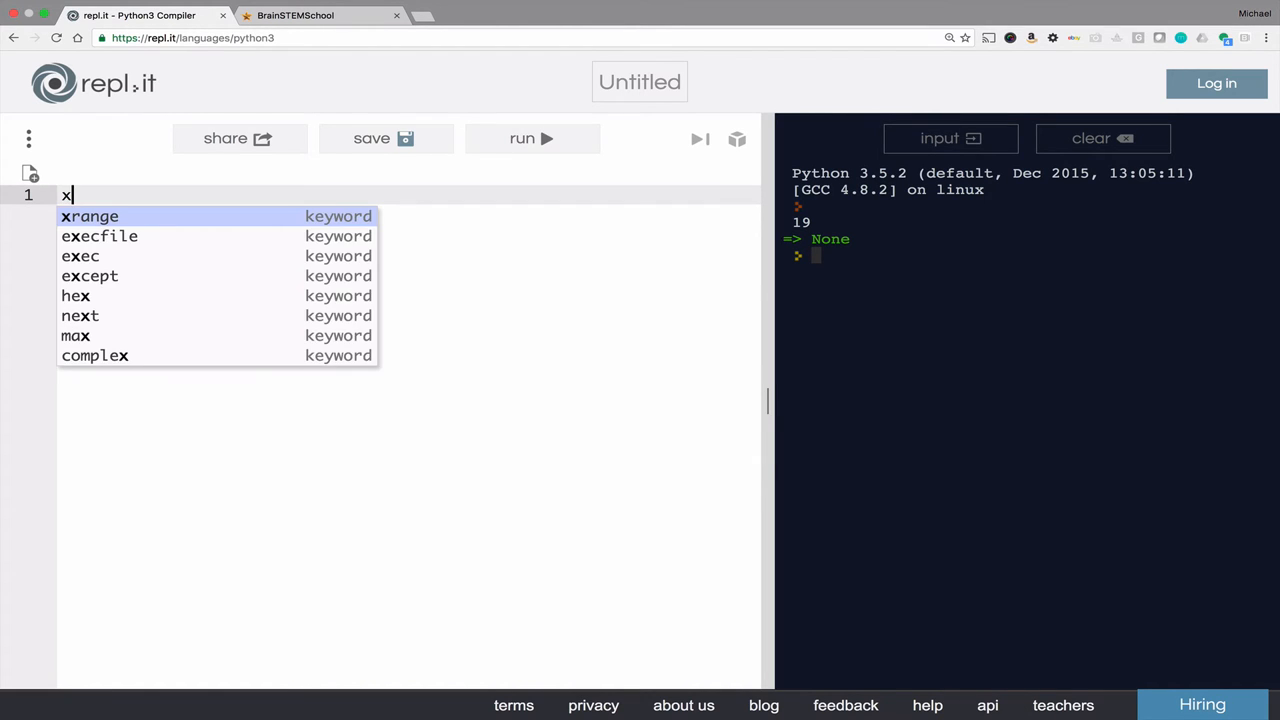
{"action": "type", "text": "=1"}
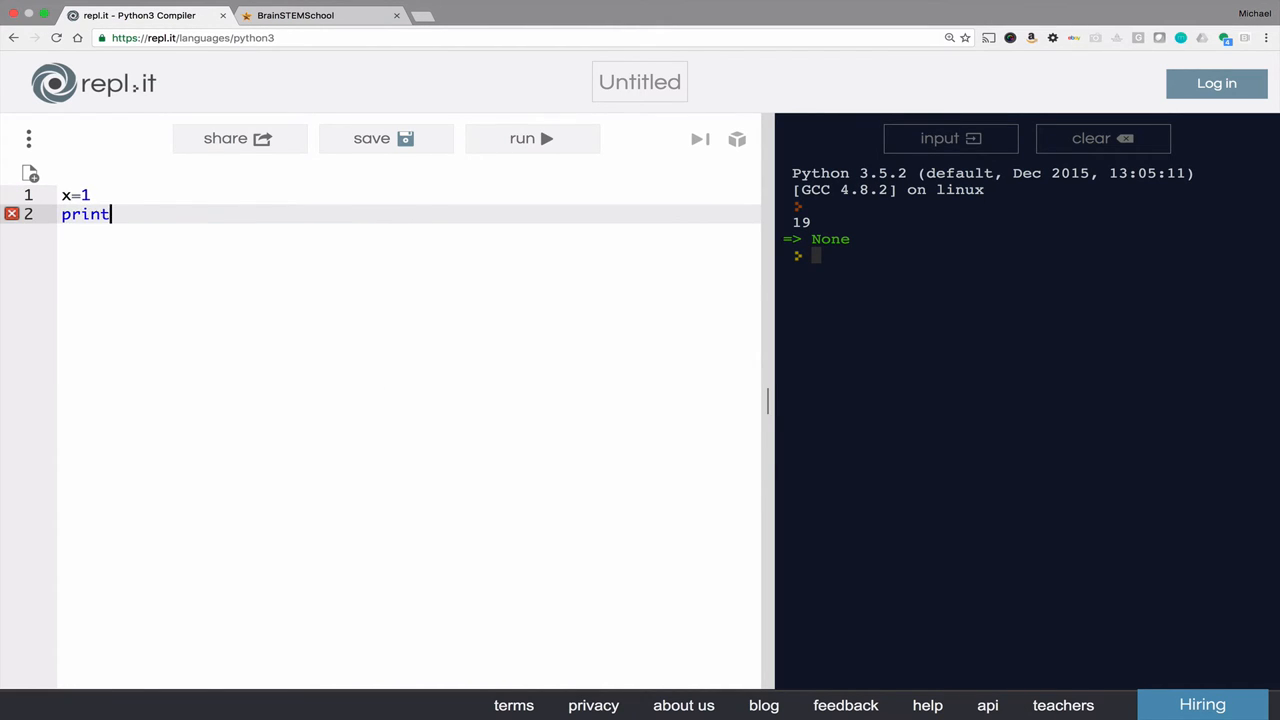
{"action": "type", "text": "(x)"}
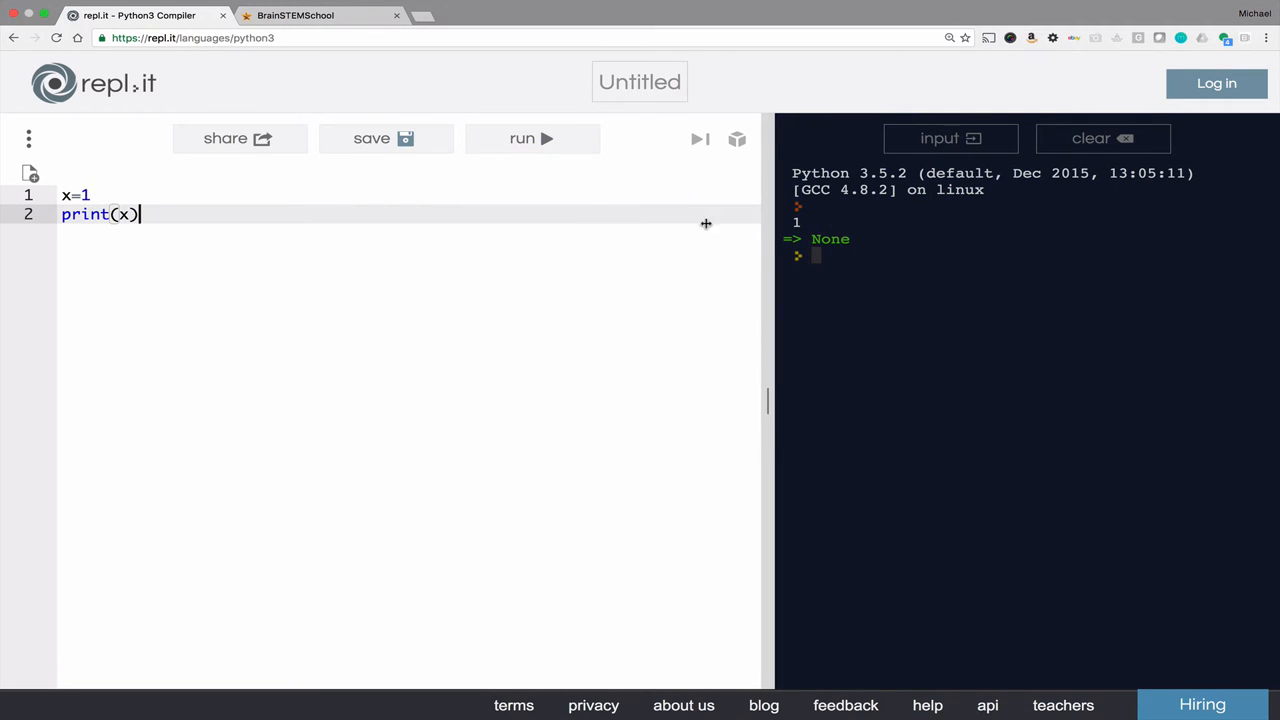
{"action": "key", "text": "Return"}
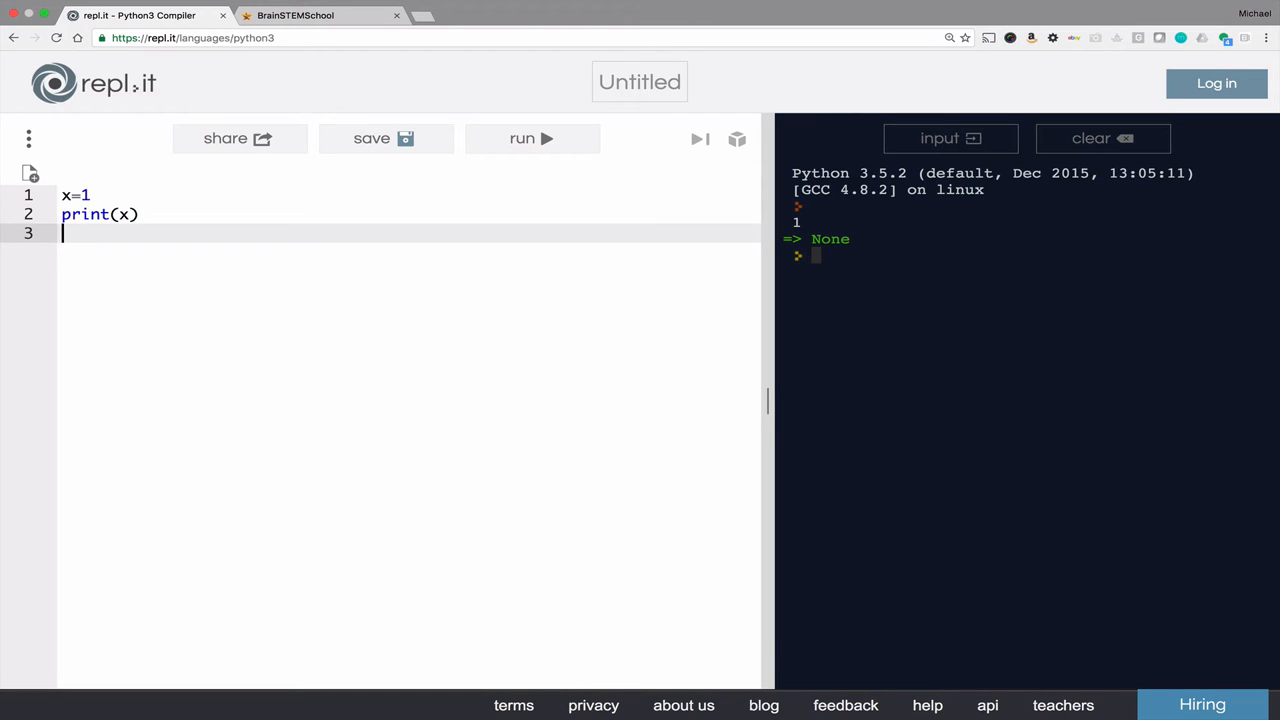
{"action": "type", "text": "x=x+1"}
{"action": "type", "text": "print"}
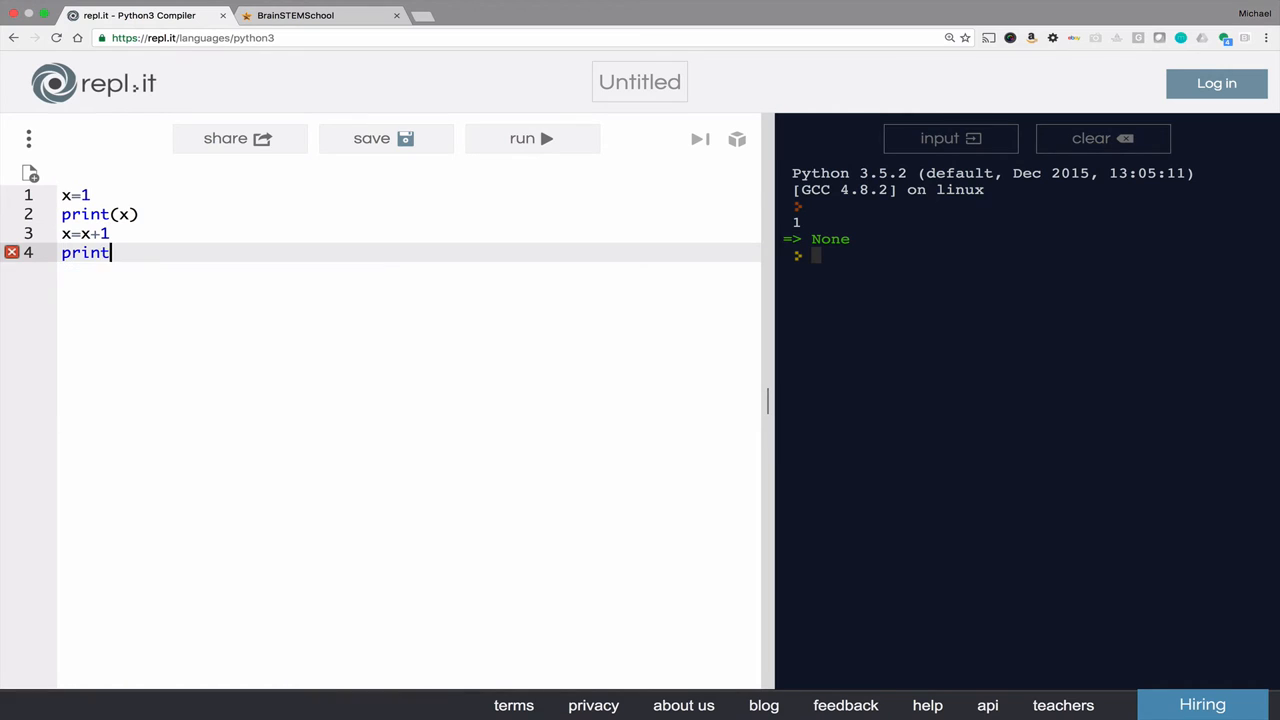
{"action": "type", "text": "(x)"}
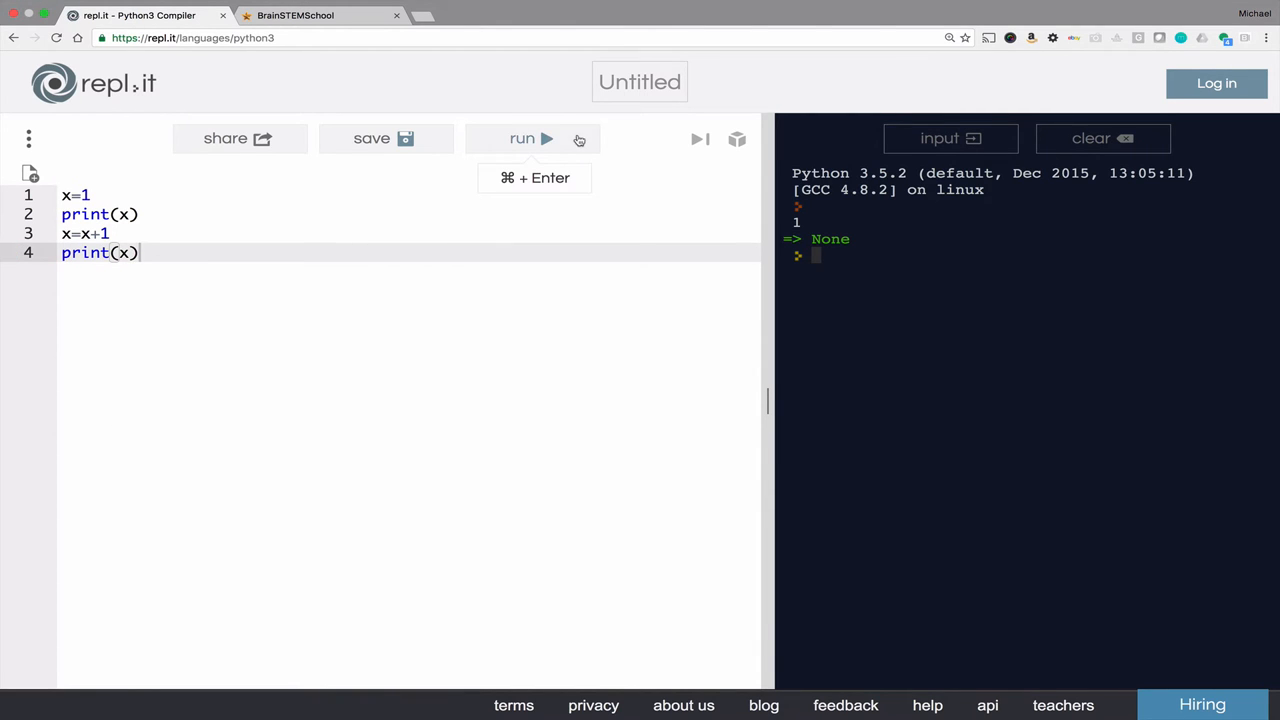
{"action": "left_click", "coordinate": [522, 138]}
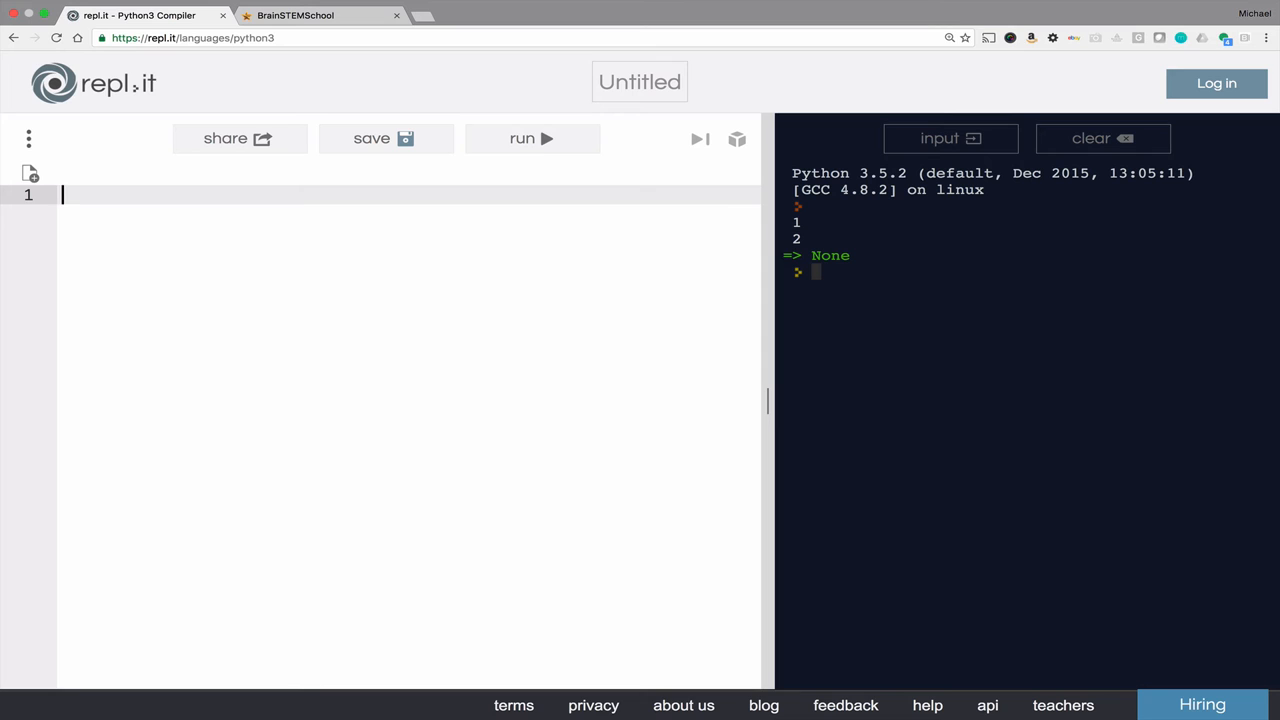
Write x,y=4,5 with print(x) and print(y) to print 4 and 5
{"action": "type", "text": "x,y=4,5"}
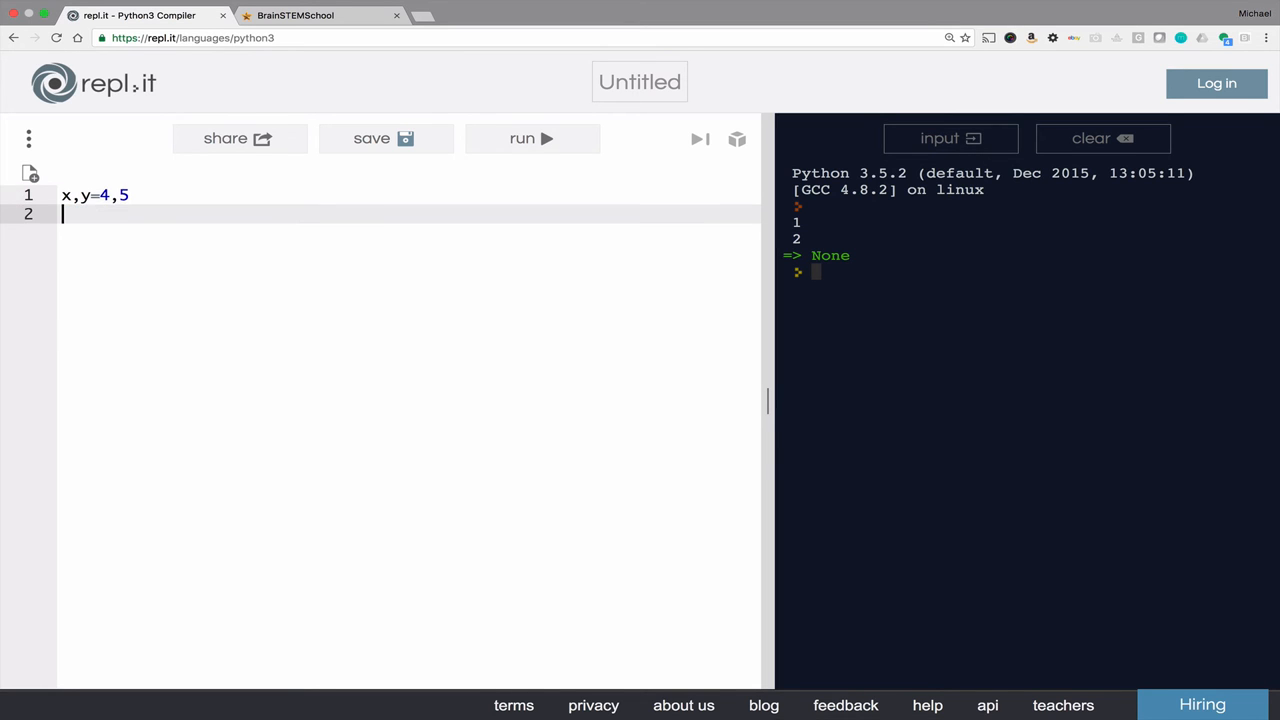
{"action": "type", "text": "print(x)"}
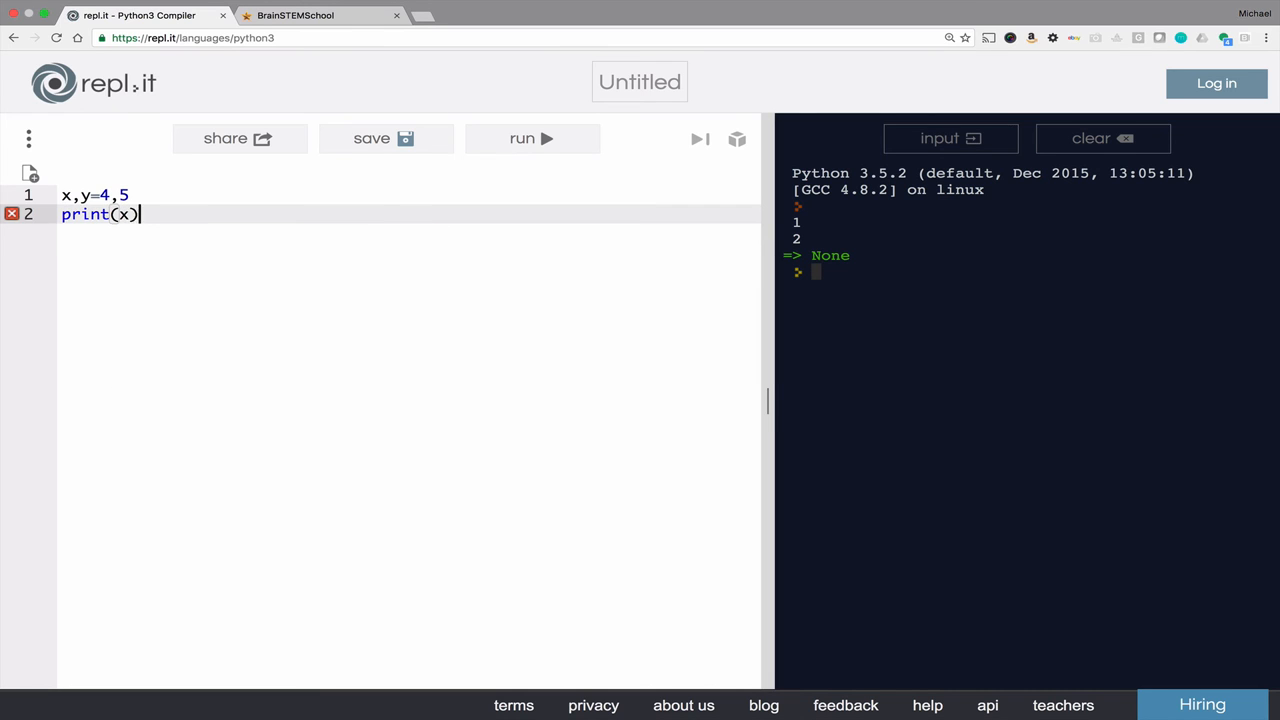
{"action": "type", "text": "print(y"}
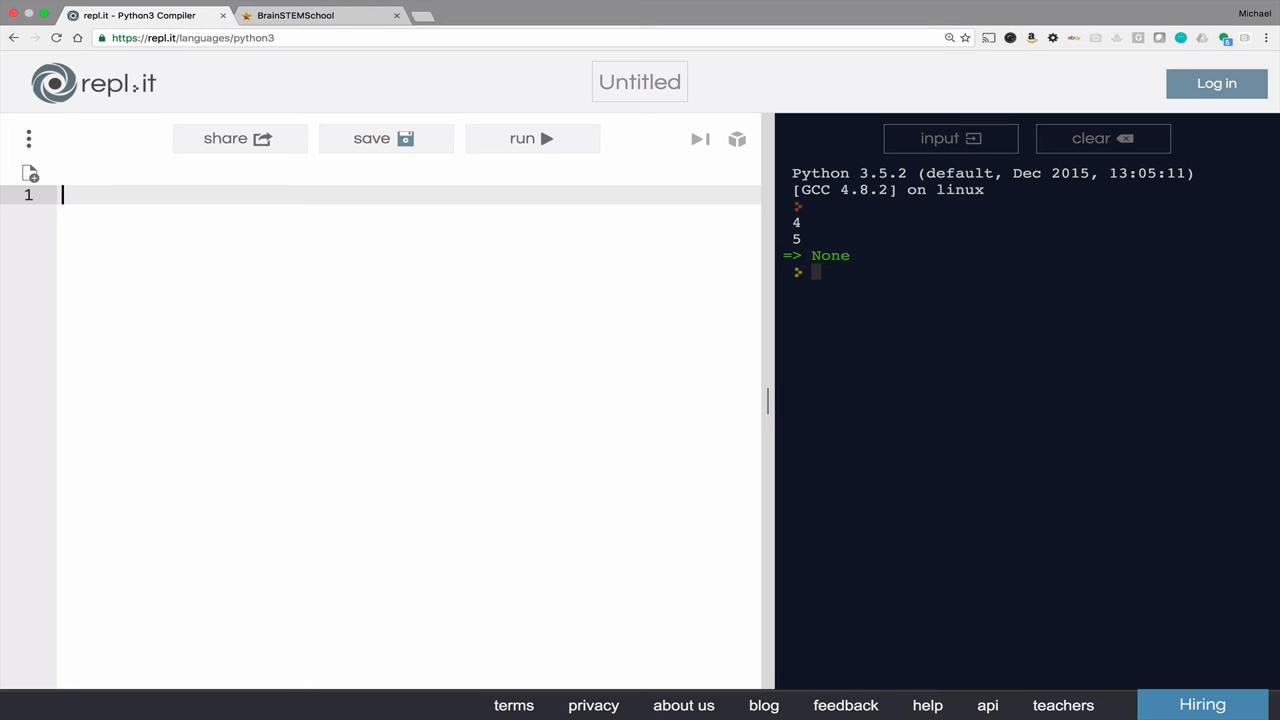
Add comment '#1. Variable names may contain letters, numbers, and the underscore'
{"action": "type", "text": "#1."}
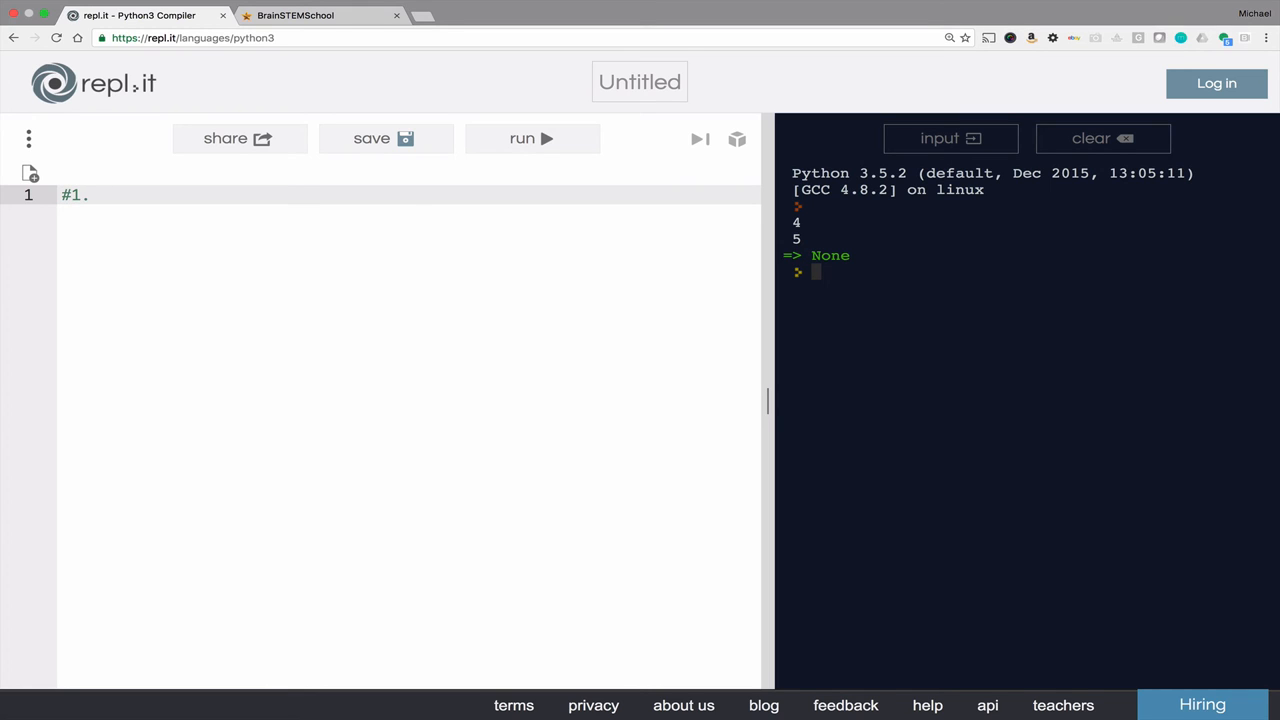
{"action": "type", "text": "Variable nam"}
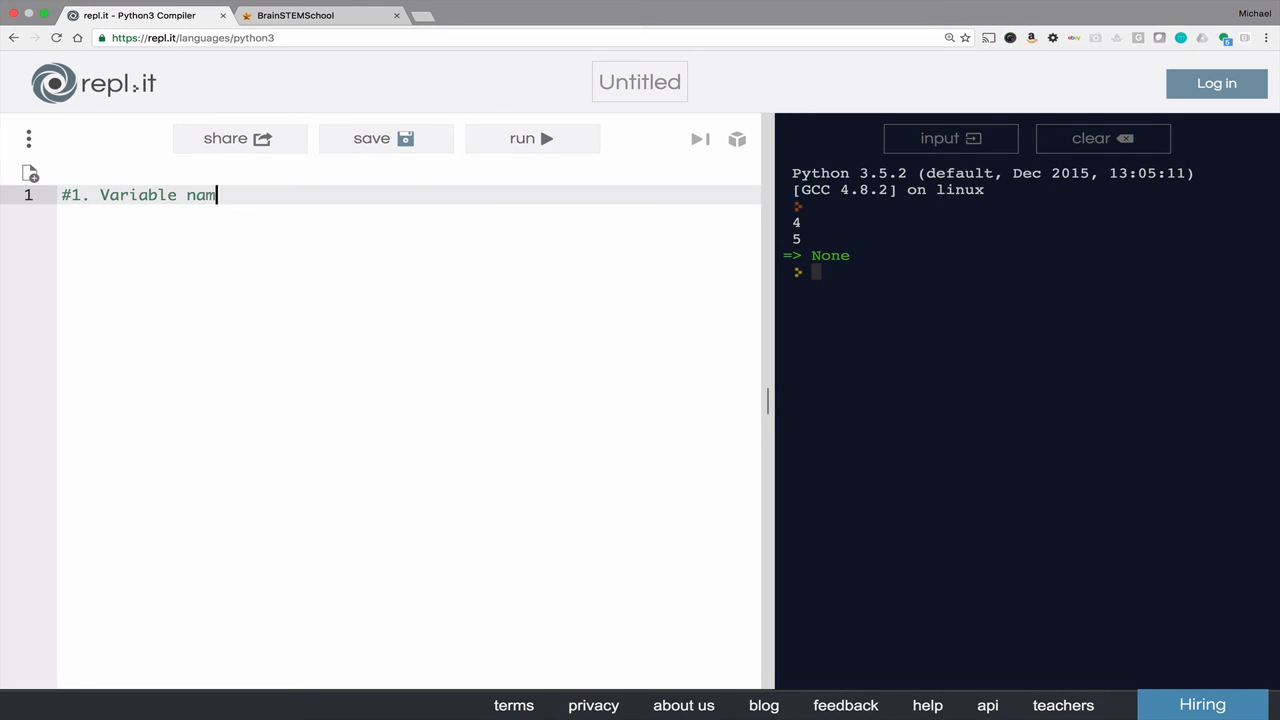
{"action": "type", "text": "es may contain"}
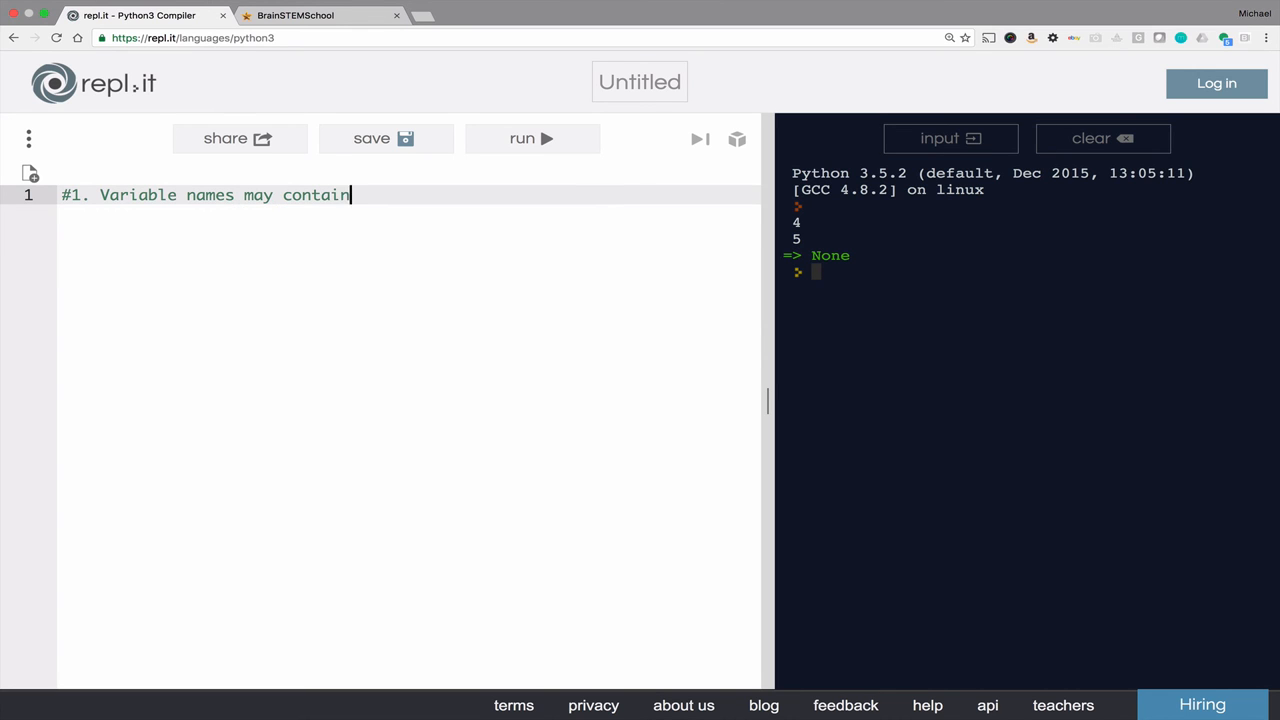
{"action": "type", "text": "letter"}
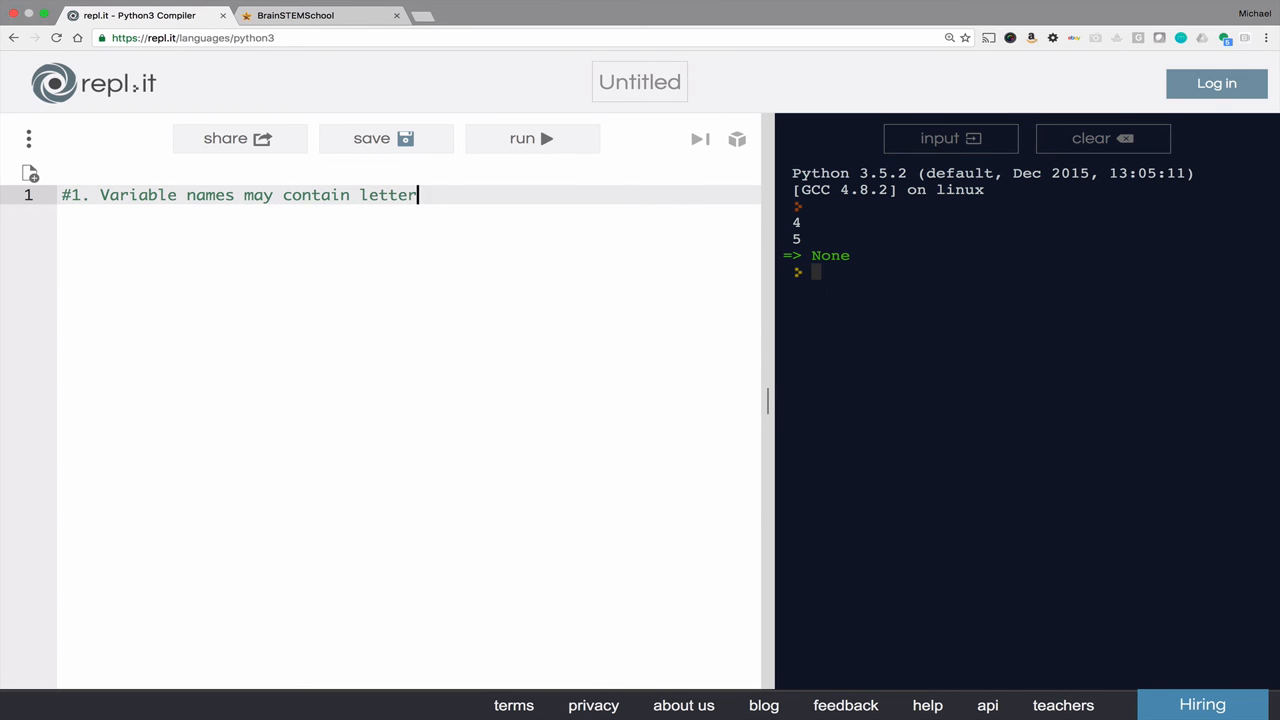
{"action": "type", "text": "s,  numbers"}
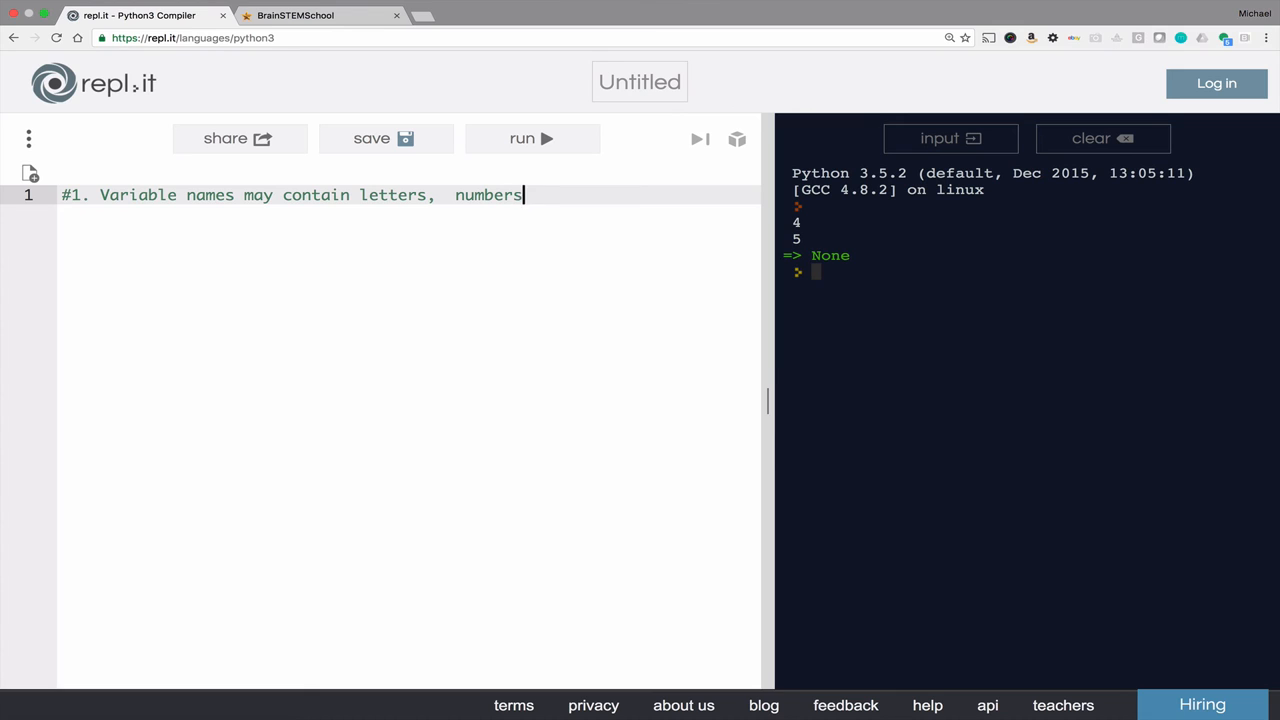
{"action": "type", "text": ", and the underscore"}
{"action": "type", "text": "#2."}
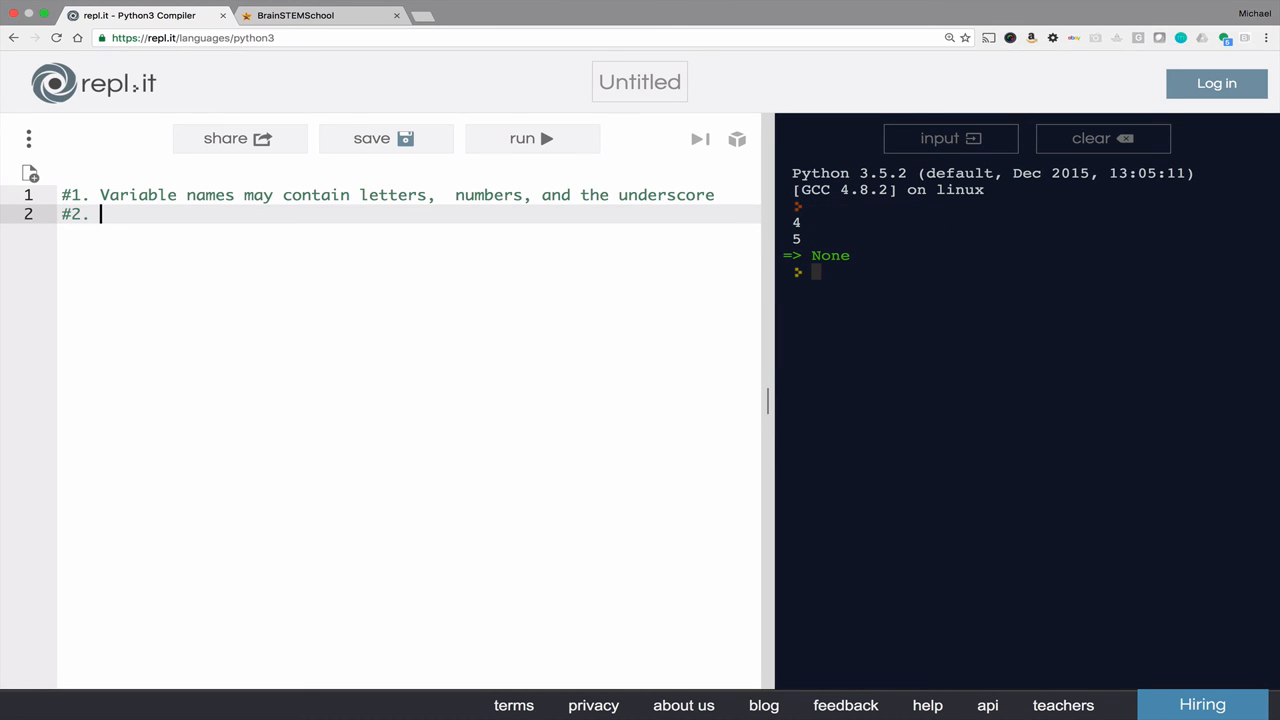
Add comment rules: names may not start with a number or use a reserved word
{"action": "type", "text": "M"}
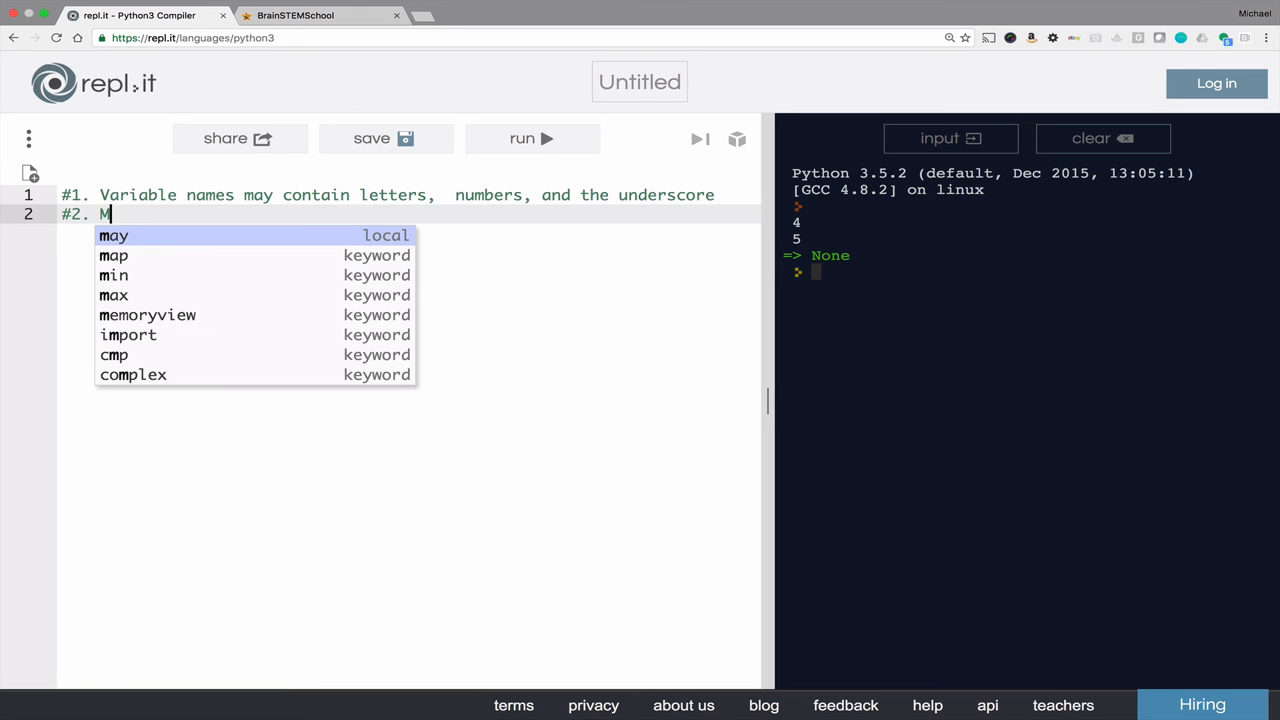
{"action": "type", "text": "ay not start"}
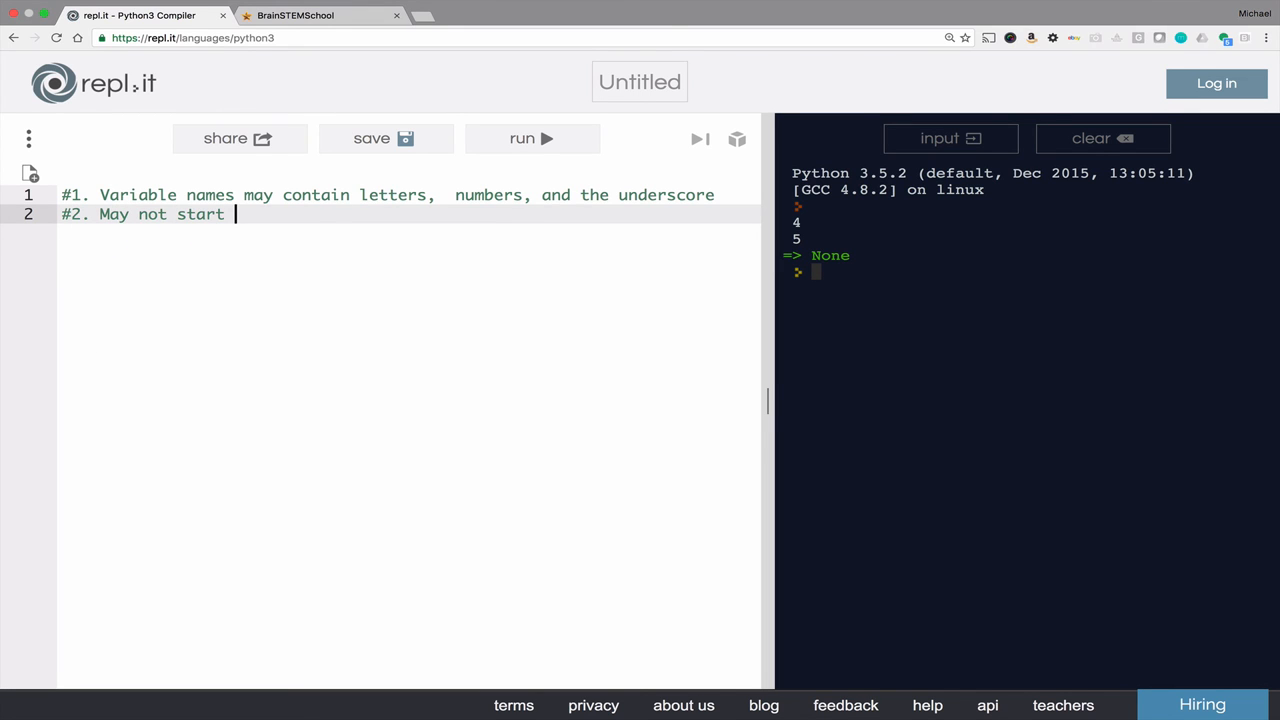
{"action": "type", "text": "with a"}
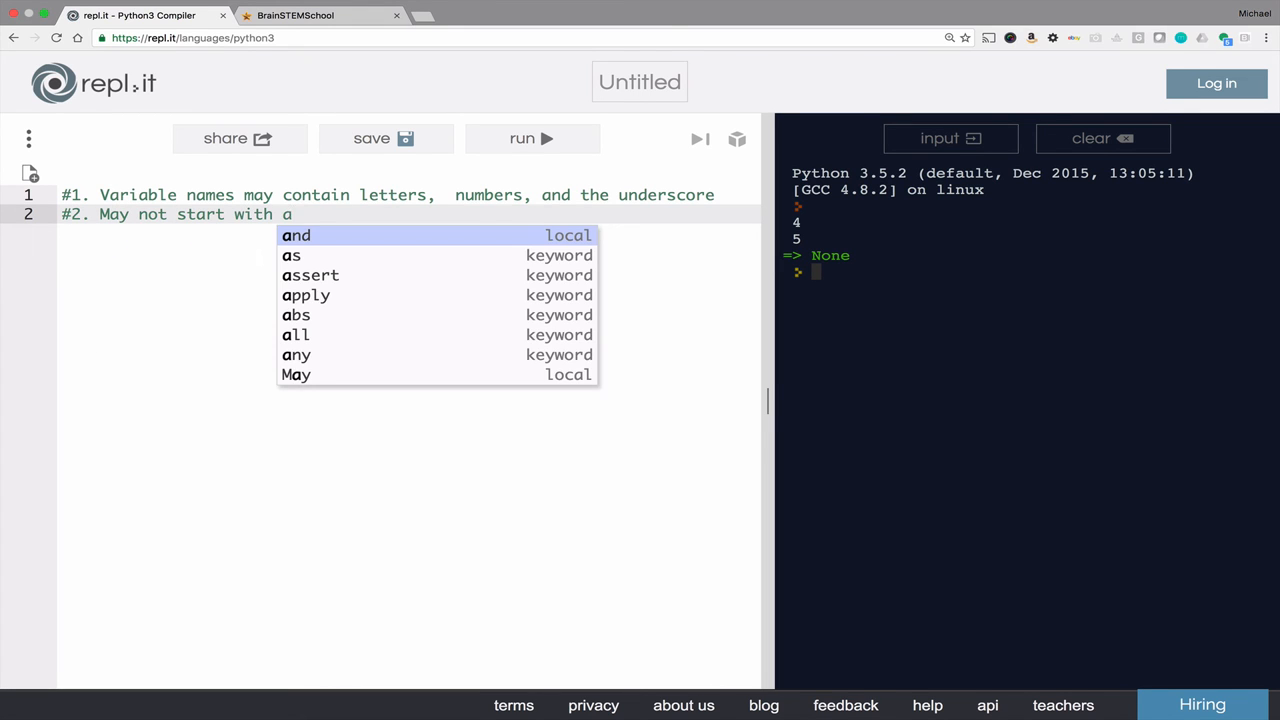
{"action": "type", "text": "numbers"}
{"action": "type", "text": "#3. You"}
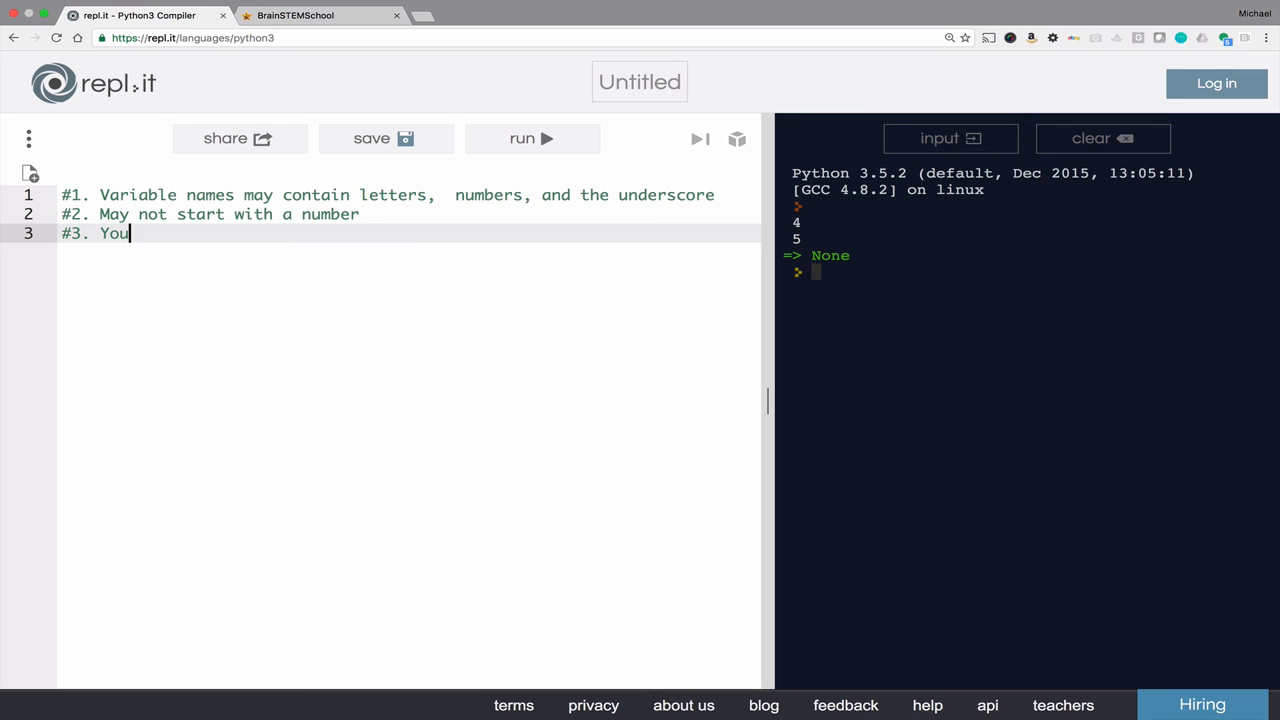
{"action": "type", "text": "may not use a"}
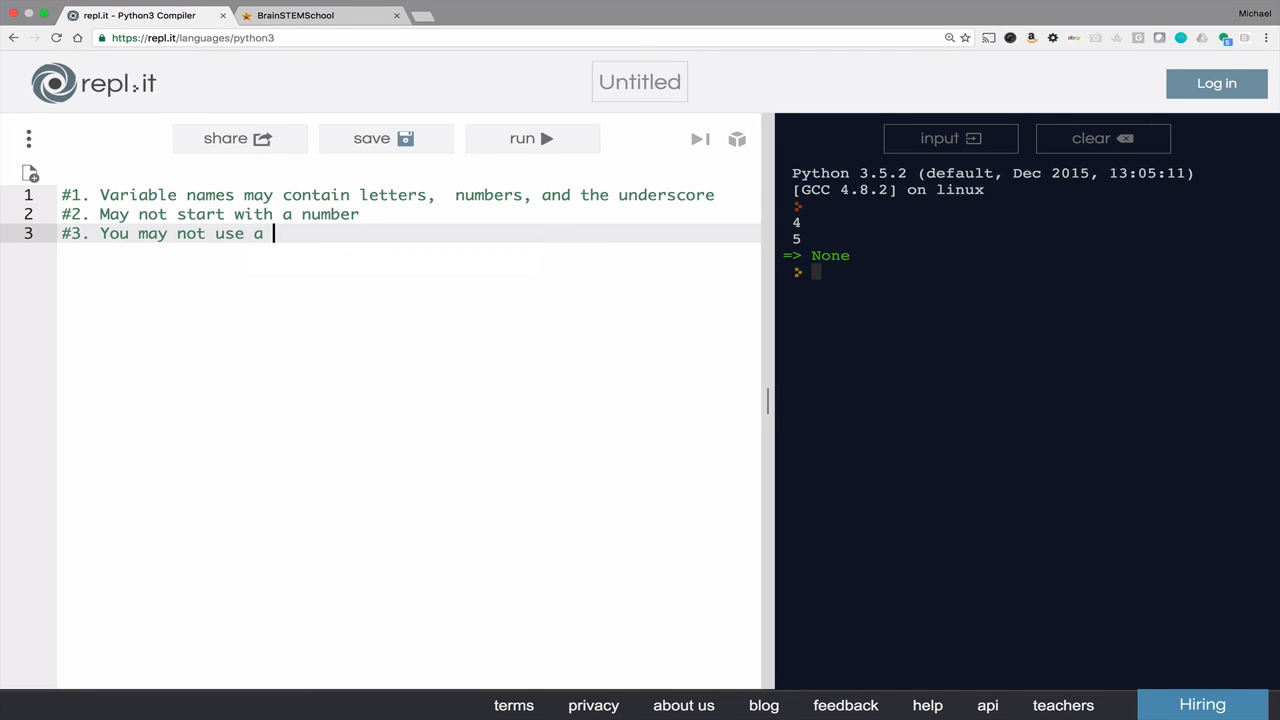
{"action": "type", "text": "reserved"}
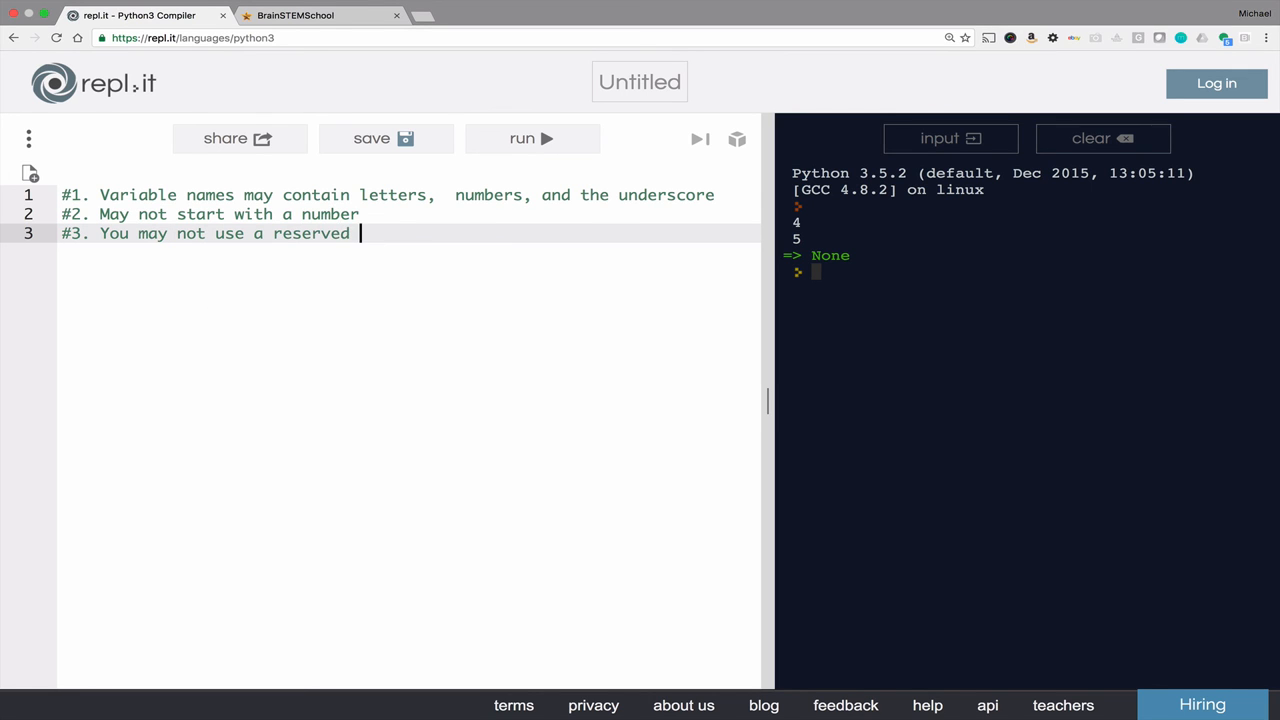
{"action": "type", "text": "word."}
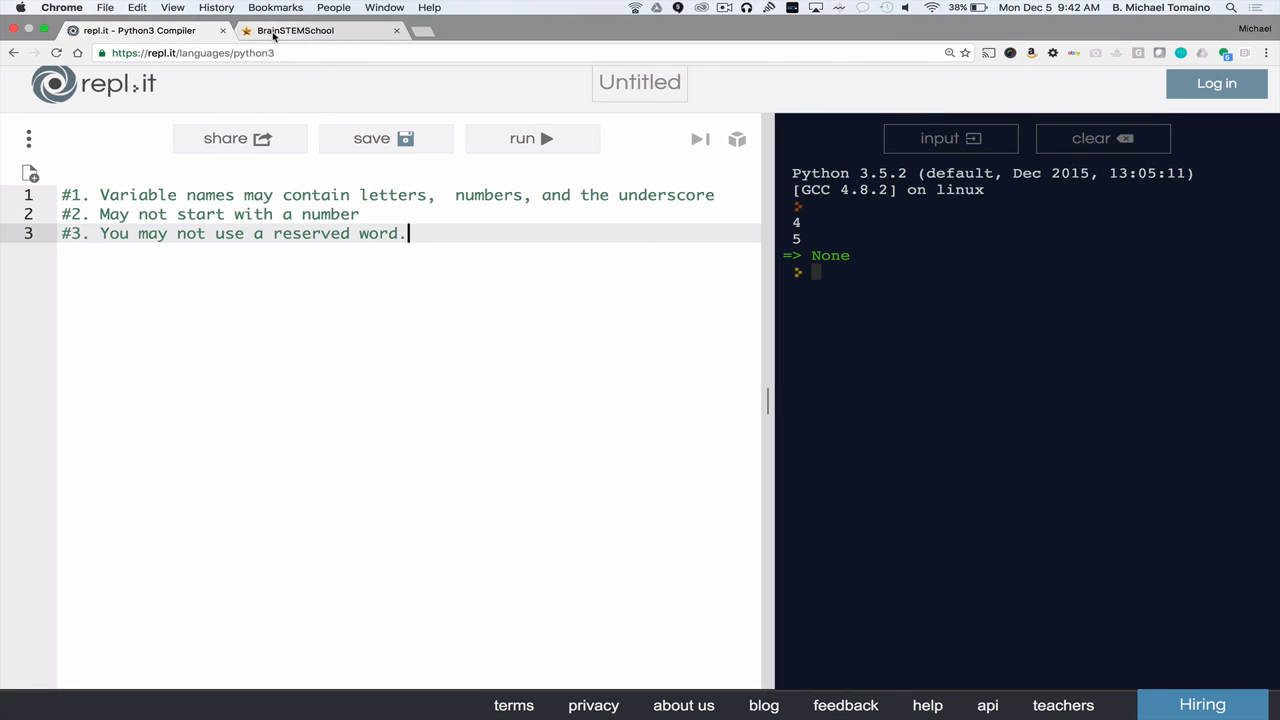
Switch to the BrainSTEMSchool browser tab showing its home page
{"action": "left_click", "coordinate": [320, 30]}
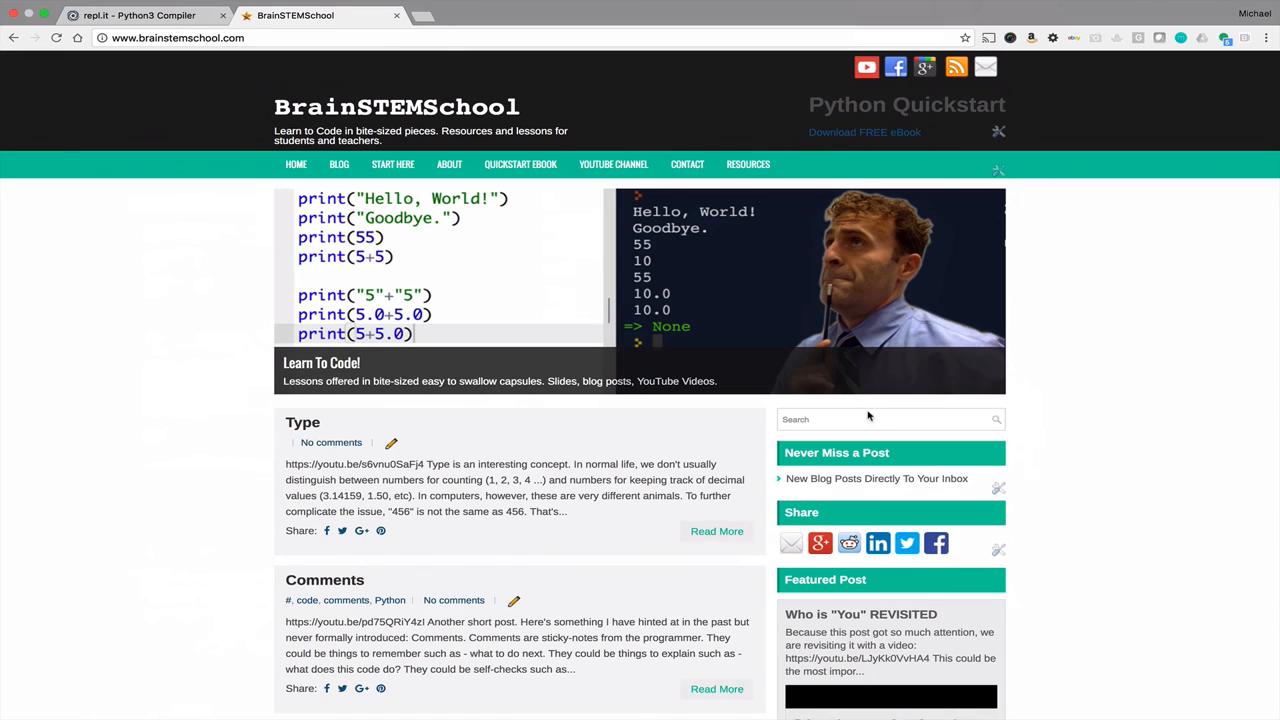
{"action": "mouse_move", "coordinate": [876, 478]}
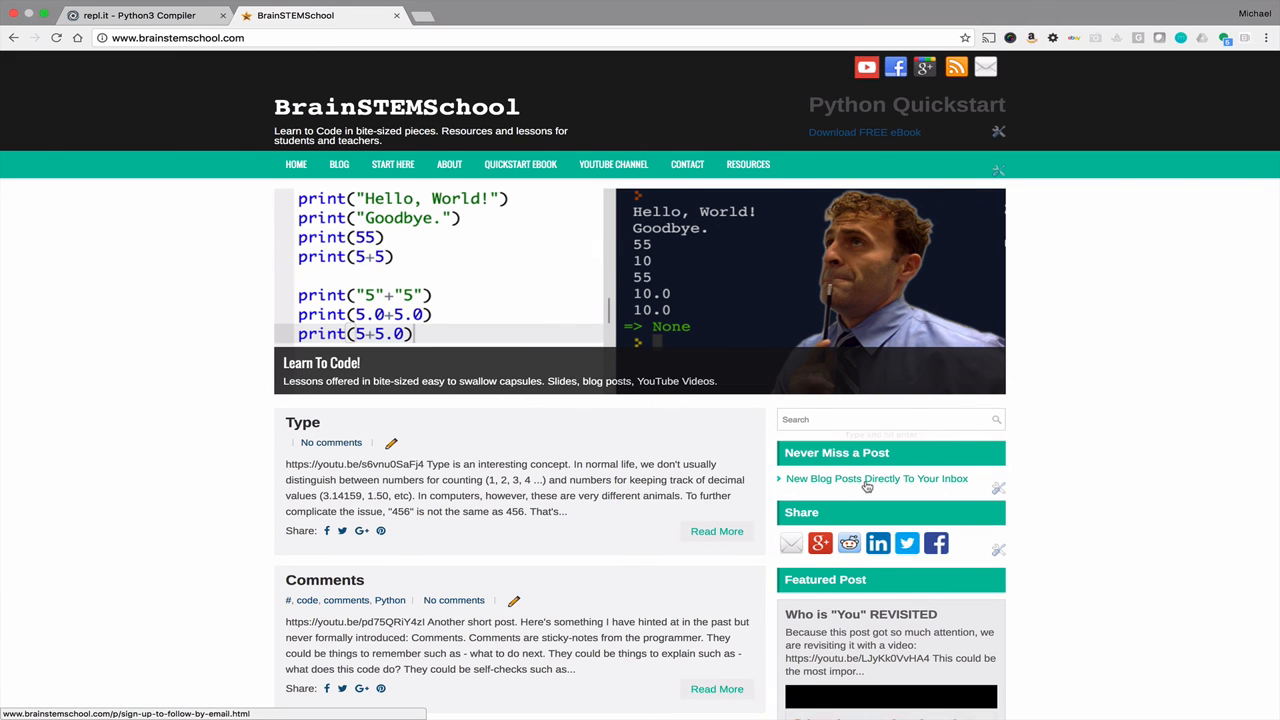